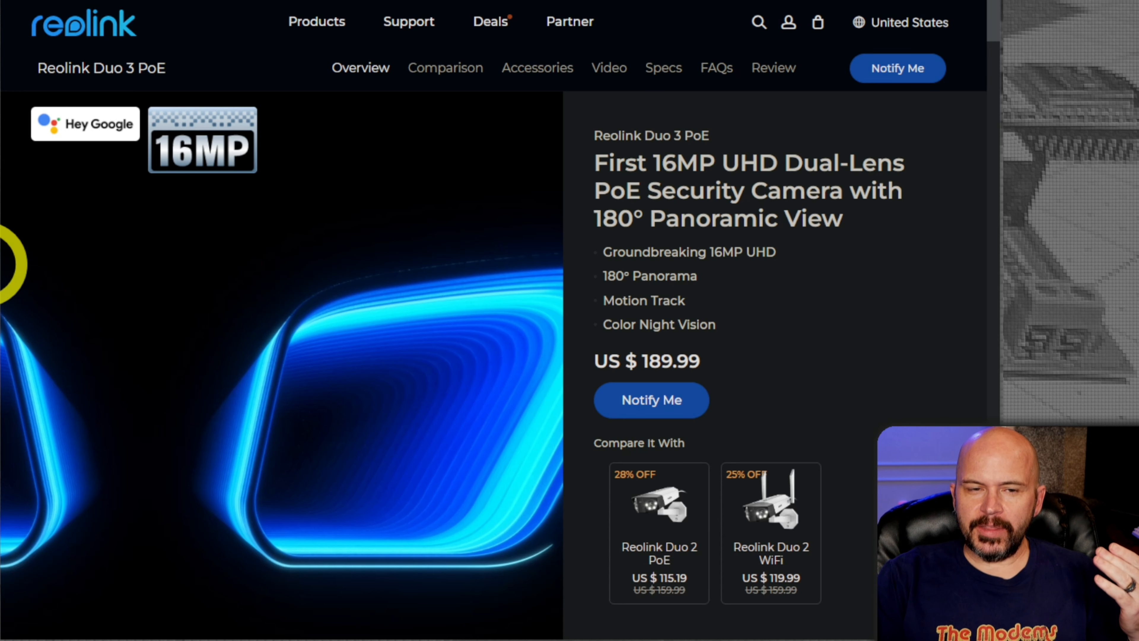
mouse_move(577, 396)
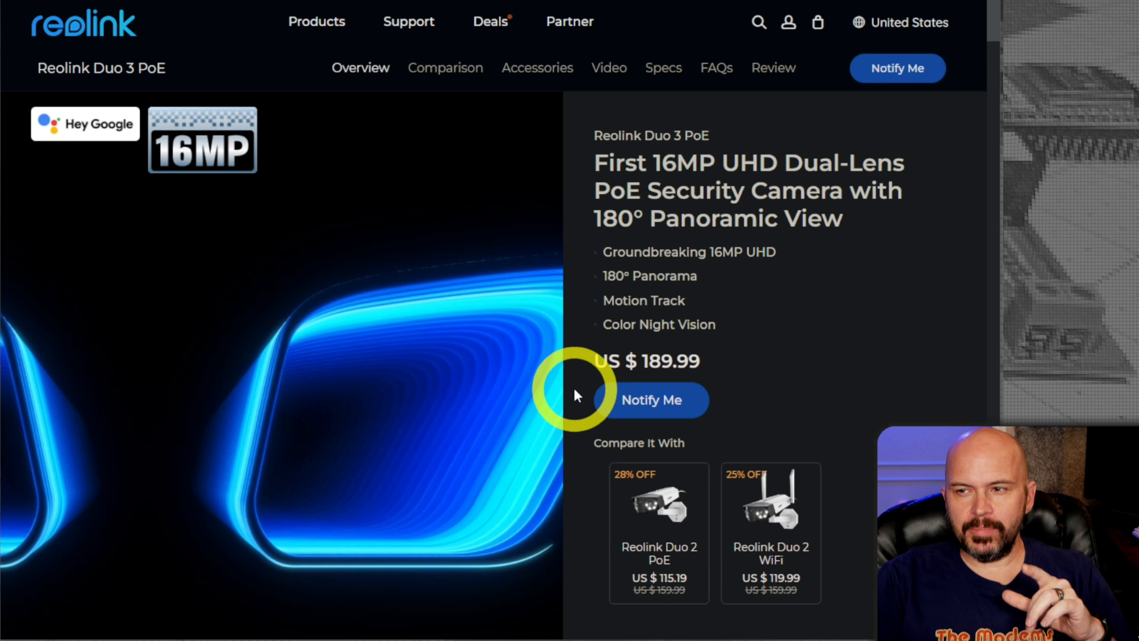
mouse_move(652, 399)
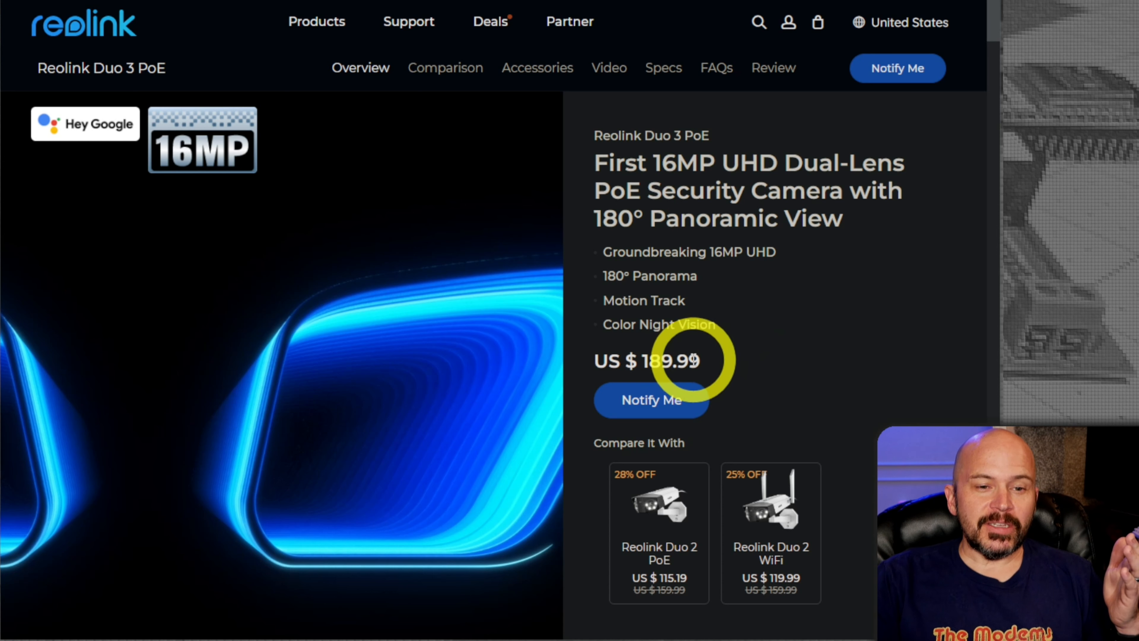
mouse_move(701, 369)
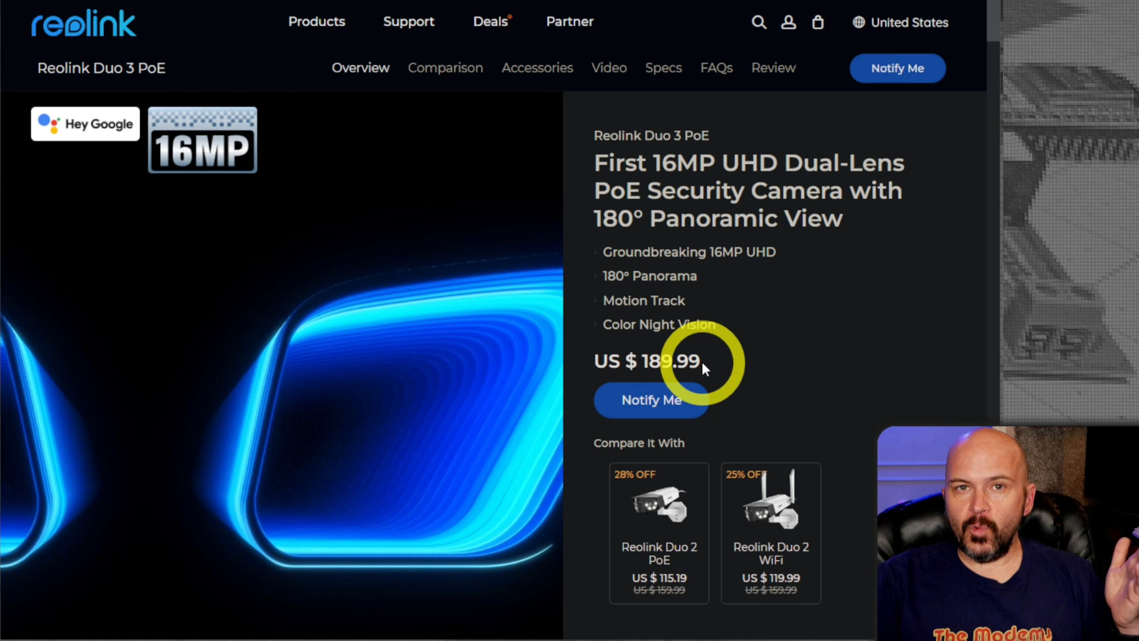
mouse_move(715, 508)
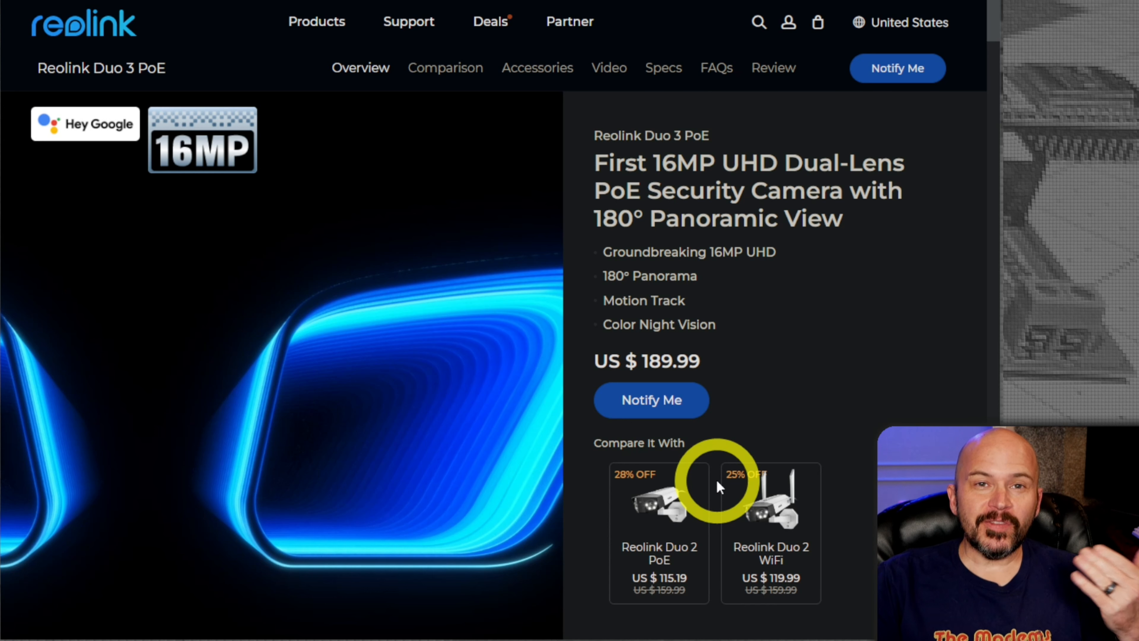
mouse_move(722, 266)
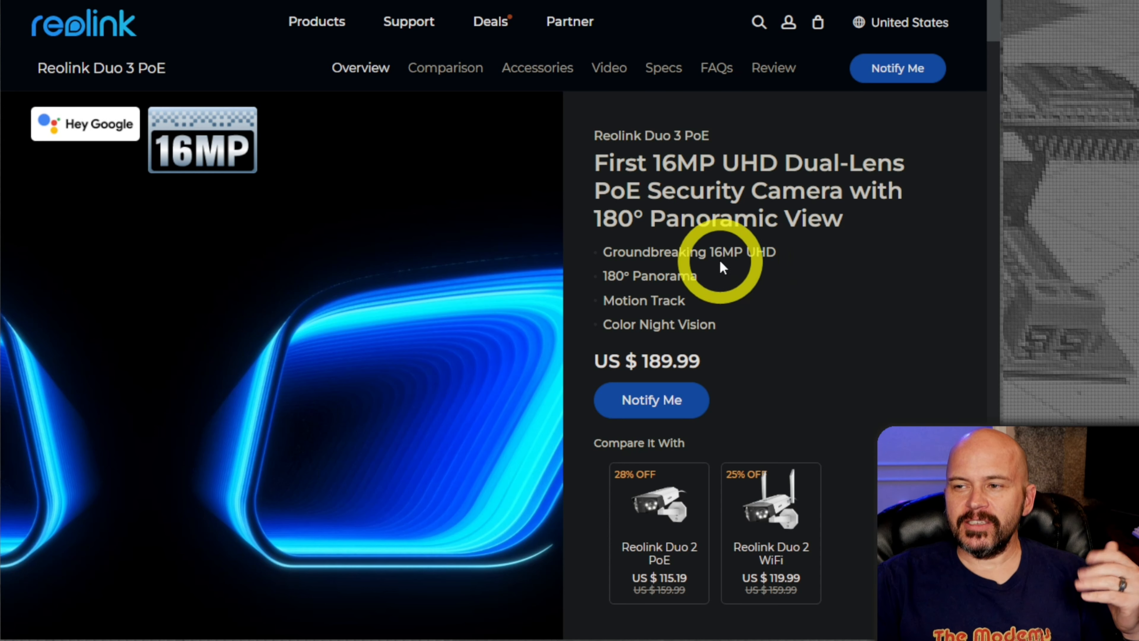
mouse_move(592, 553)
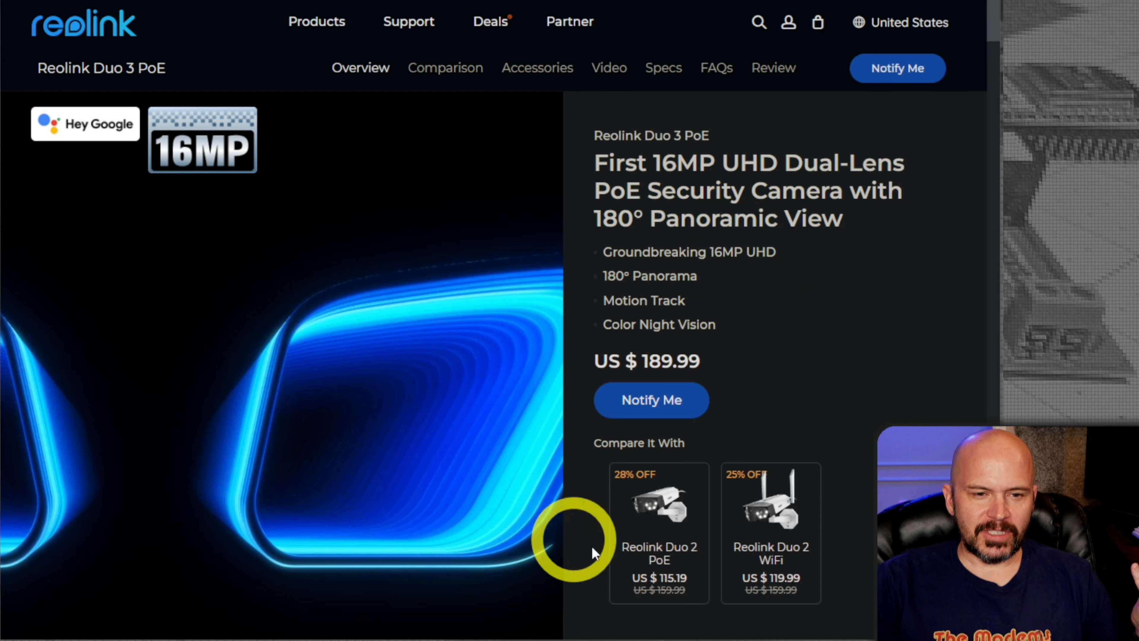
Scroll the Duo 3 PoE page past the awards to the labelled gallery diagram and Specifications table.
click(657, 531)
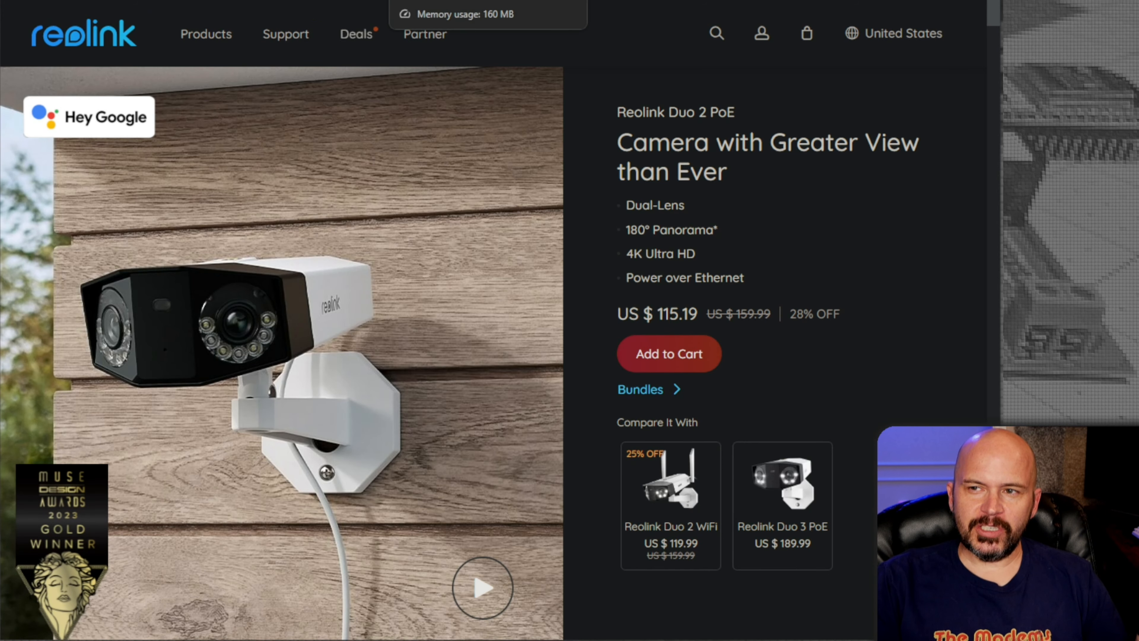
click(783, 504)
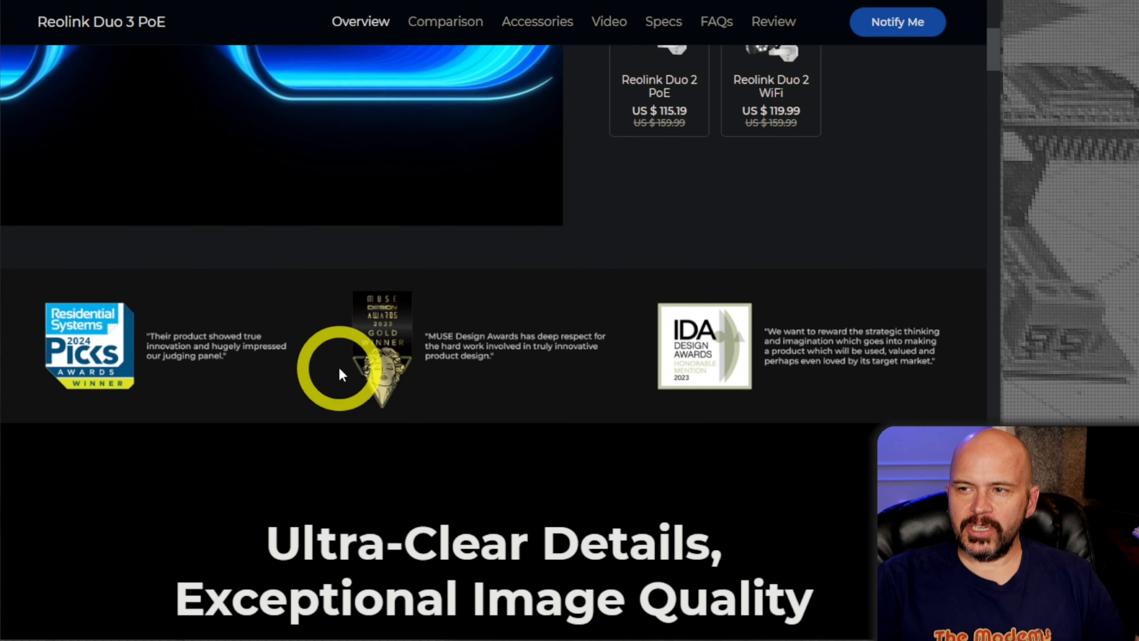
scroll(up, 3)
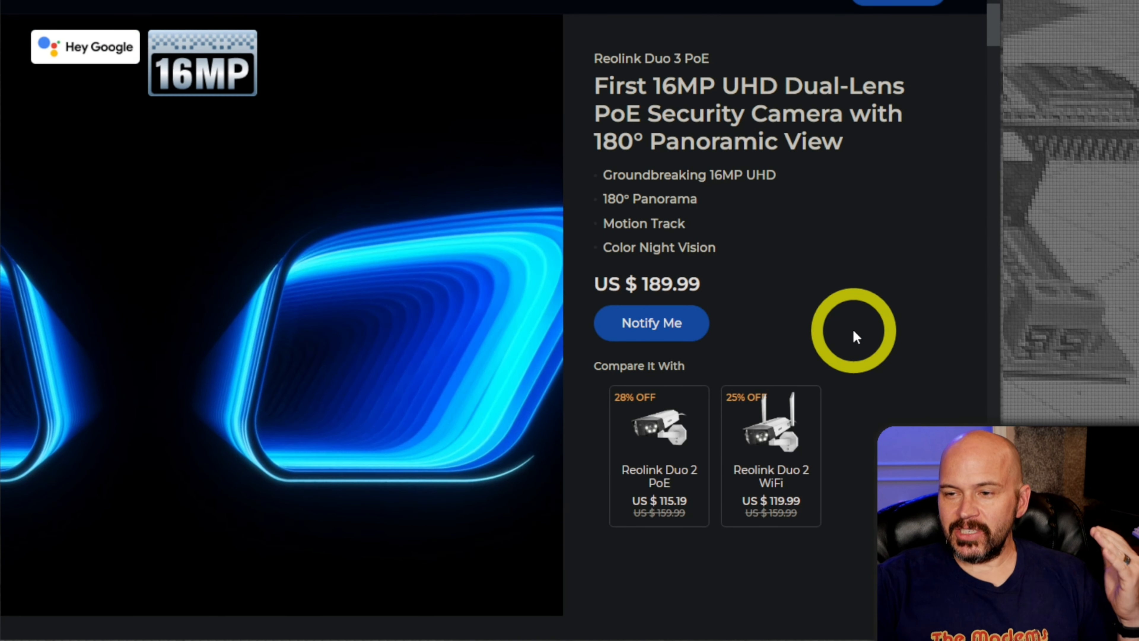
scroll(down, 3)
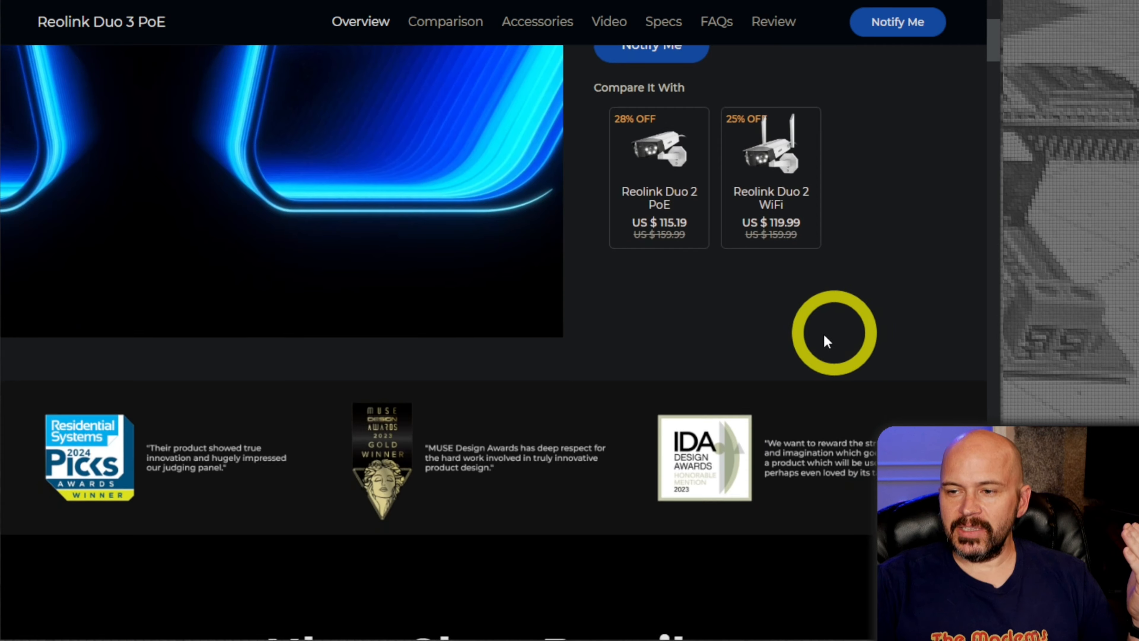
scroll(down, 3)
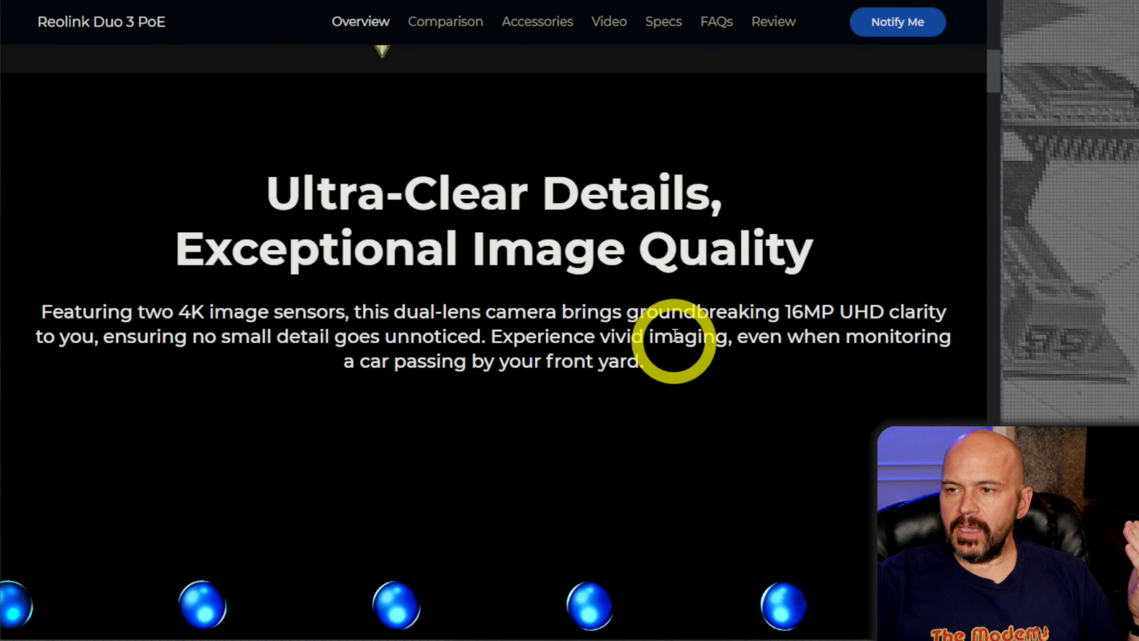
scroll(down, 3)
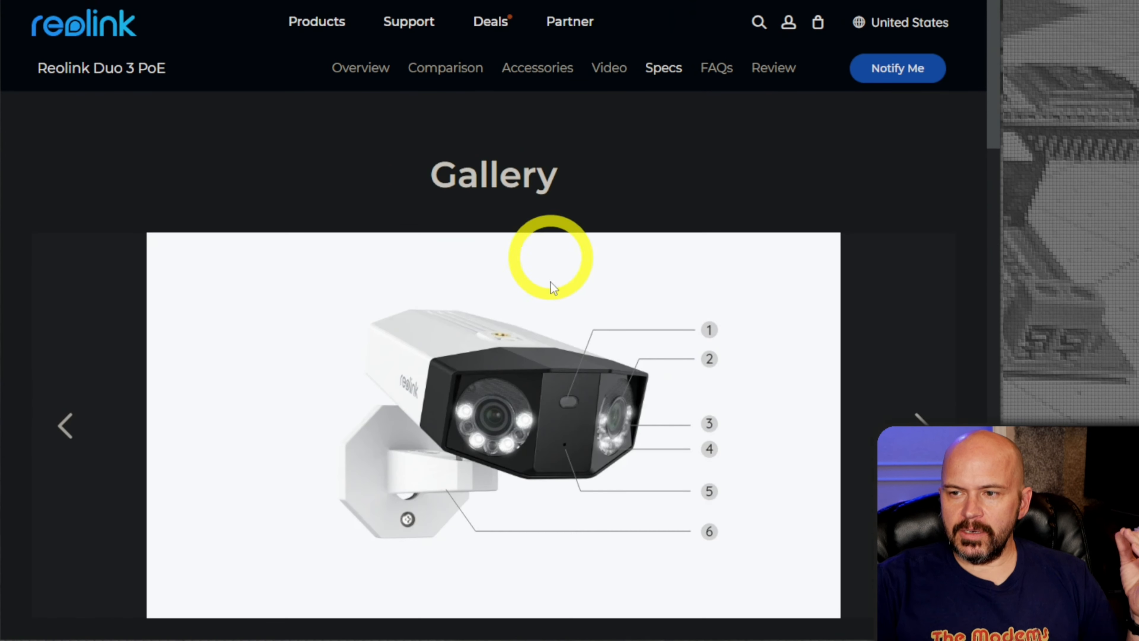
scroll(down, 3)
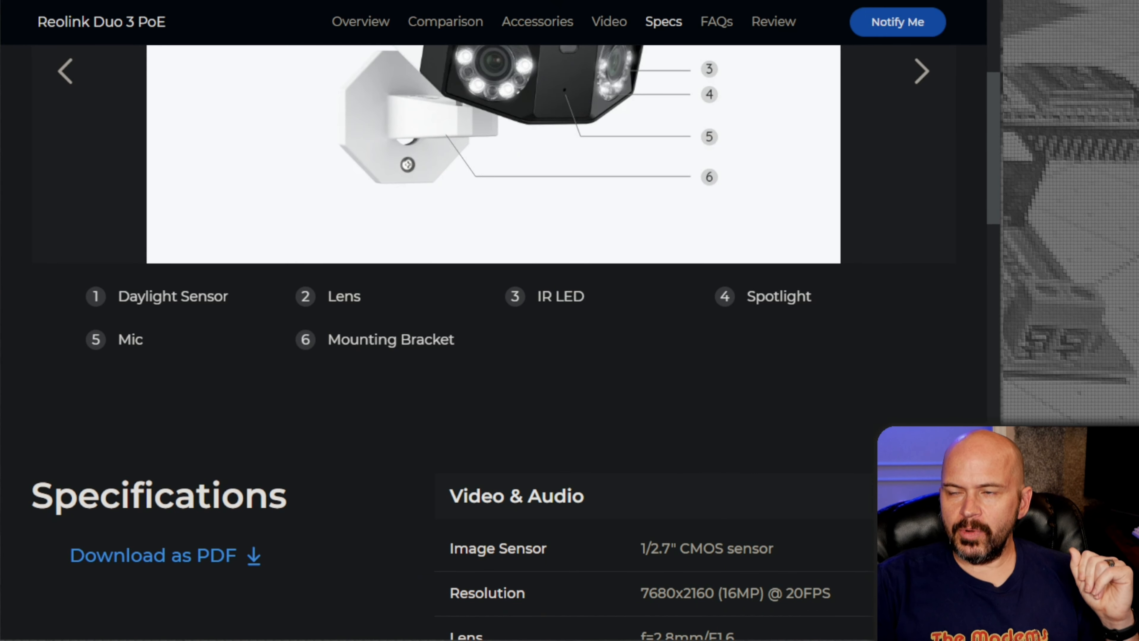
scroll(down, 3)
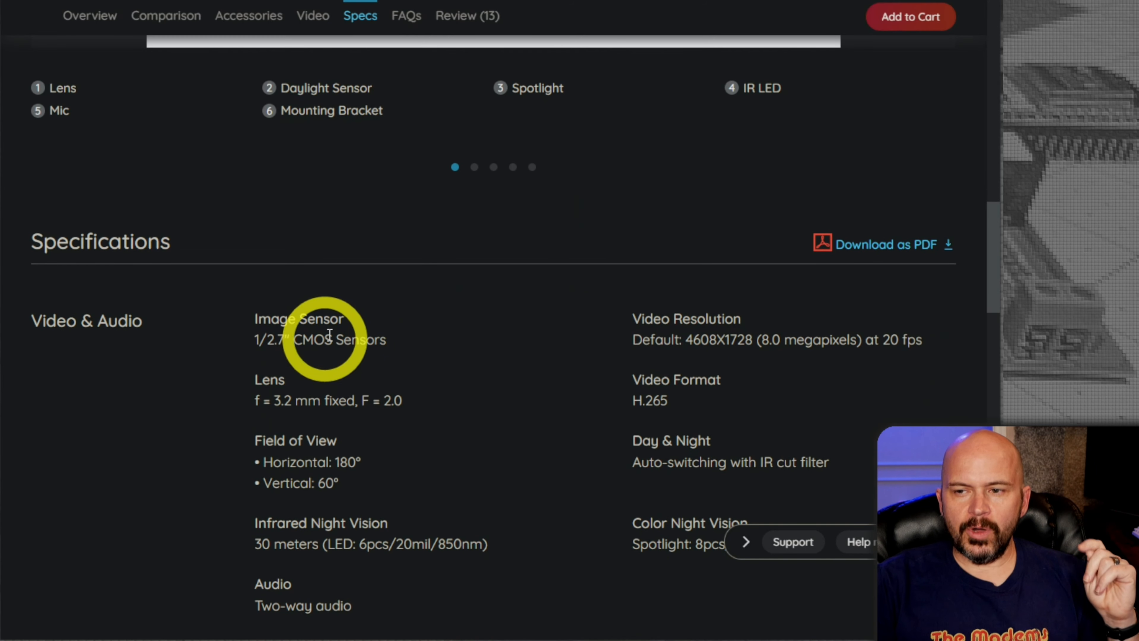
scroll(up, 3)
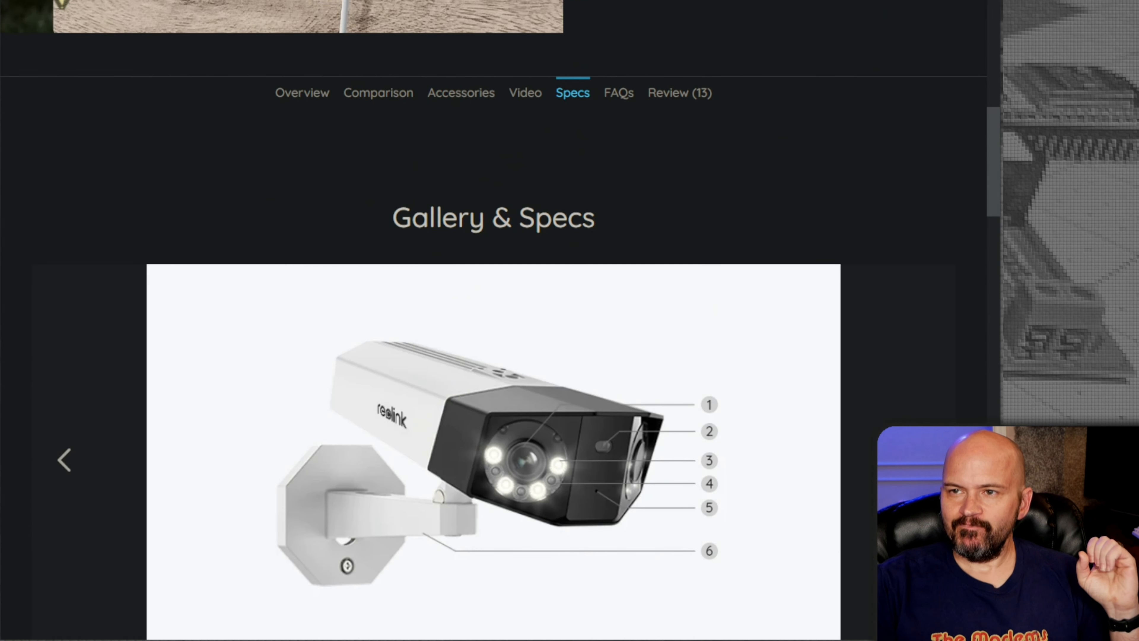
scroll(down, 3)
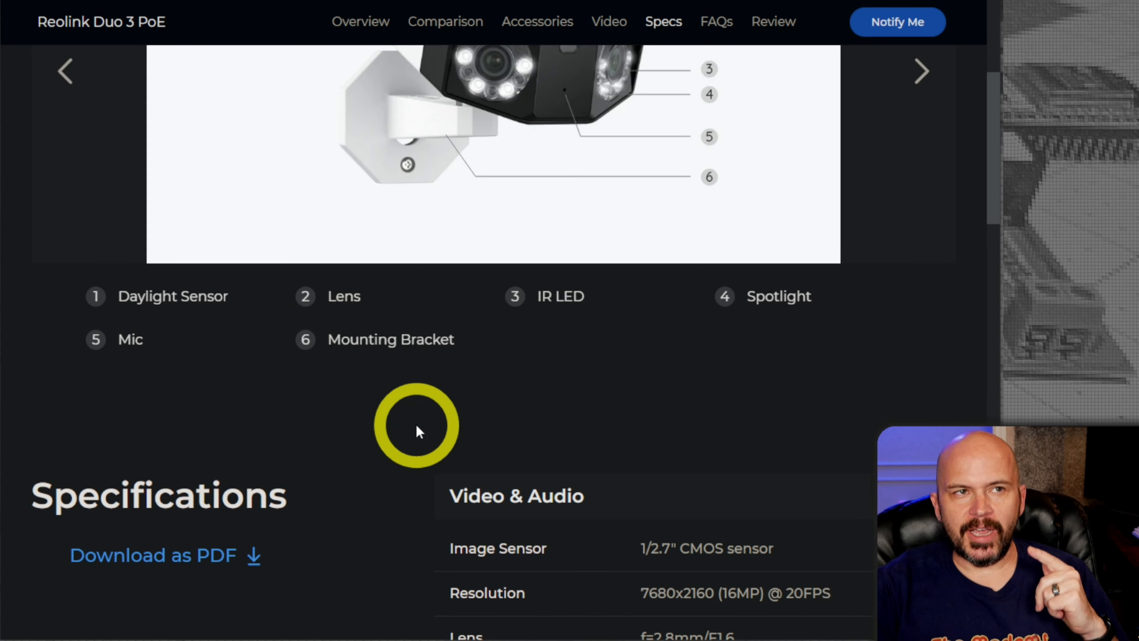
mouse_move(541, 463)
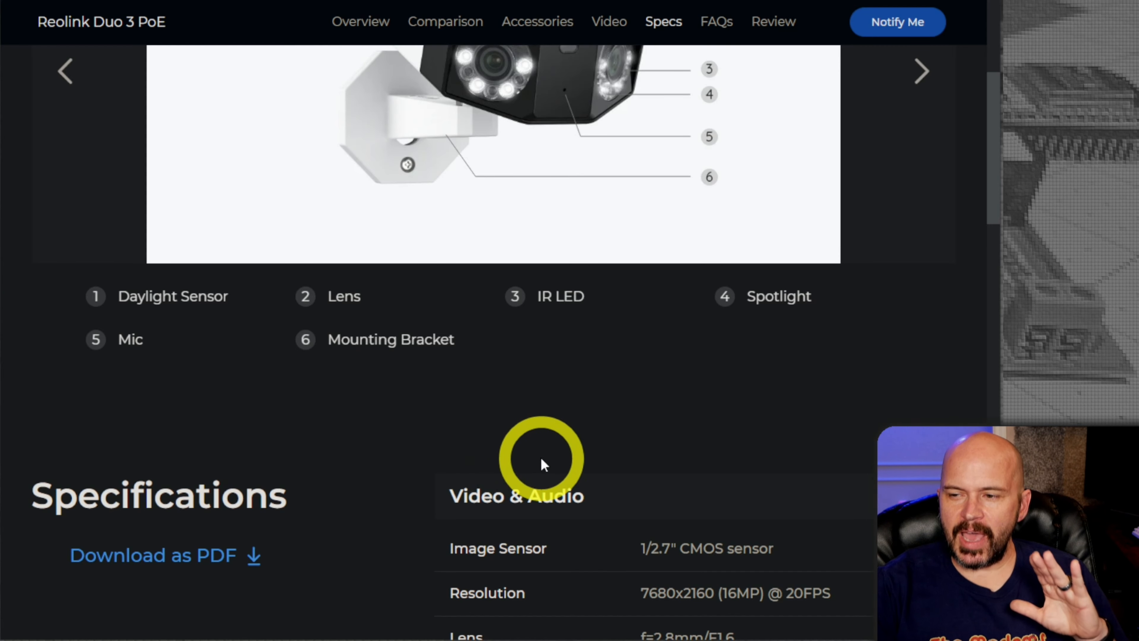
Scroll through the Duo 3 PoE specs covering sensor, interface and smart features.
scroll(down, 3)
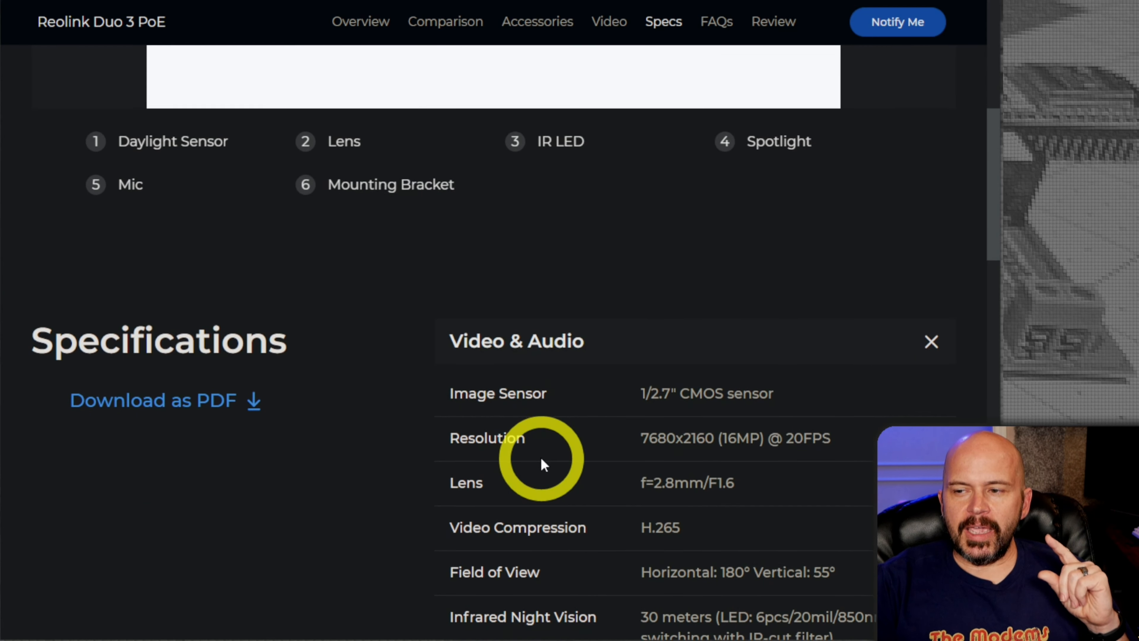
scroll(down, 3)
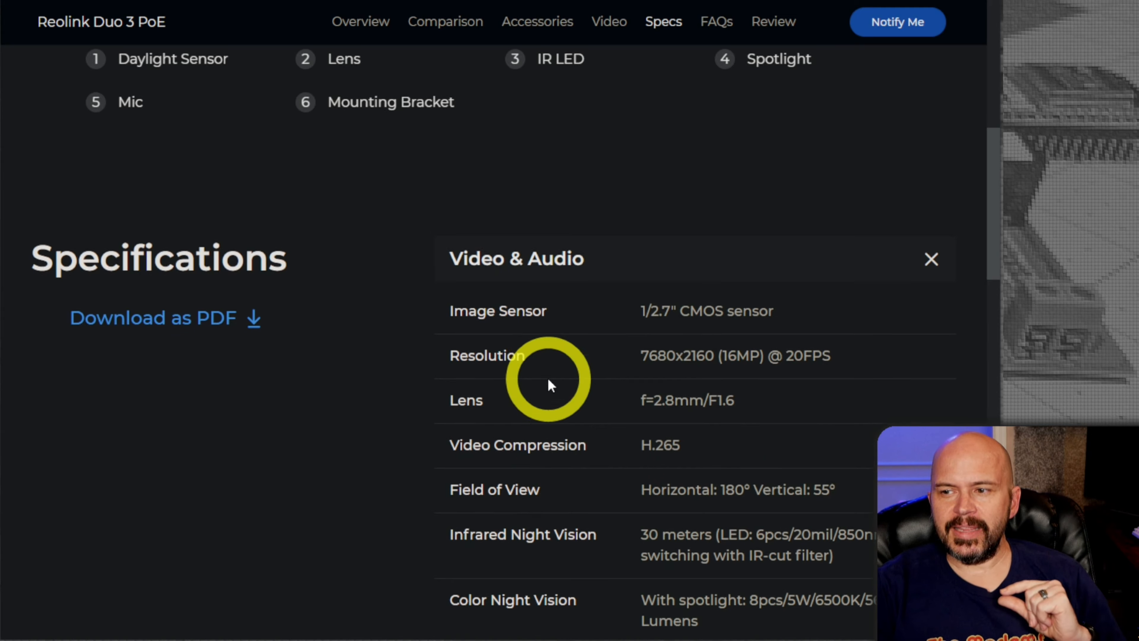
scroll(down, 3)
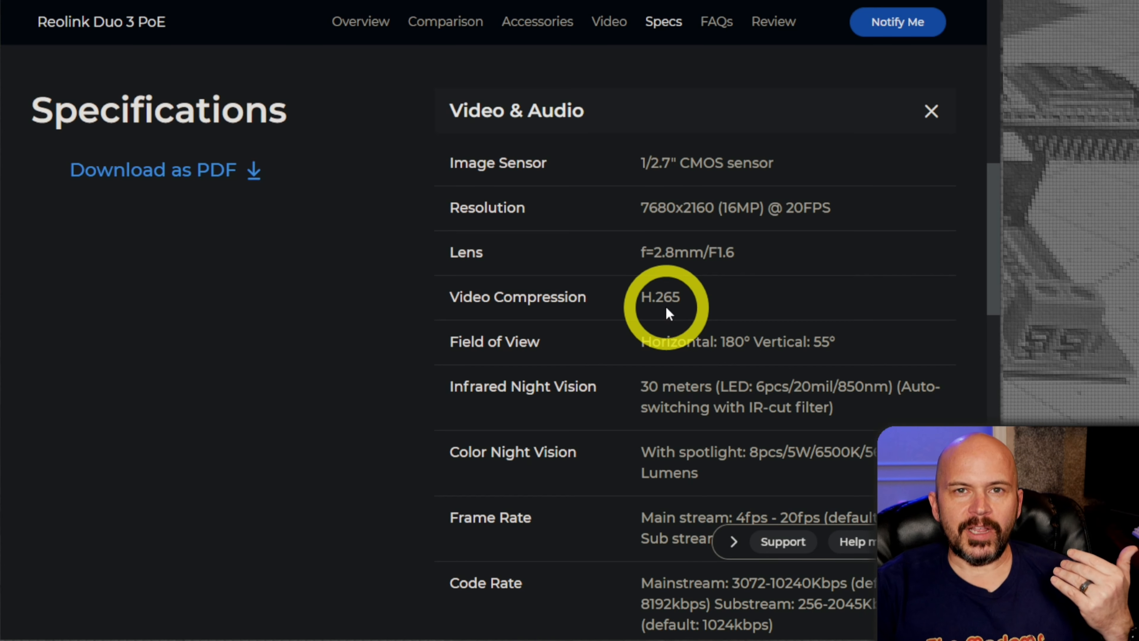
mouse_move(668, 318)
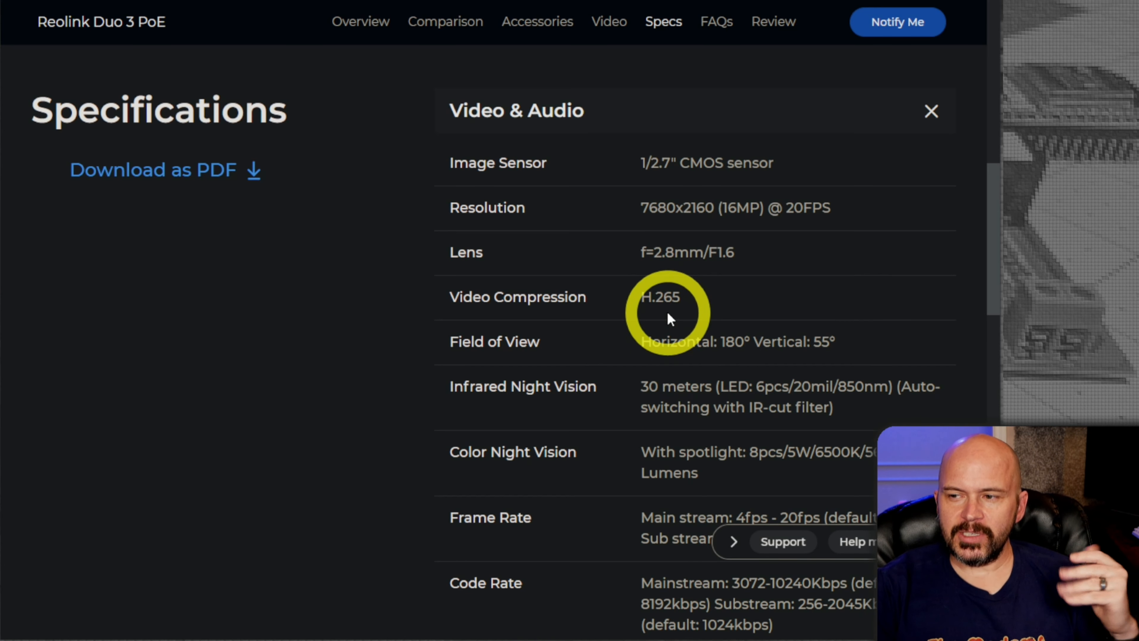
scroll(down, 3)
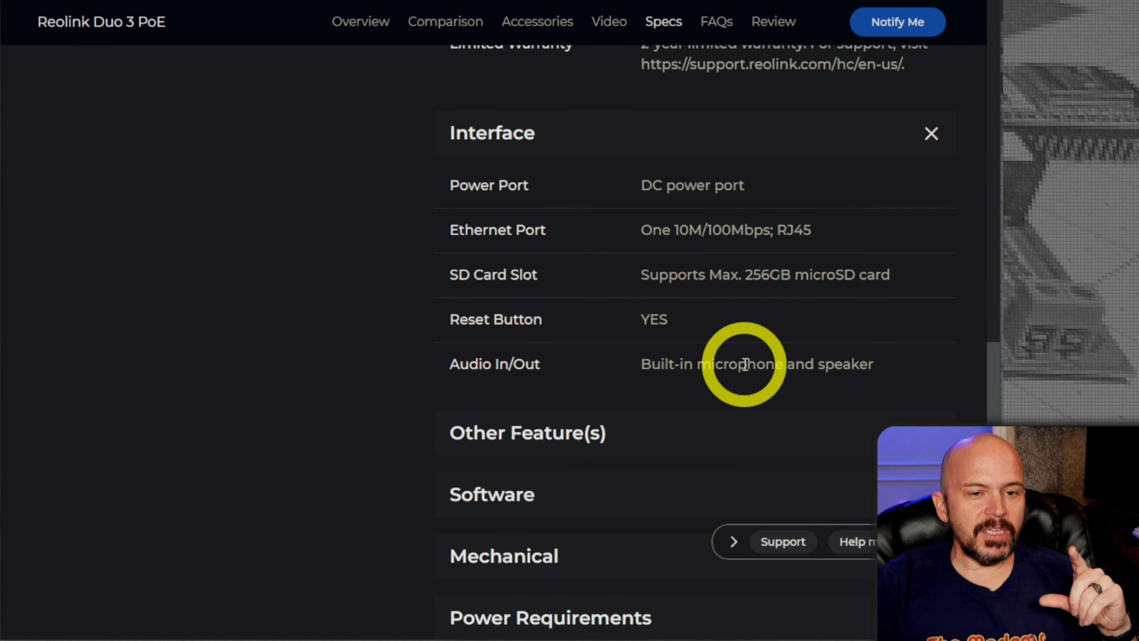
scroll(down, 3)
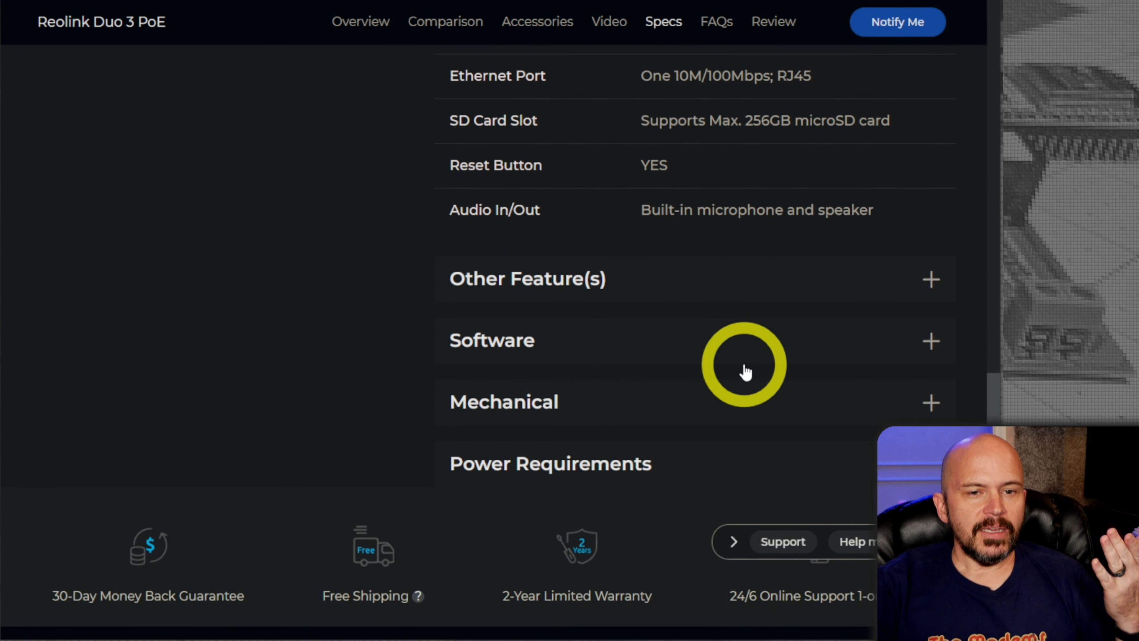
scroll(up, 3)
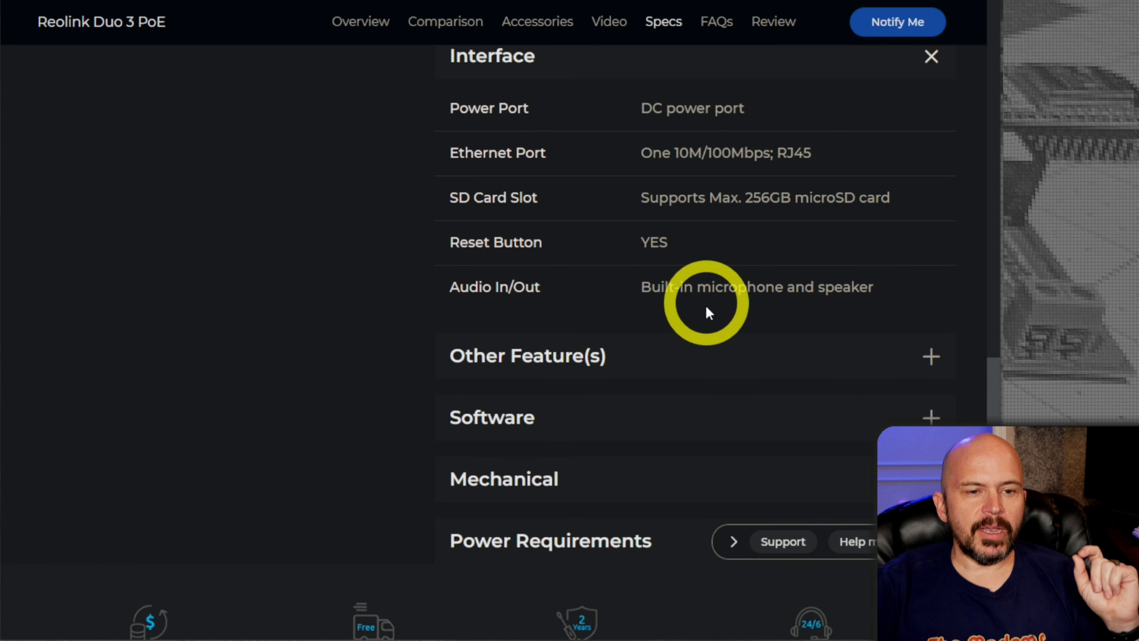
scroll(up, 3)
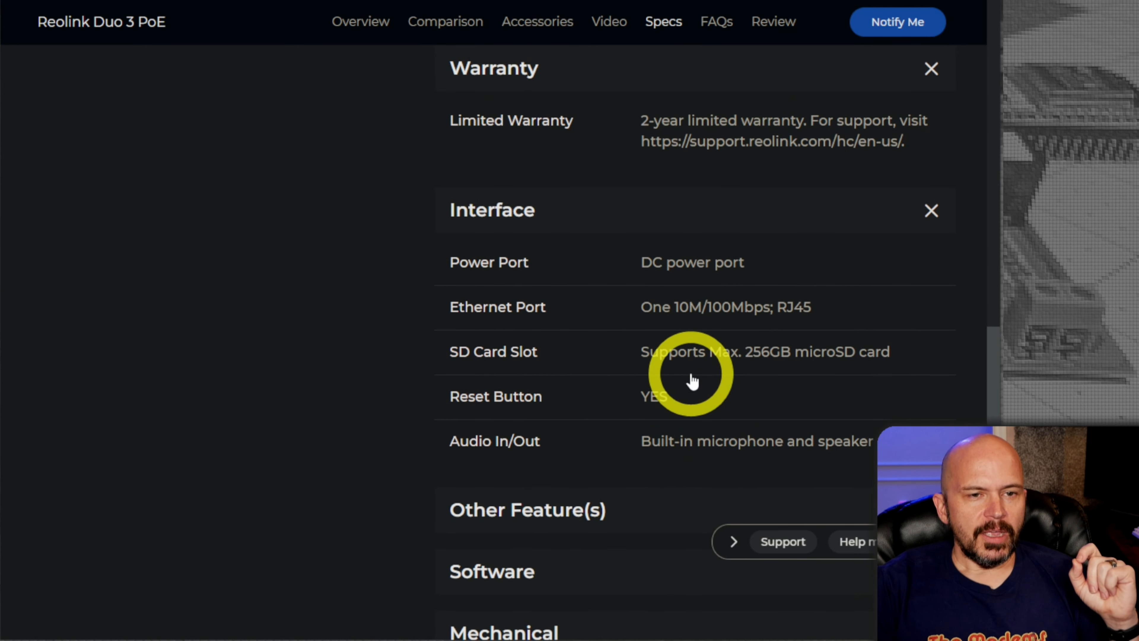
scroll(down, 3)
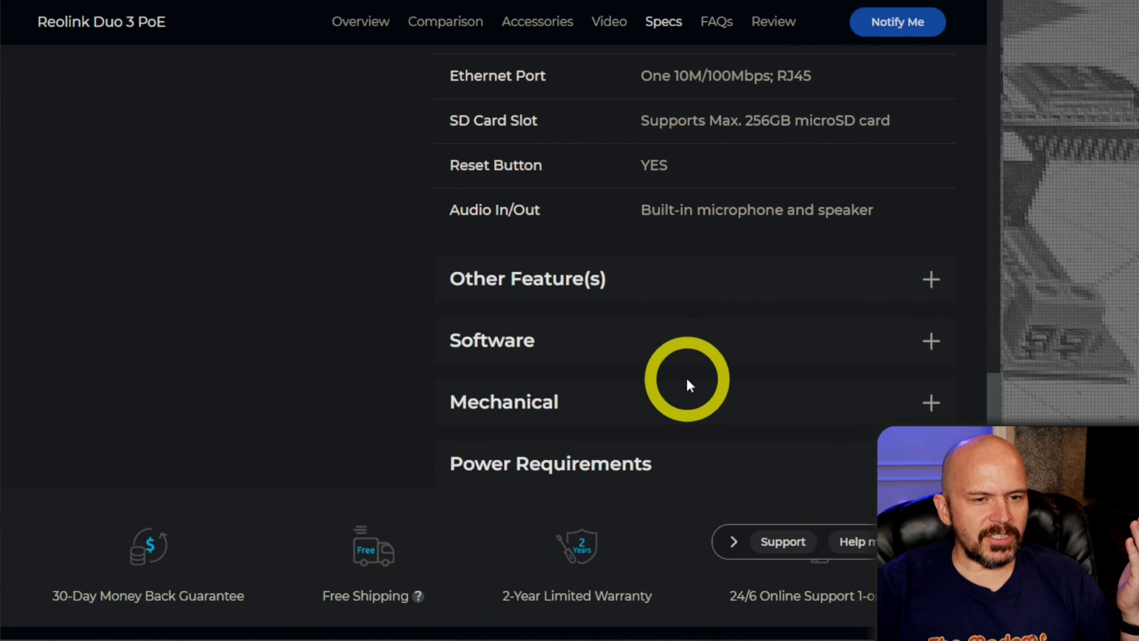
Expand the Software section to read Protocols & Standards listing RTSP, RTMP and ONVIF.
click(931, 278)
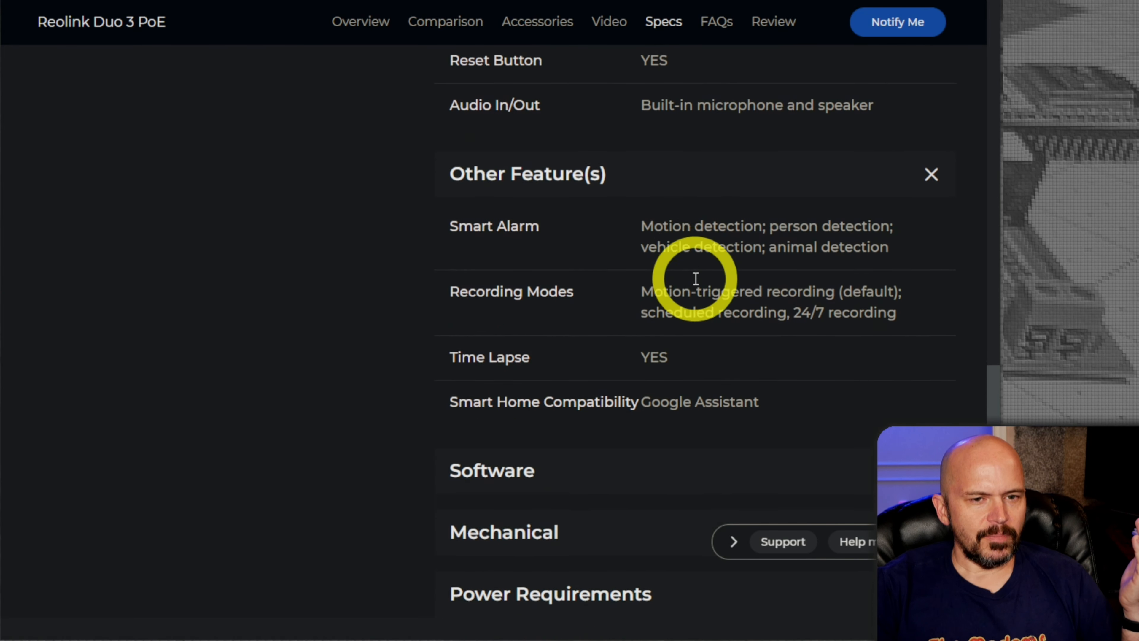
scroll(down, 3)
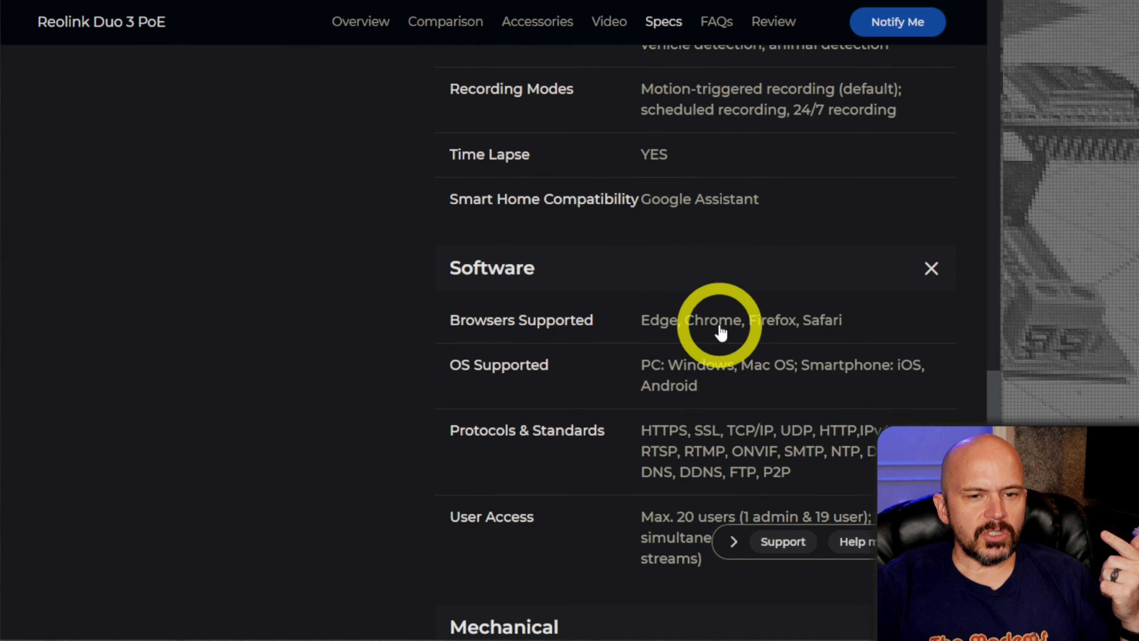
scroll(down, 3)
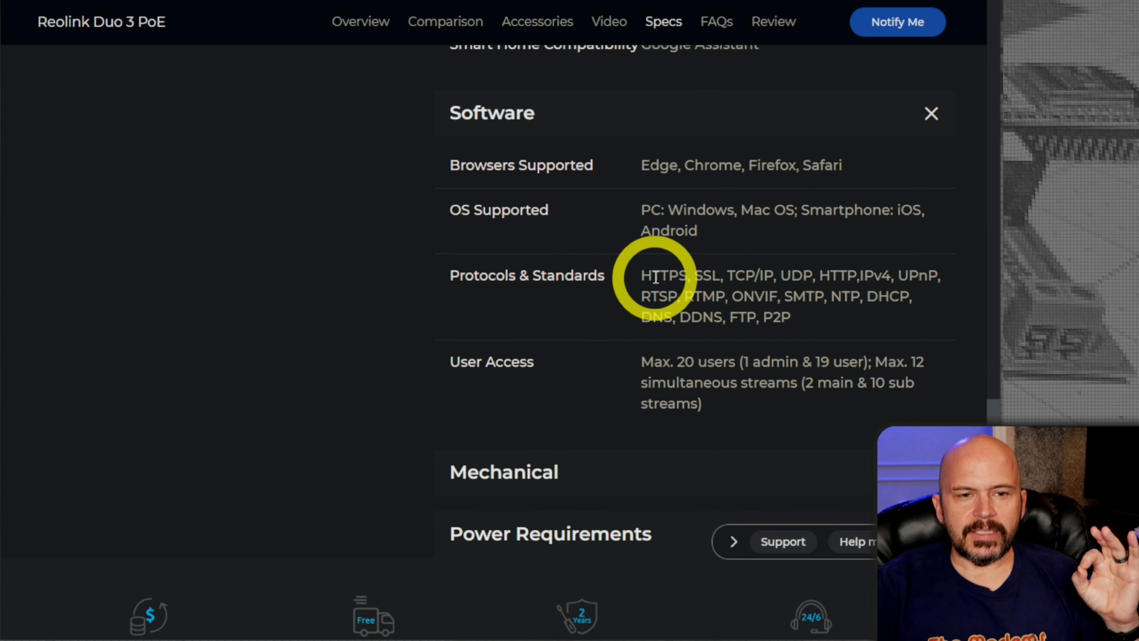
mouse_move(701, 333)
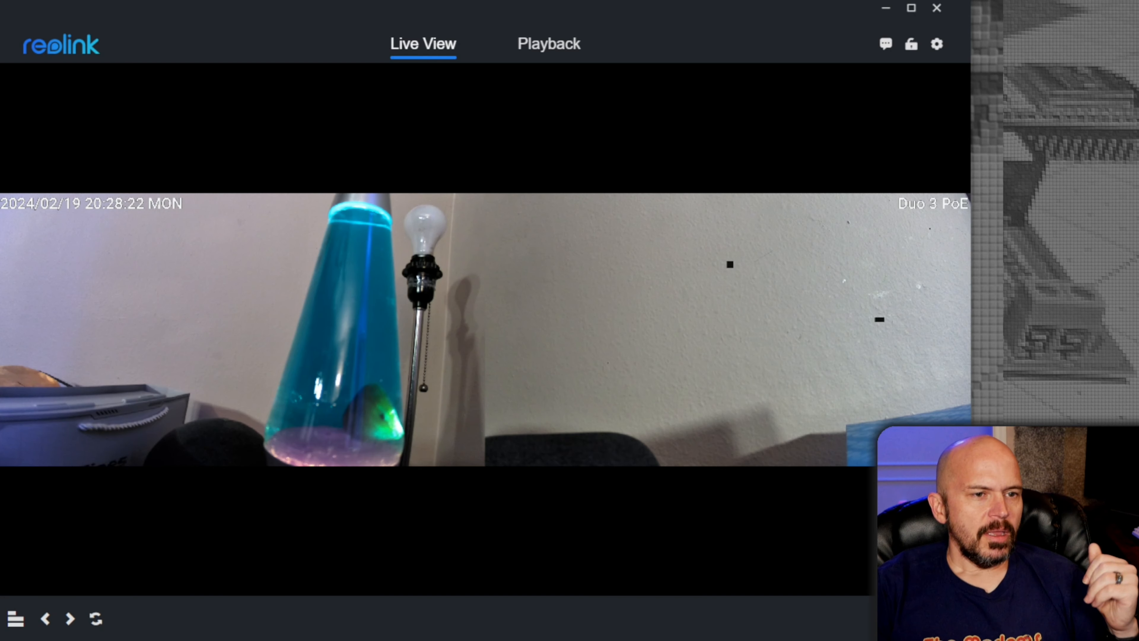
click(206, 313)
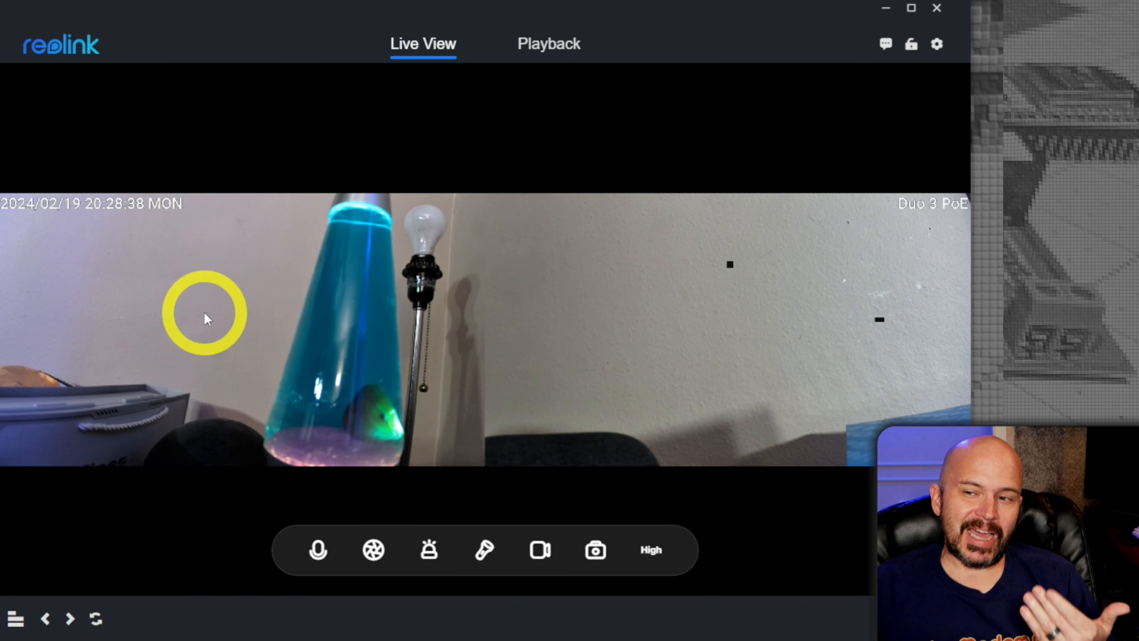
mouse_move(389, 354)
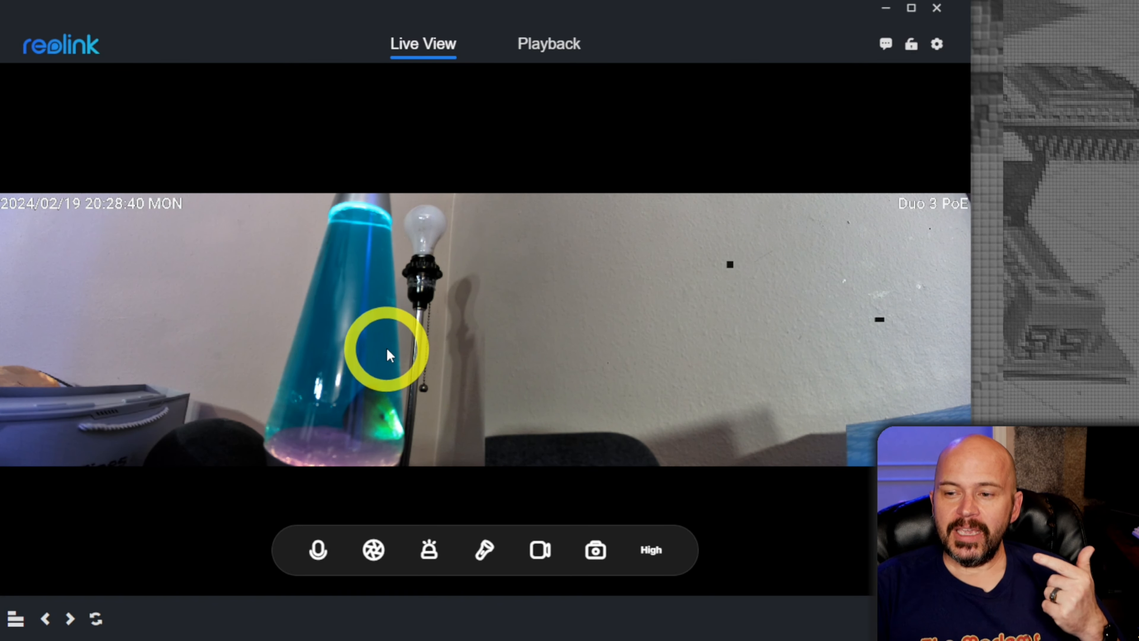
mouse_move(577, 407)
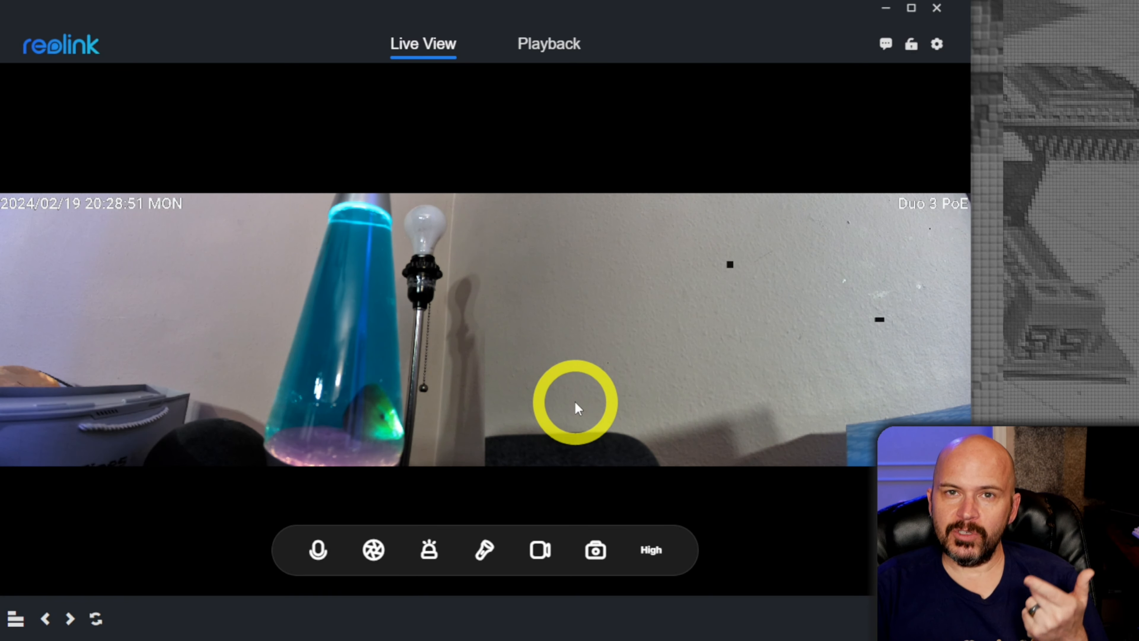
mouse_move(911, 118)
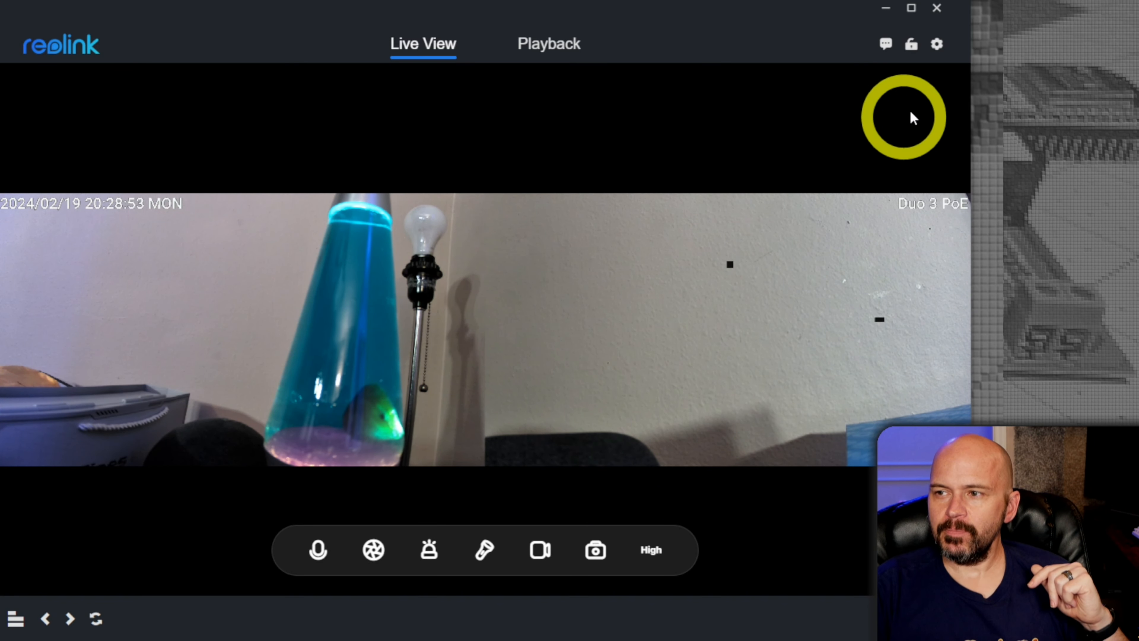
mouse_move(155, 522)
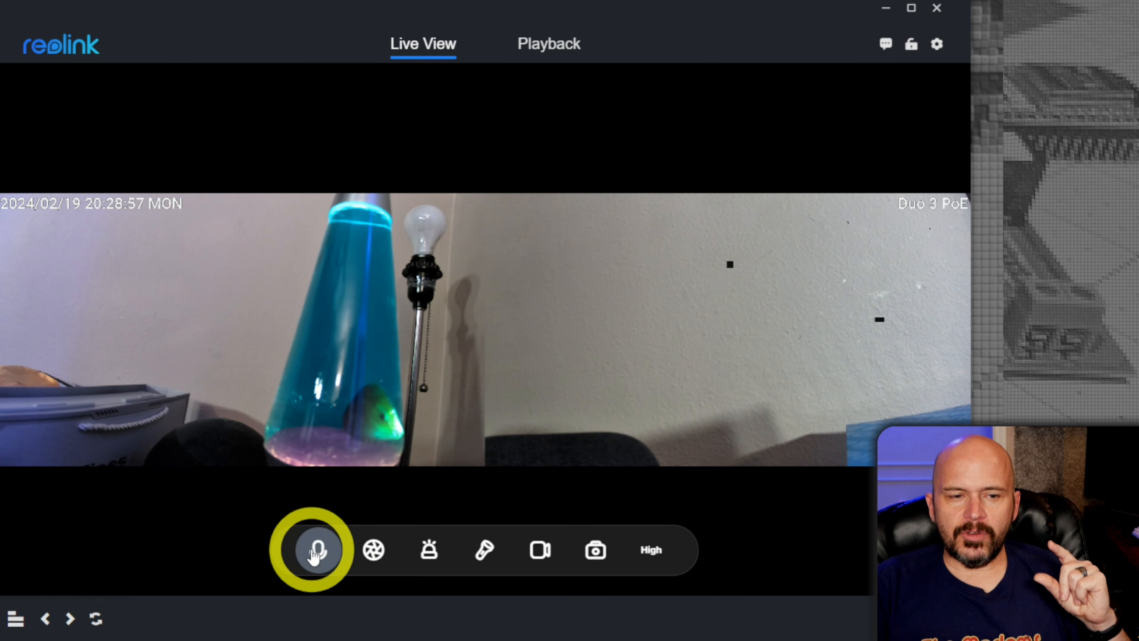
mouse_move(374, 549)
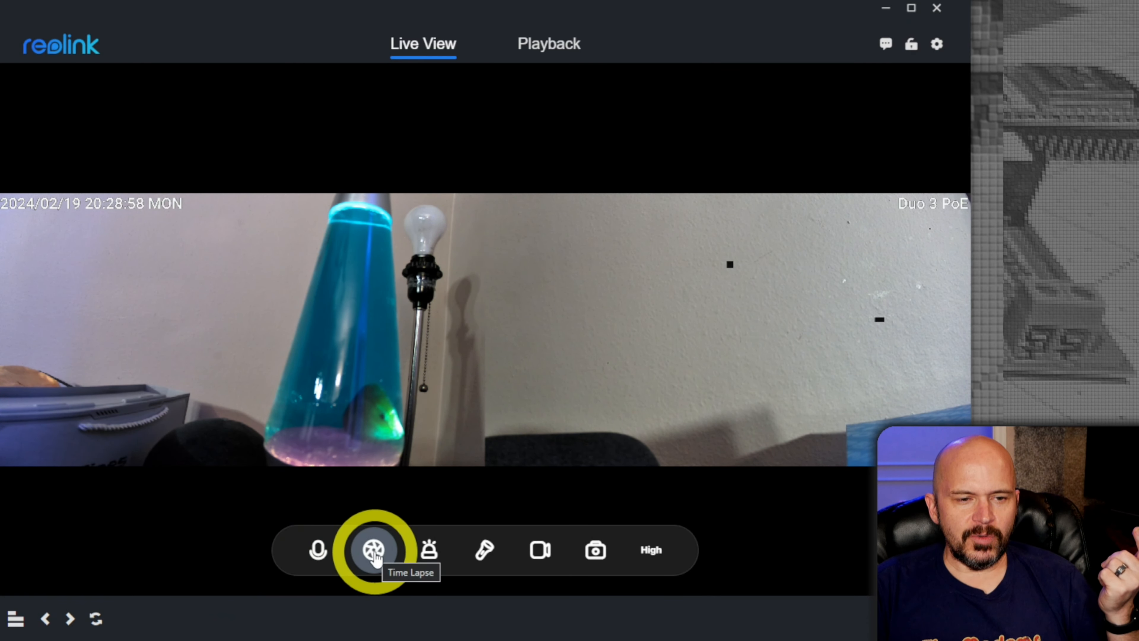
mouse_move(431, 550)
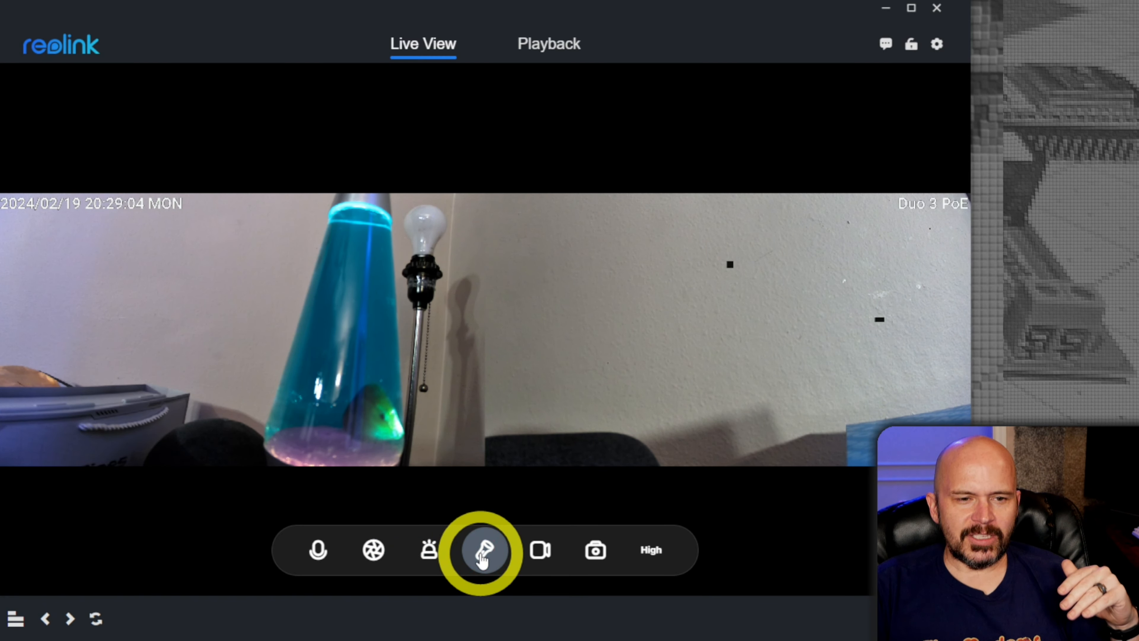
Switch the Duo 3 PoE spotlight on from the live view toolbar, then off again.
click(484, 549)
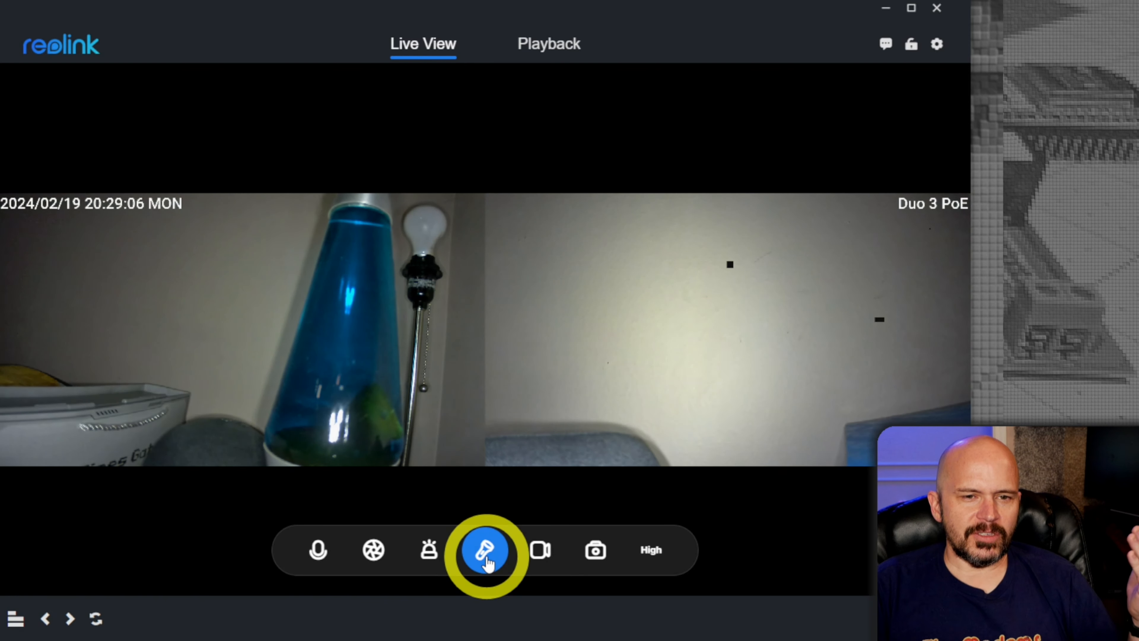
click(485, 550)
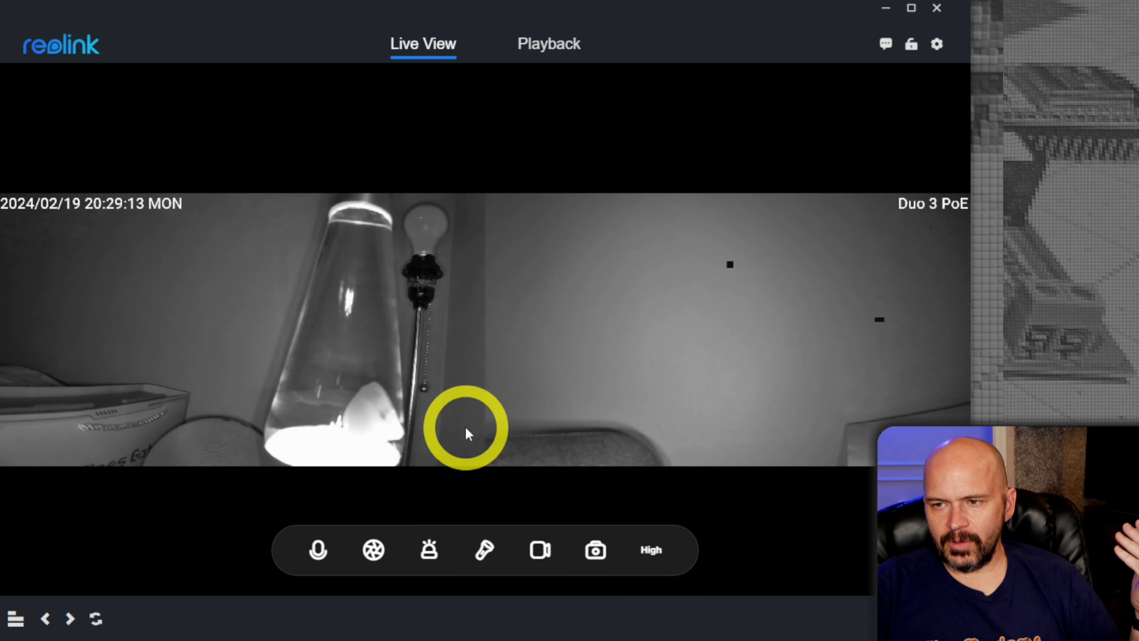
mouse_move(566, 446)
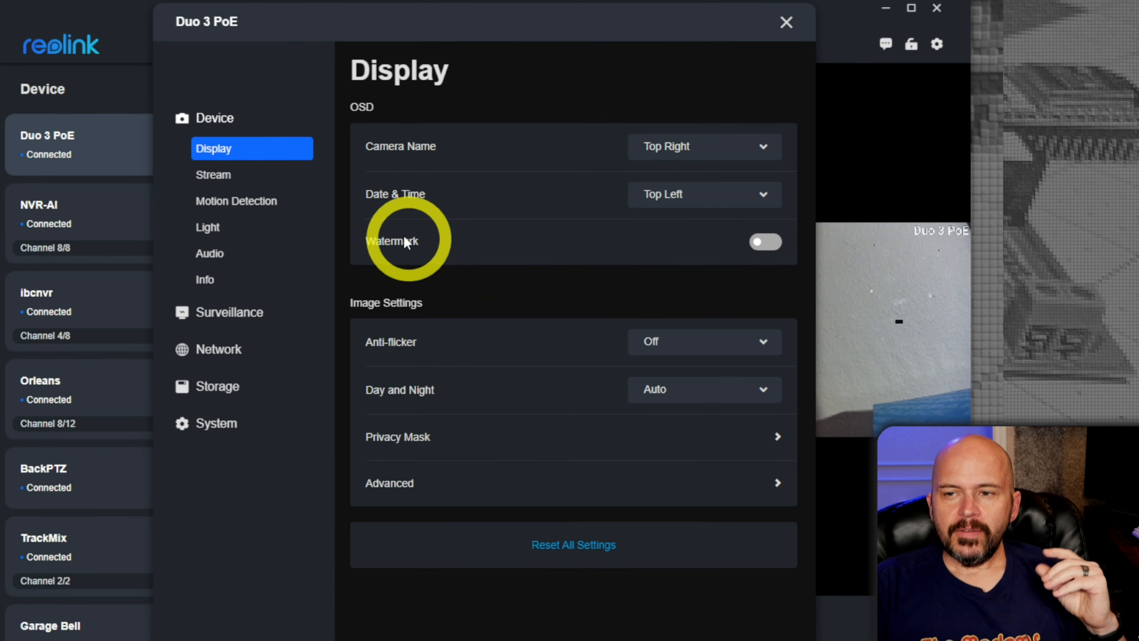
mouse_move(472, 346)
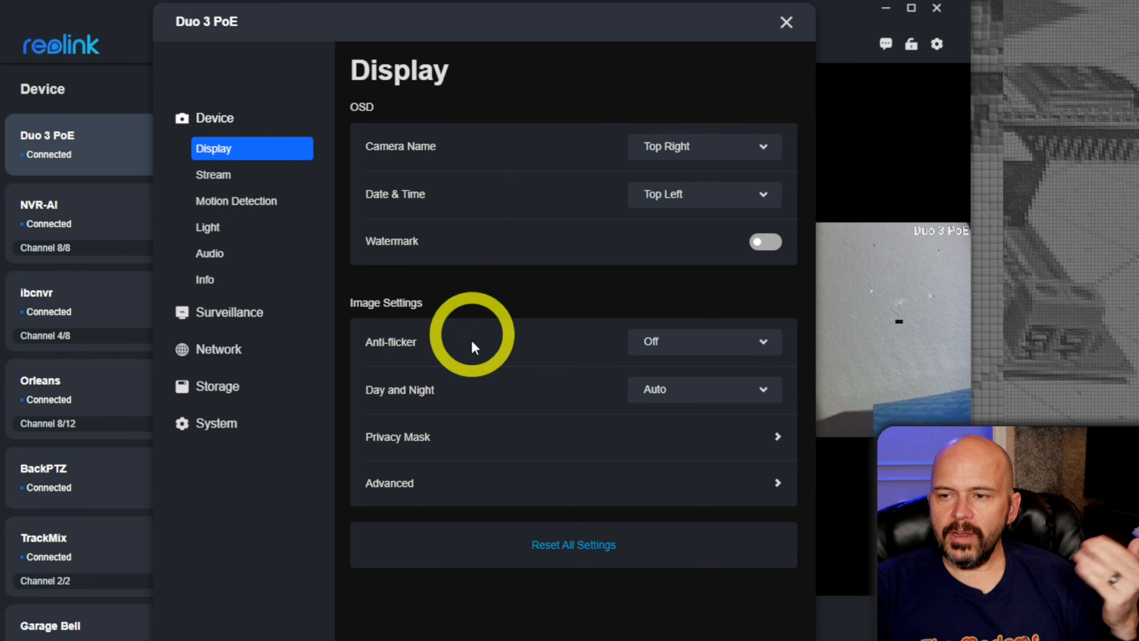
mouse_move(444, 291)
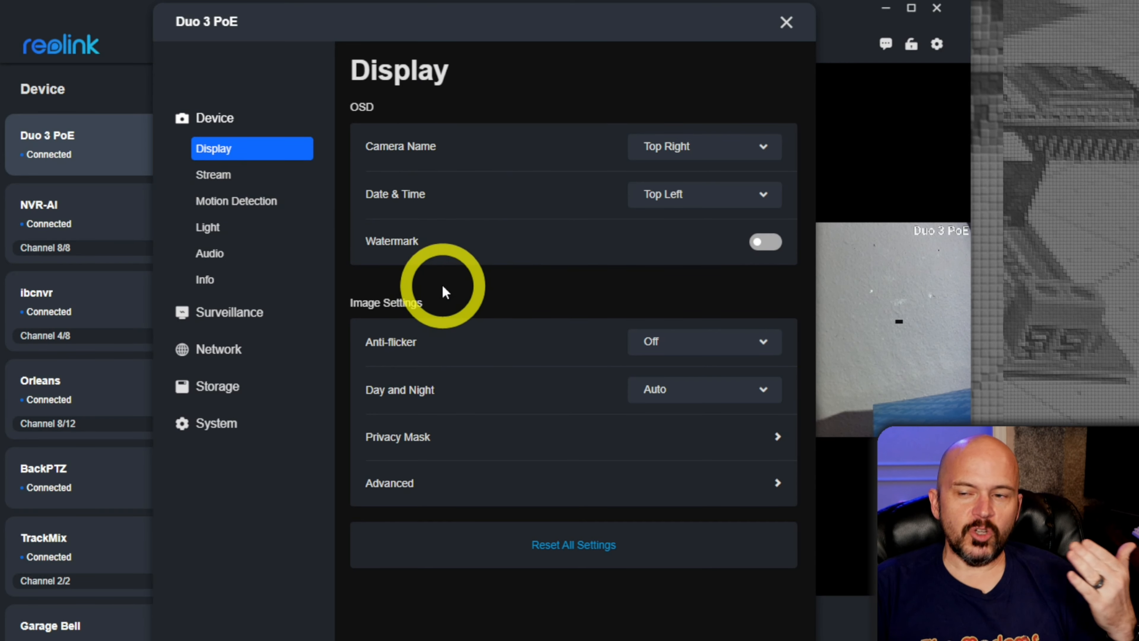
mouse_move(213, 175)
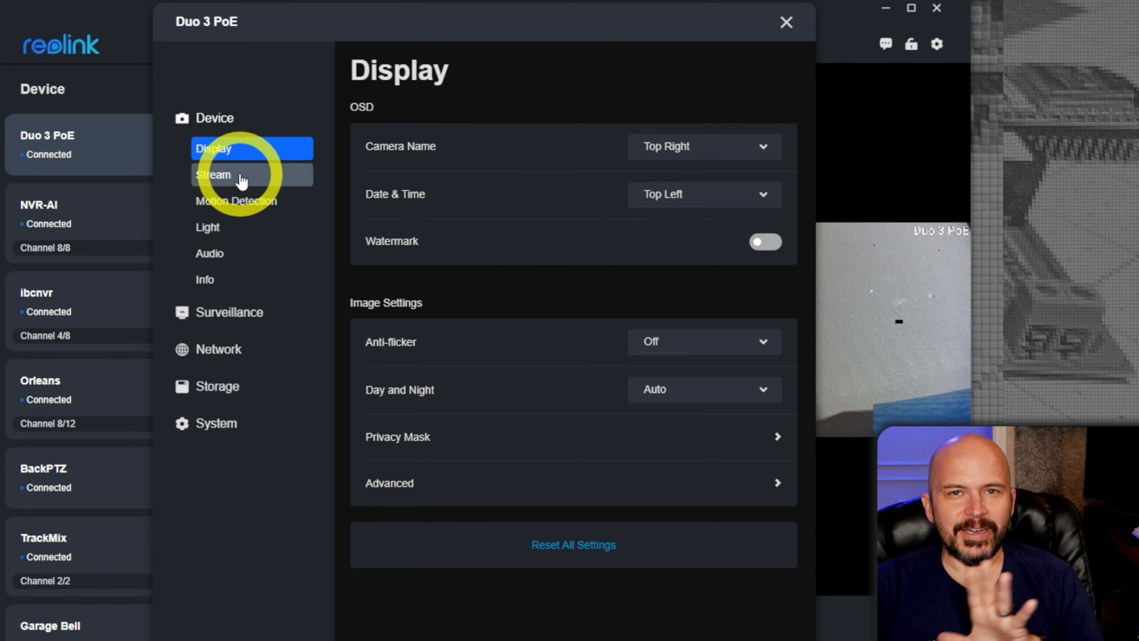
Show the Device > Stream page with the 7680*2160 clear and 1536*432 fluent streams at 20 FPS.
click(213, 174)
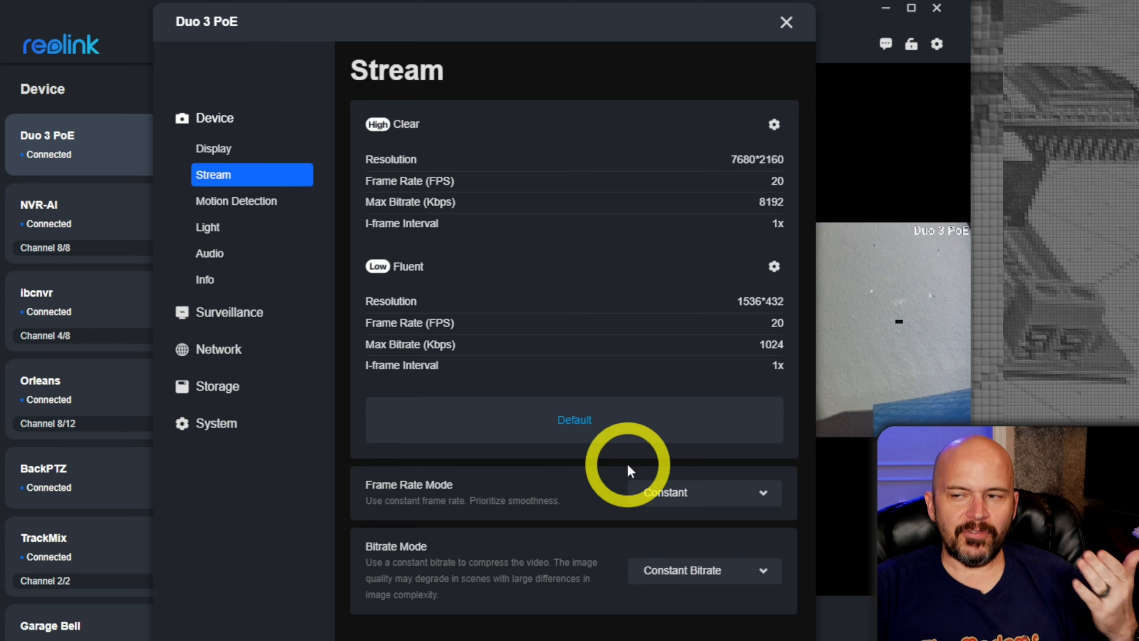
mouse_move(773, 141)
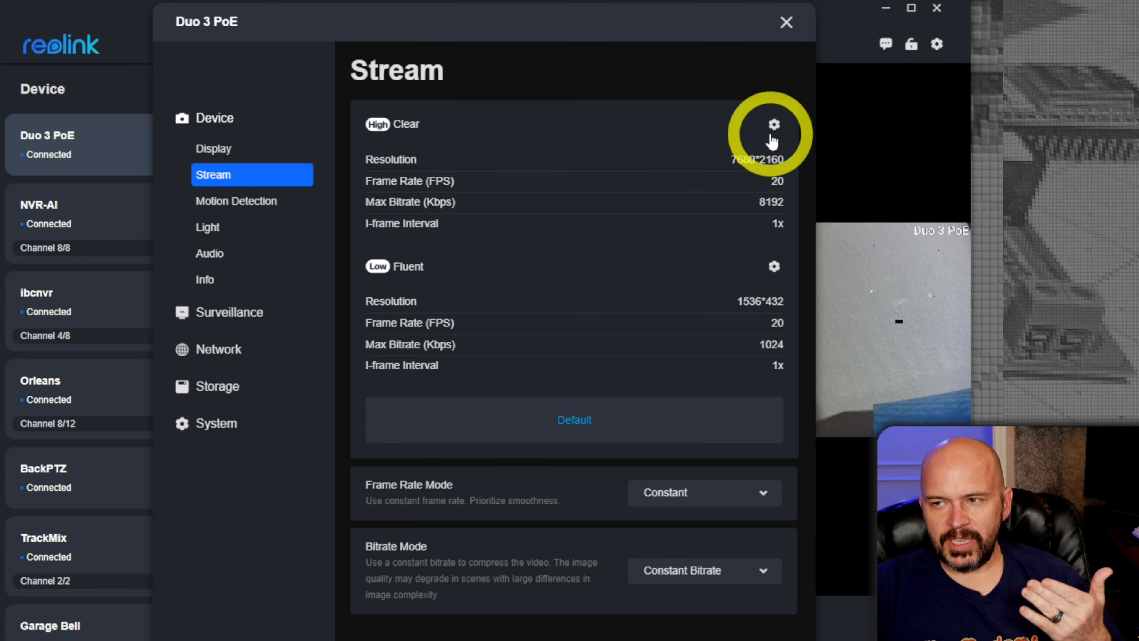
mouse_move(486, 252)
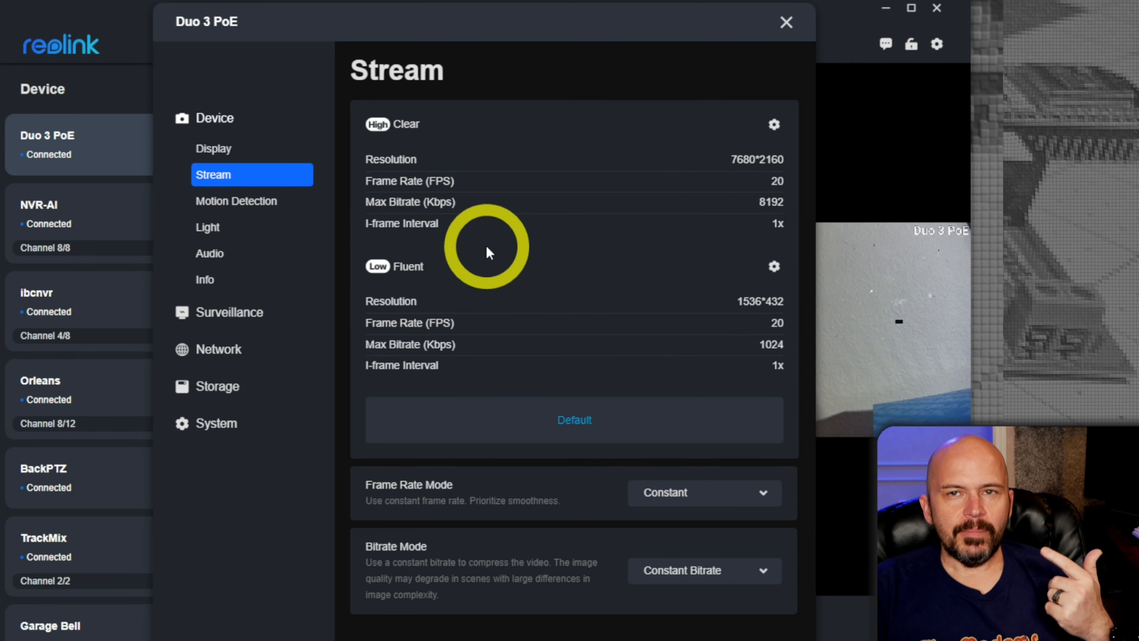
mouse_move(411, 171)
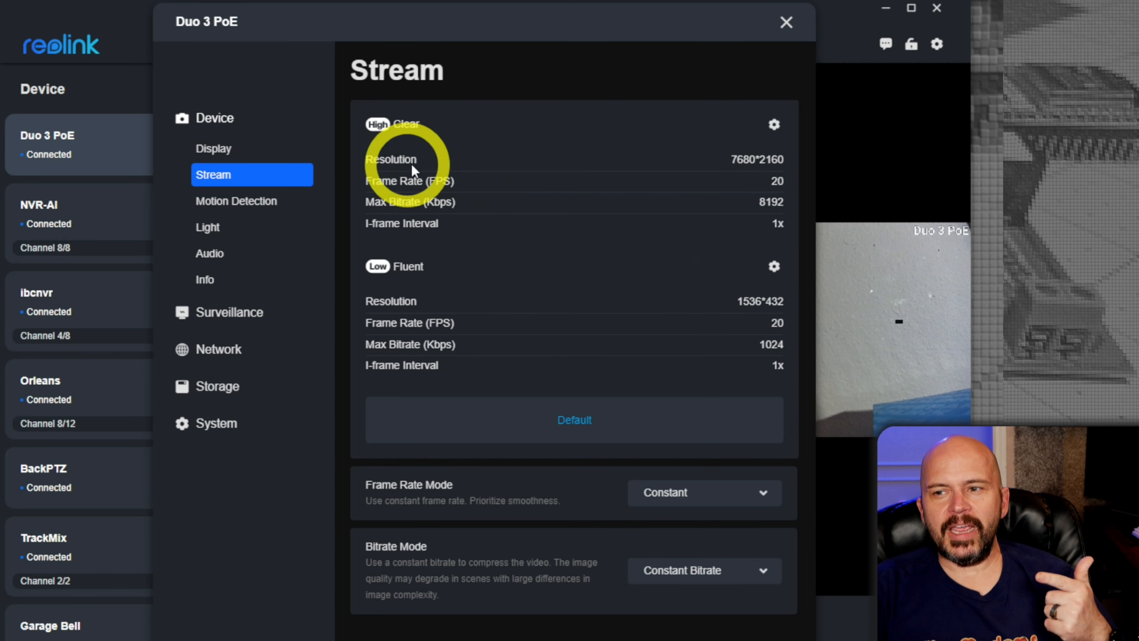
mouse_move(683, 323)
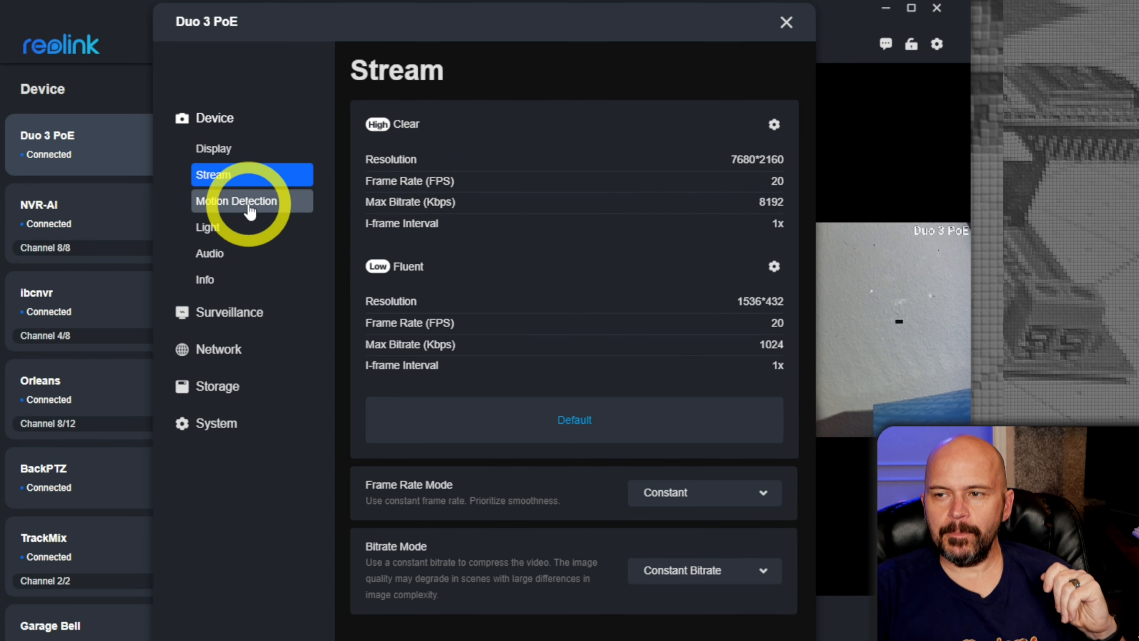
Browse the motion detection, light and audio pages, then view Display > Advanced with all day/night modes on Auto.
click(235, 201)
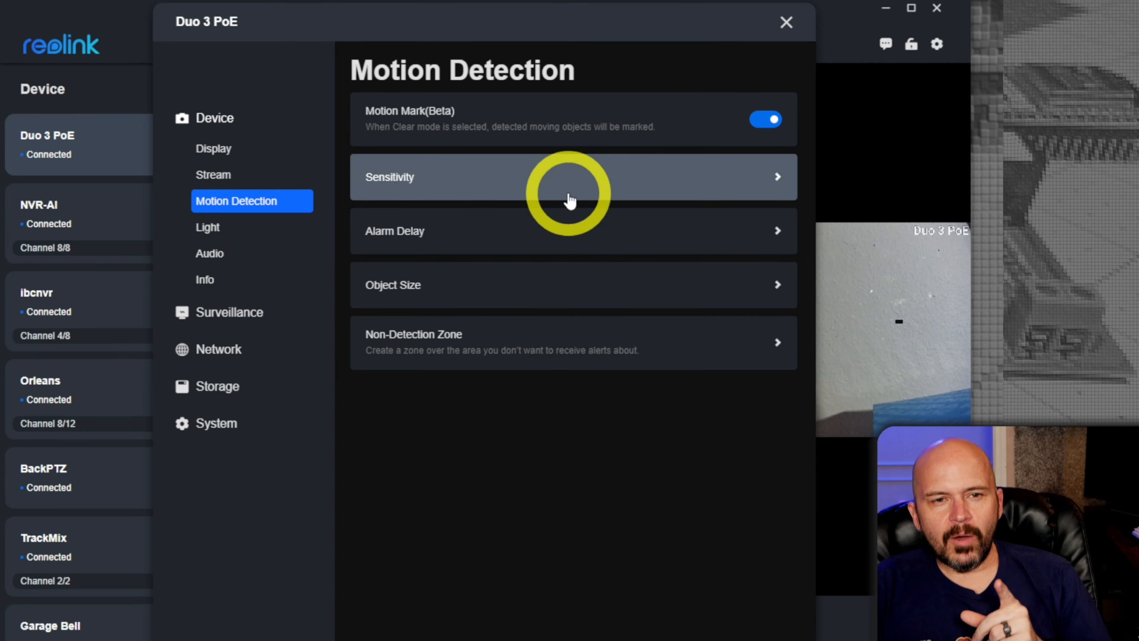
mouse_move(424, 138)
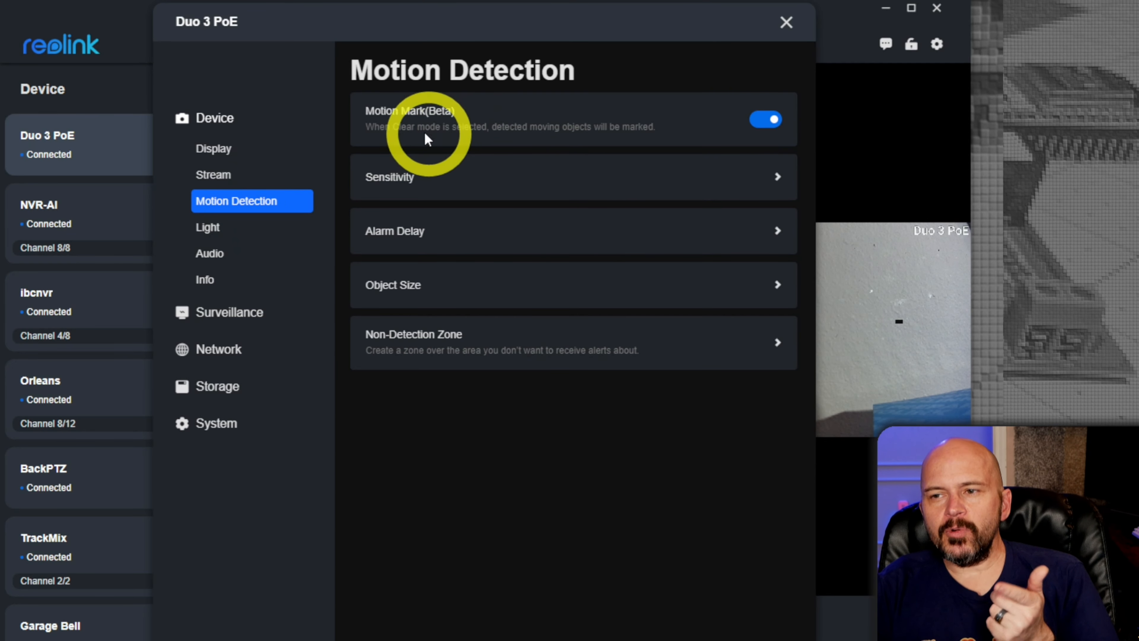
mouse_move(425, 133)
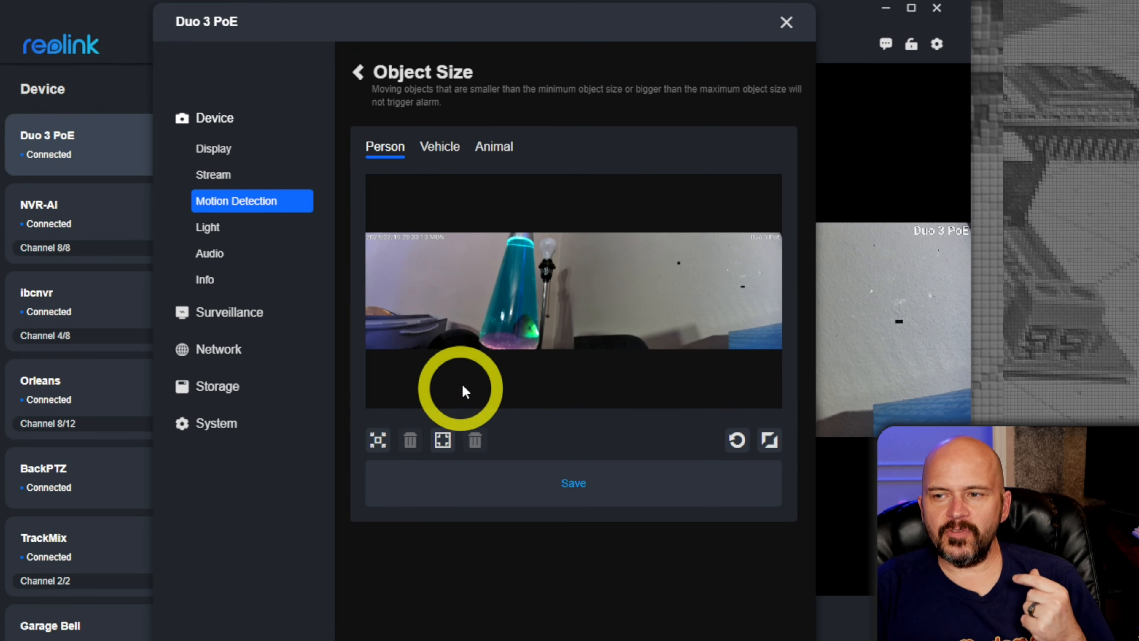
click(357, 72)
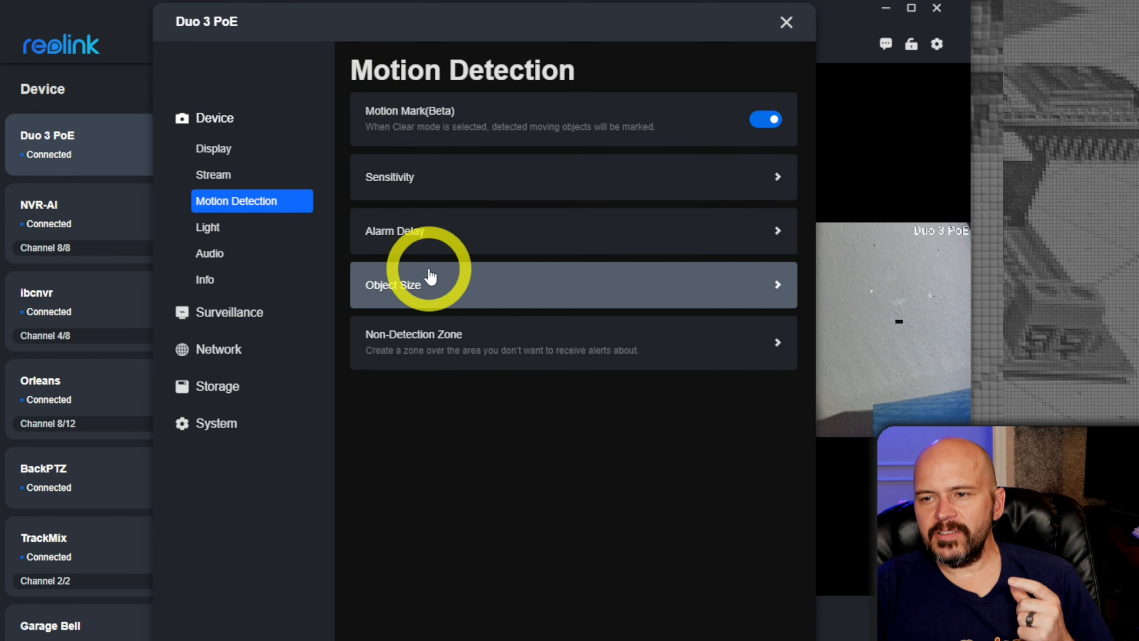
mouse_move(466, 361)
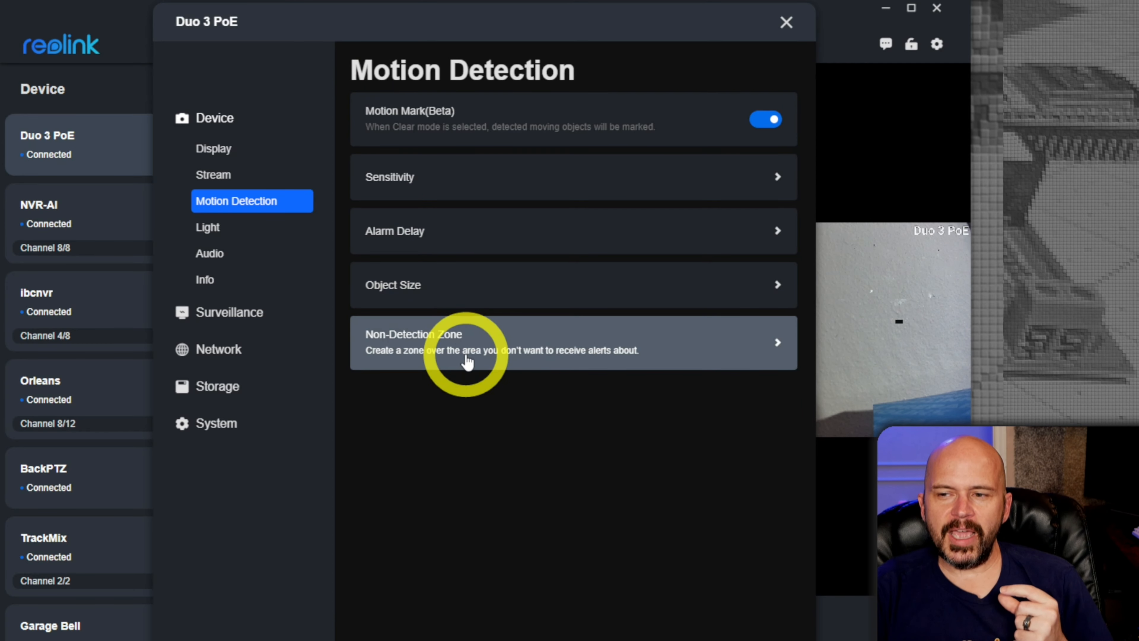
click(208, 226)
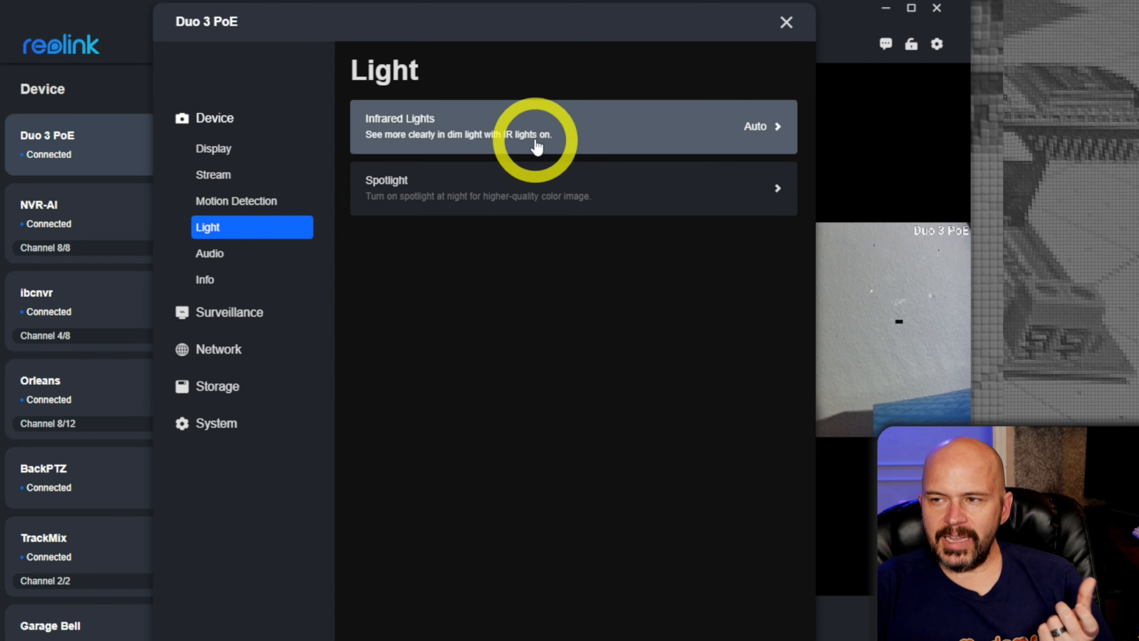
click(210, 253)
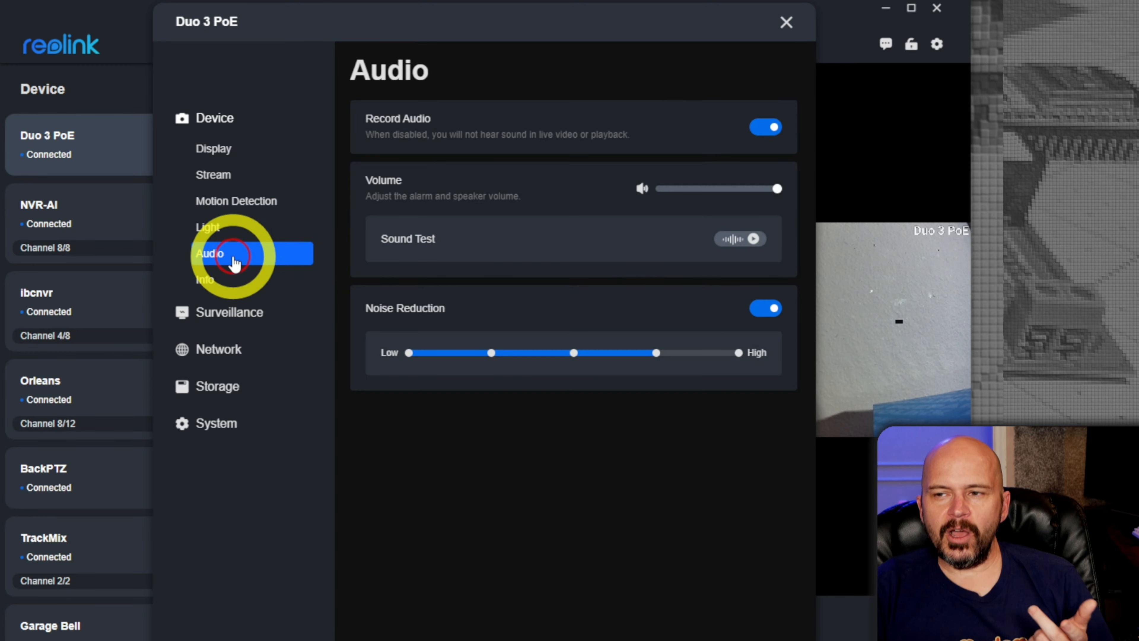
mouse_move(250, 159)
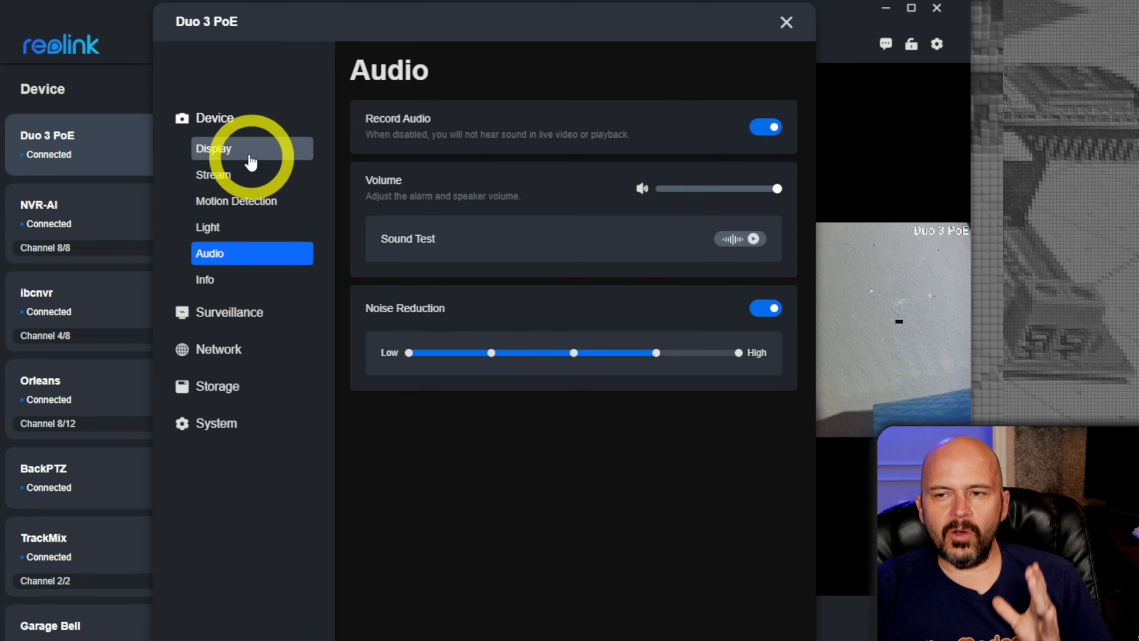
click(214, 148)
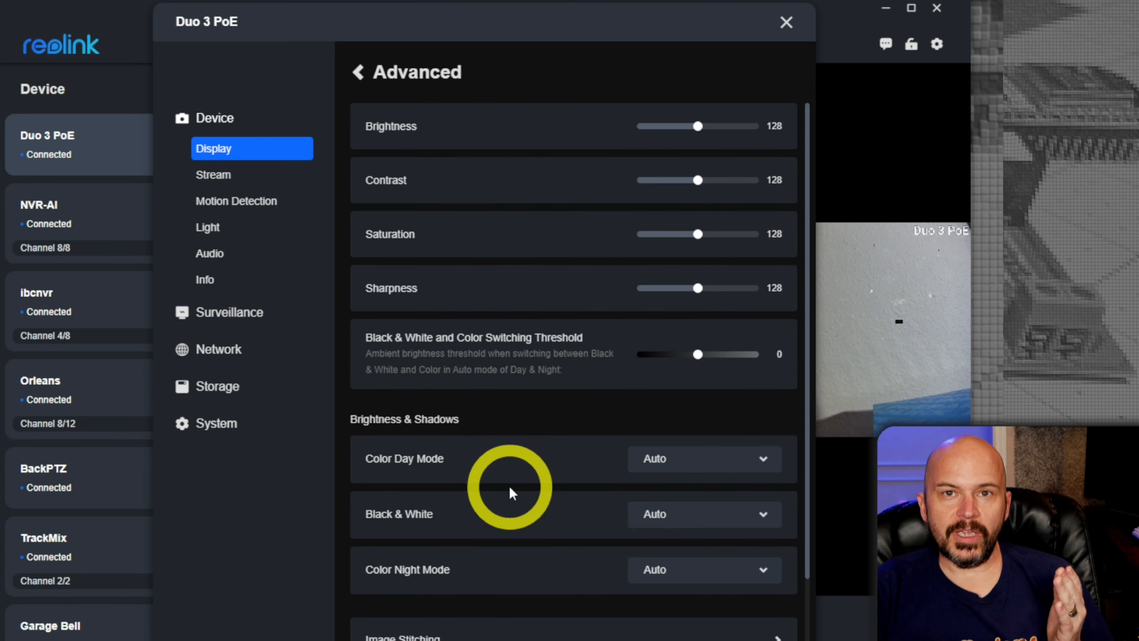
scroll(down, 3)
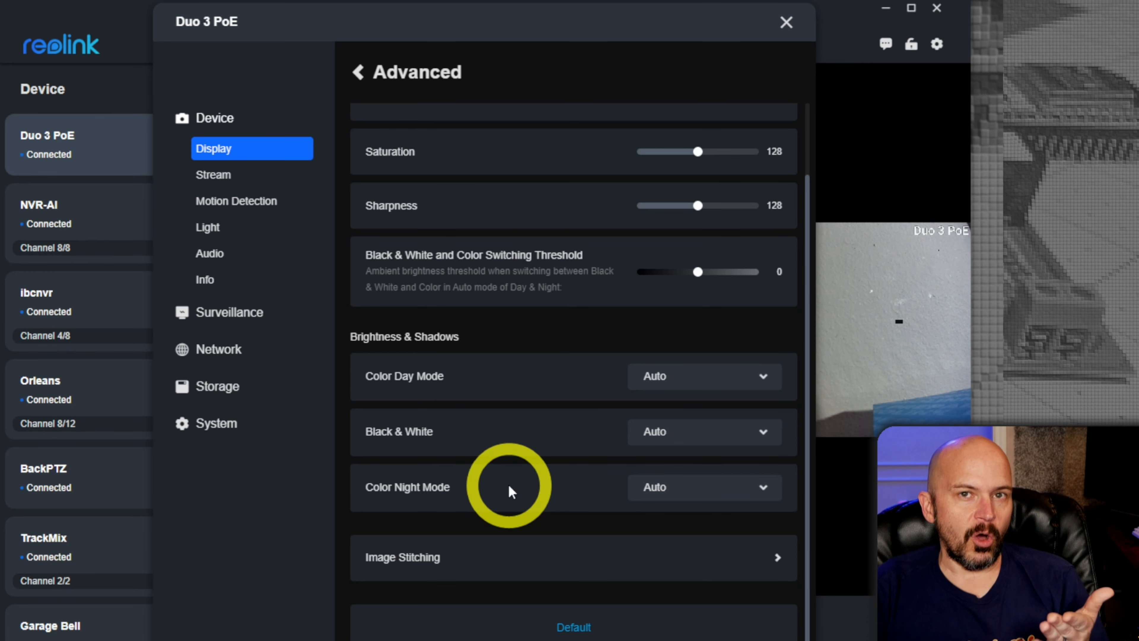
mouse_move(492, 444)
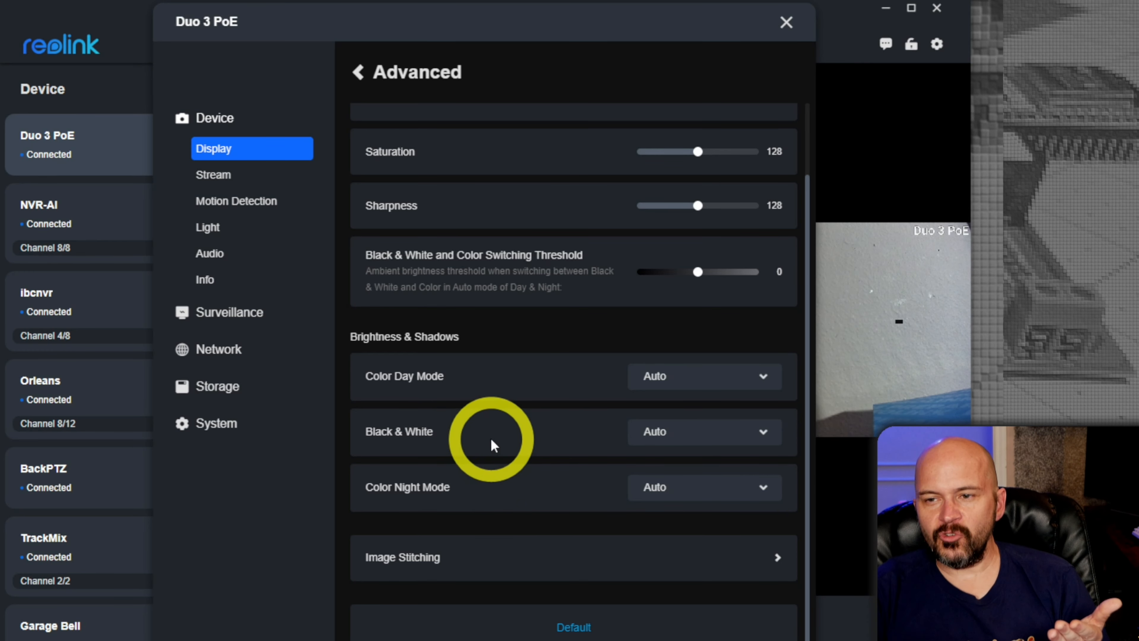
mouse_move(250, 319)
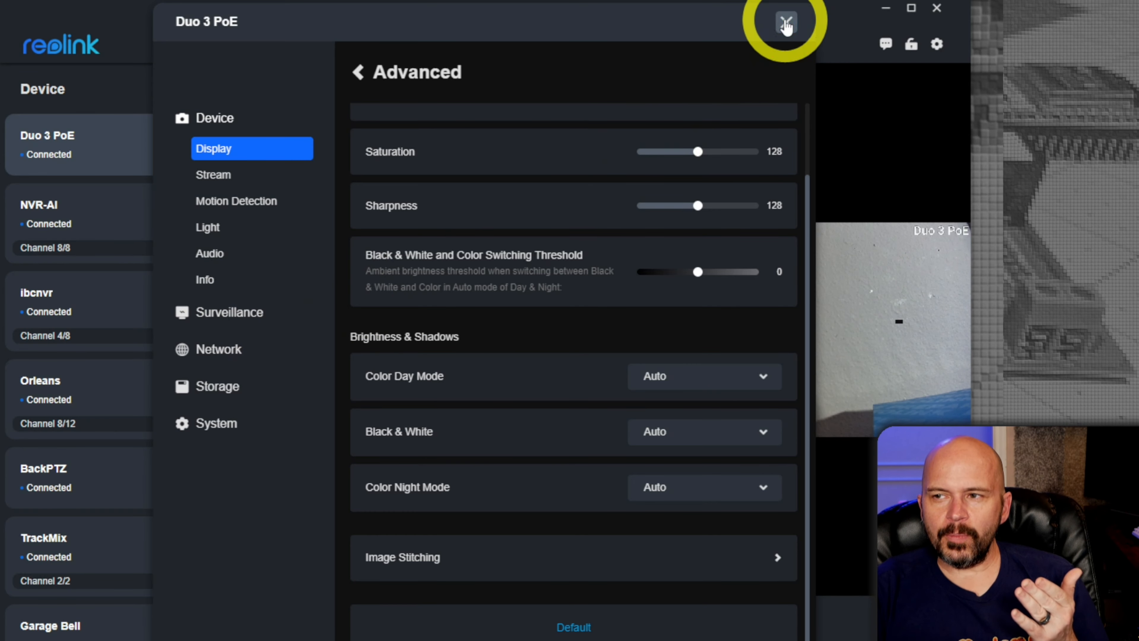
Close settings and play the Duo 3 PoE recording from 2024/02/13 in the Playback tab.
click(784, 23)
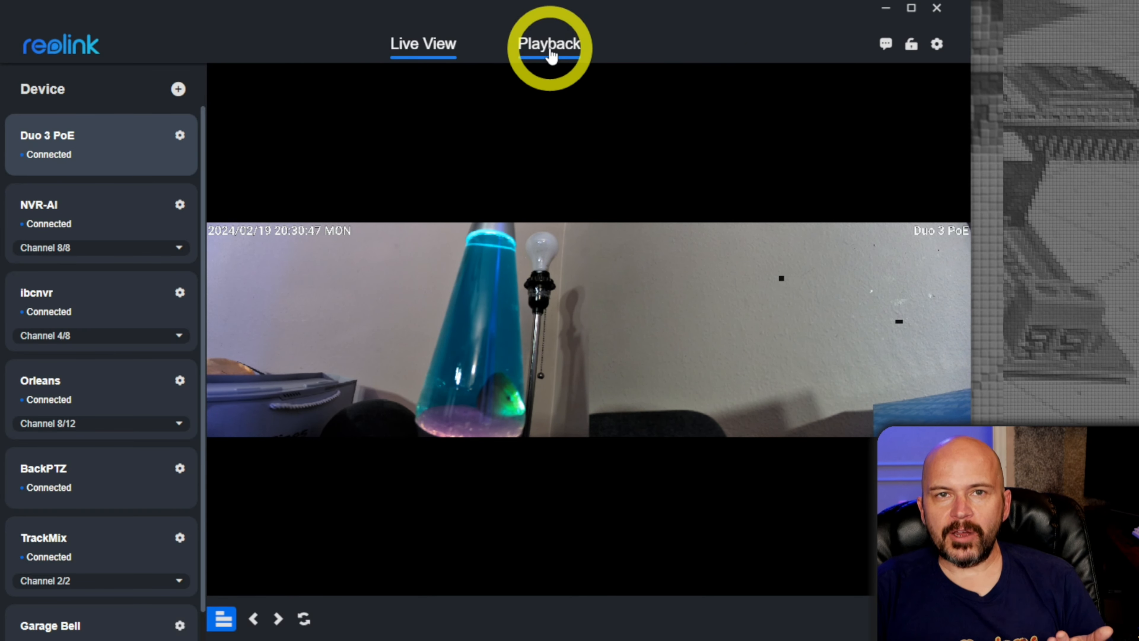
click(549, 43)
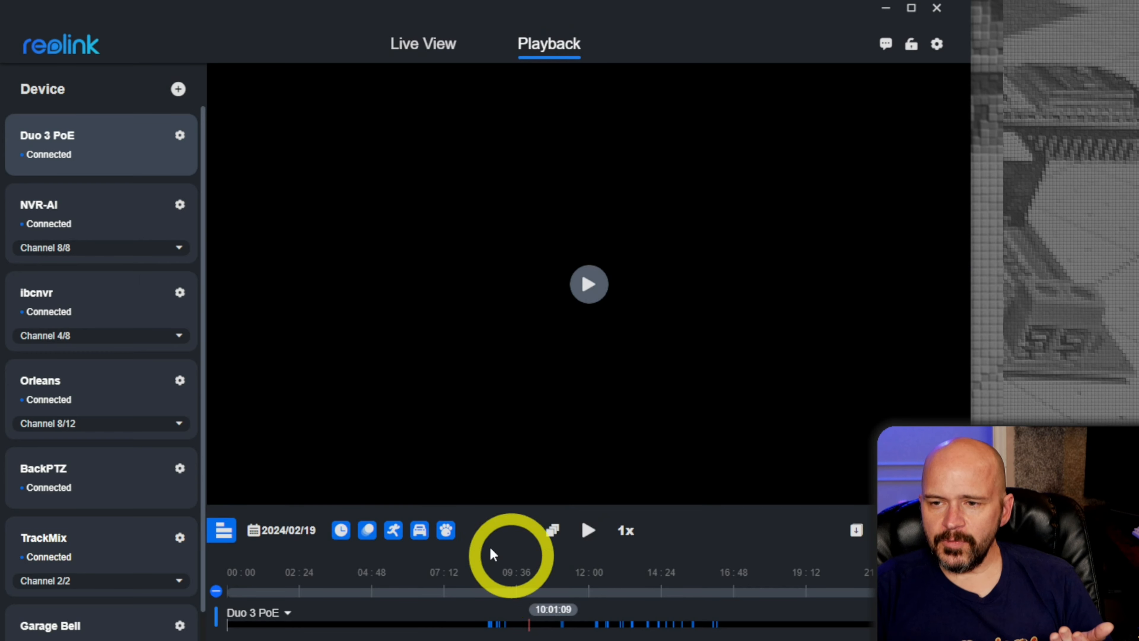
click(281, 530)
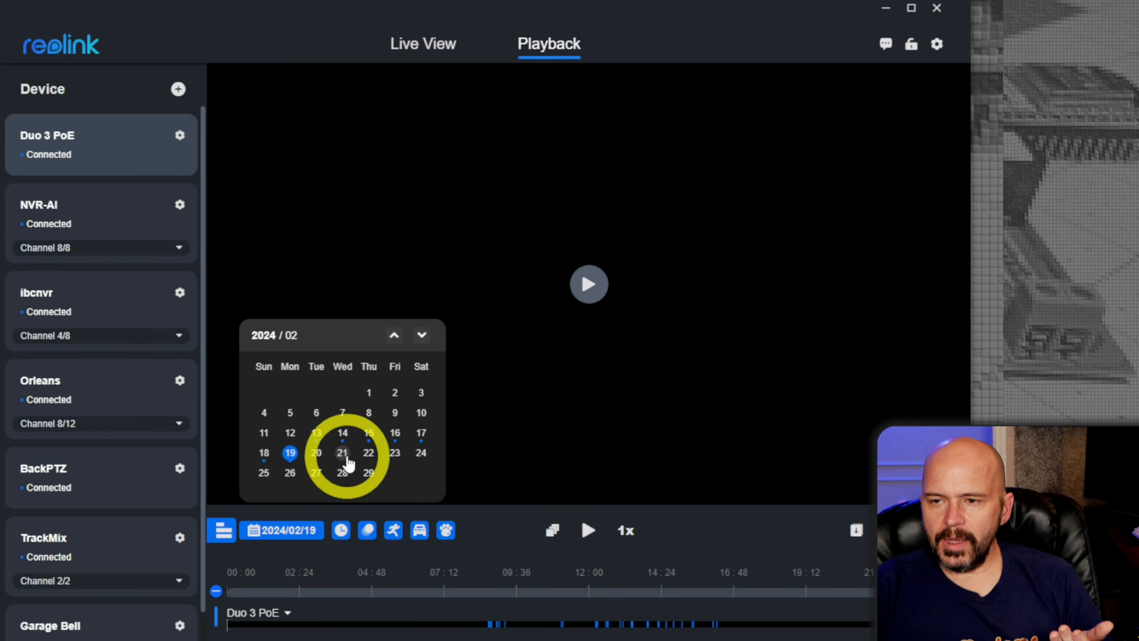
click(316, 433)
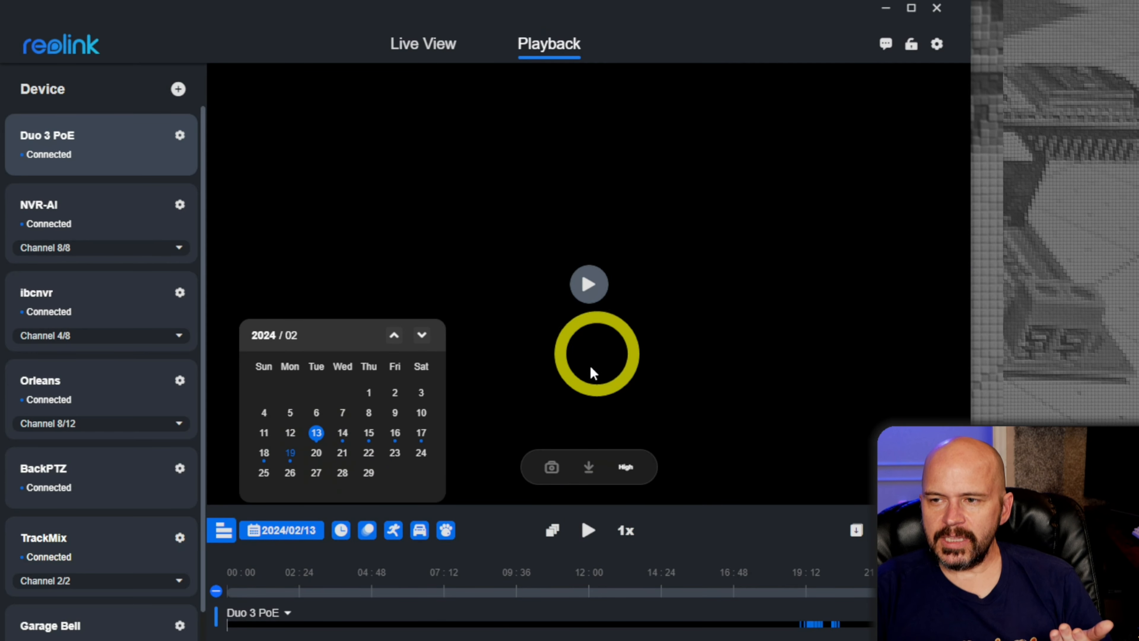
mouse_move(815, 622)
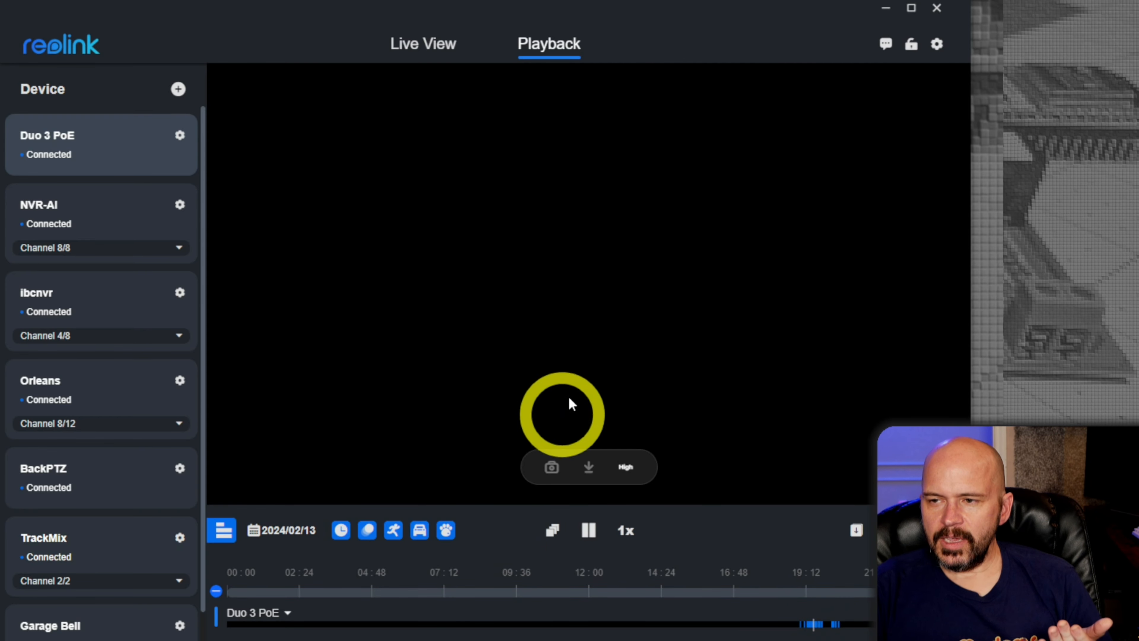
click(777, 589)
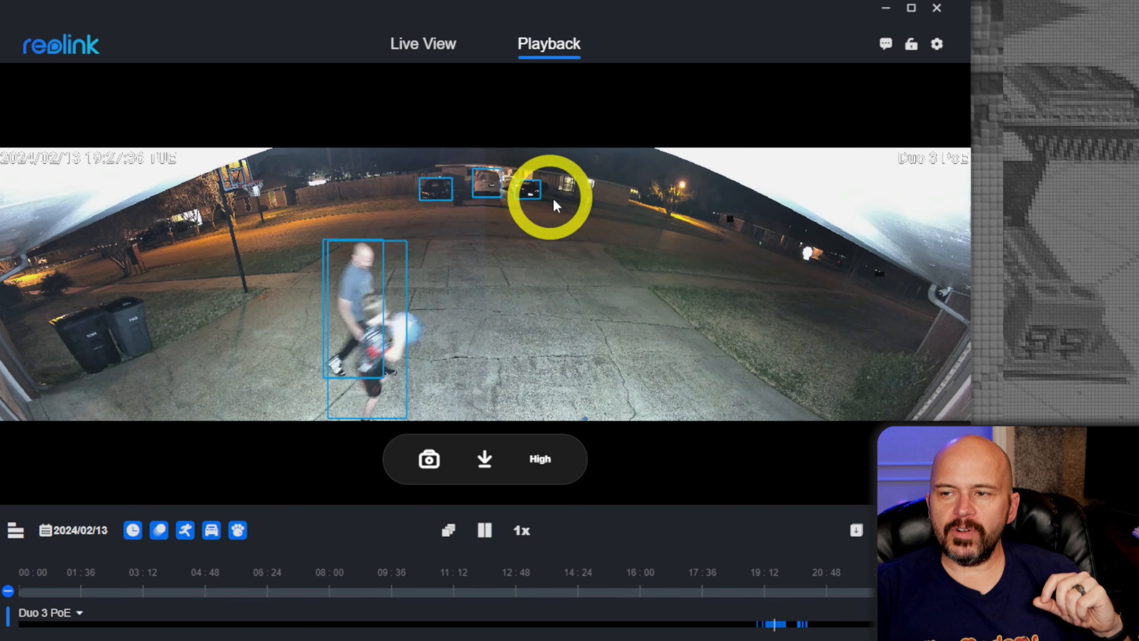
mouse_move(602, 223)
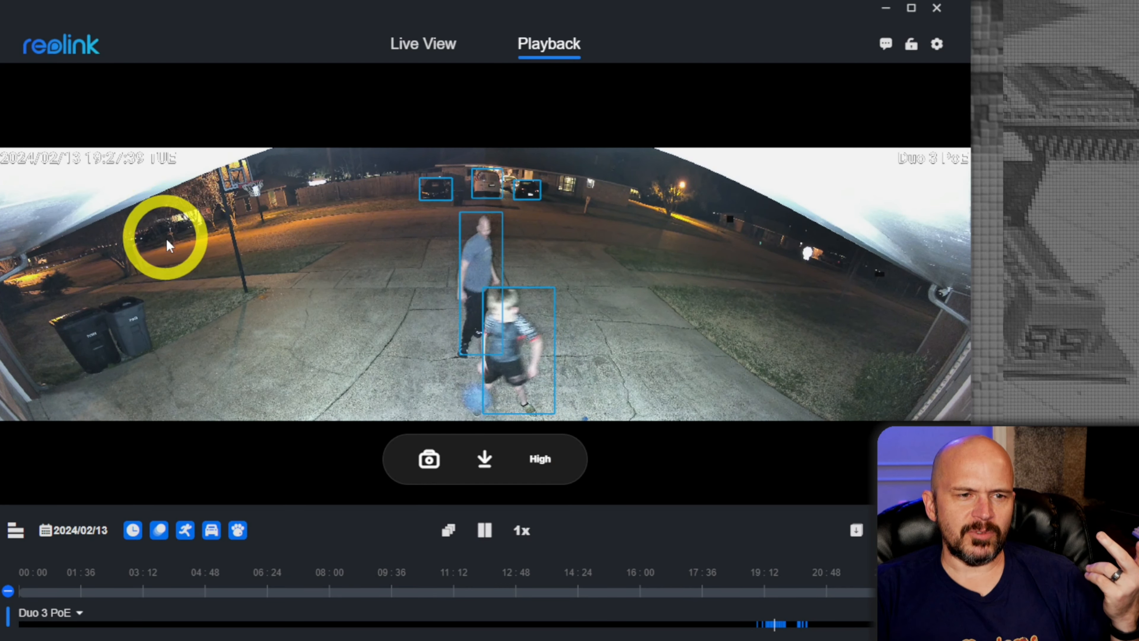
mouse_move(823, 378)
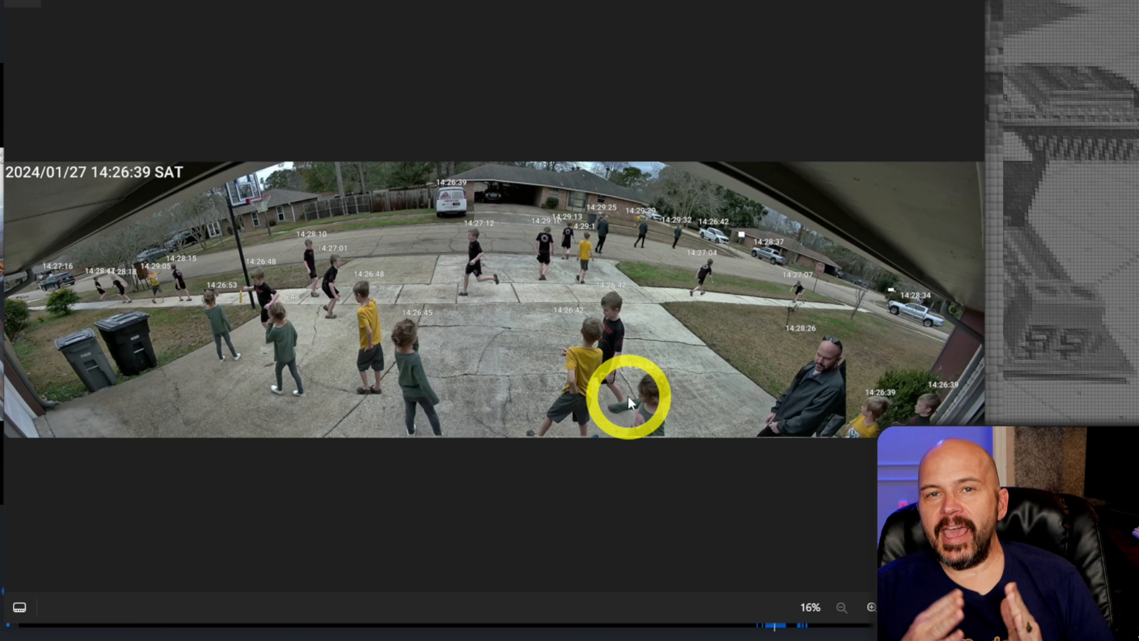
mouse_move(632, 279)
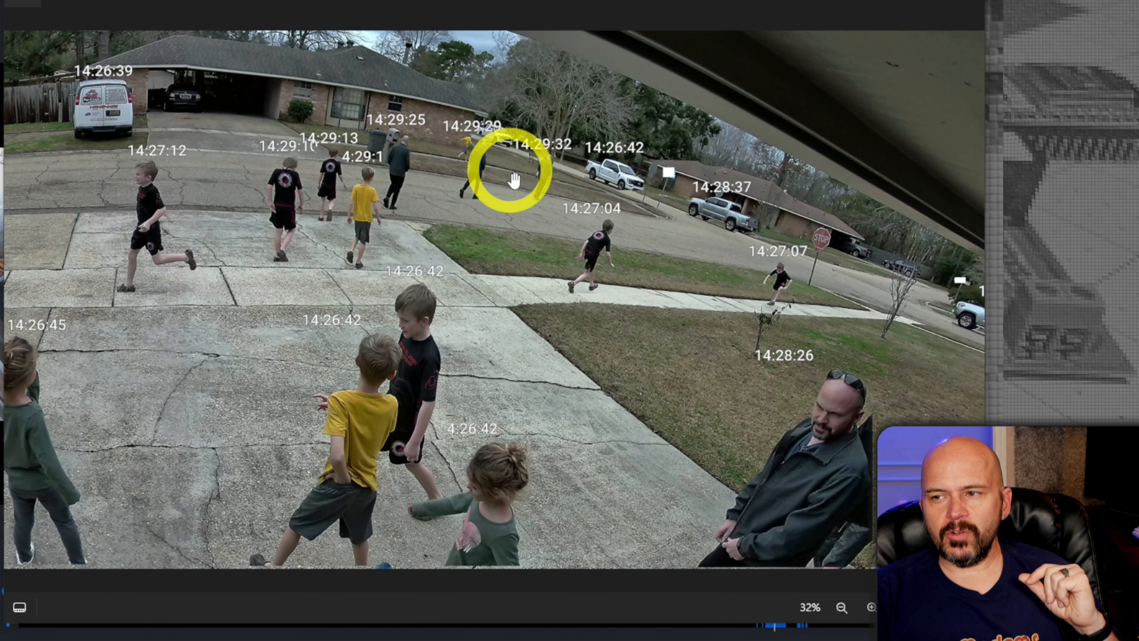
mouse_move(504, 296)
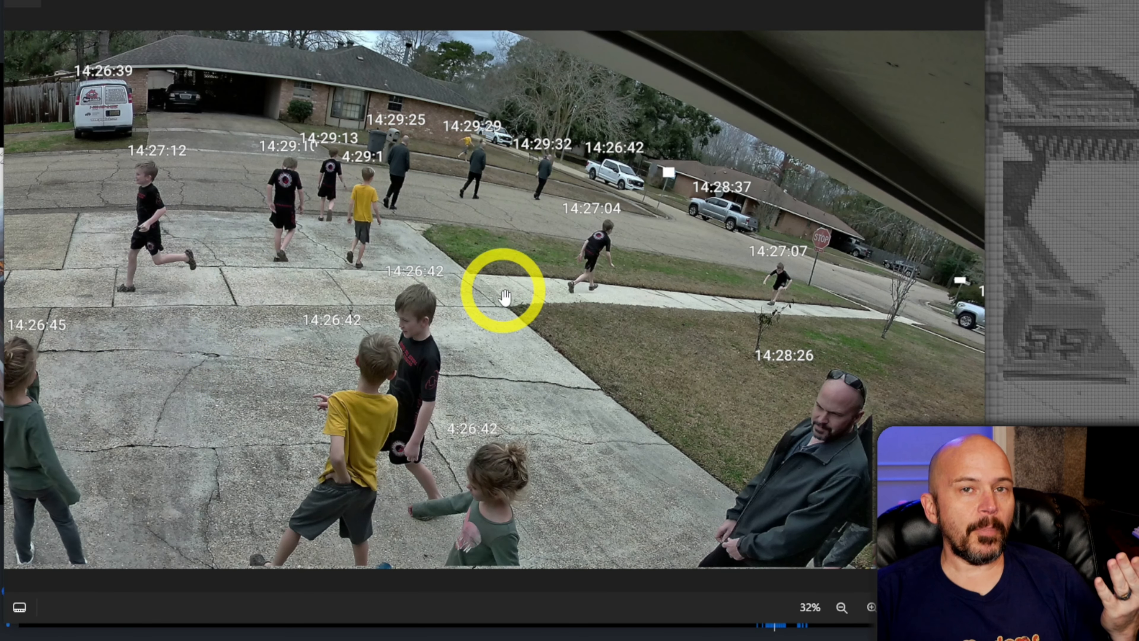
mouse_move(330, 294)
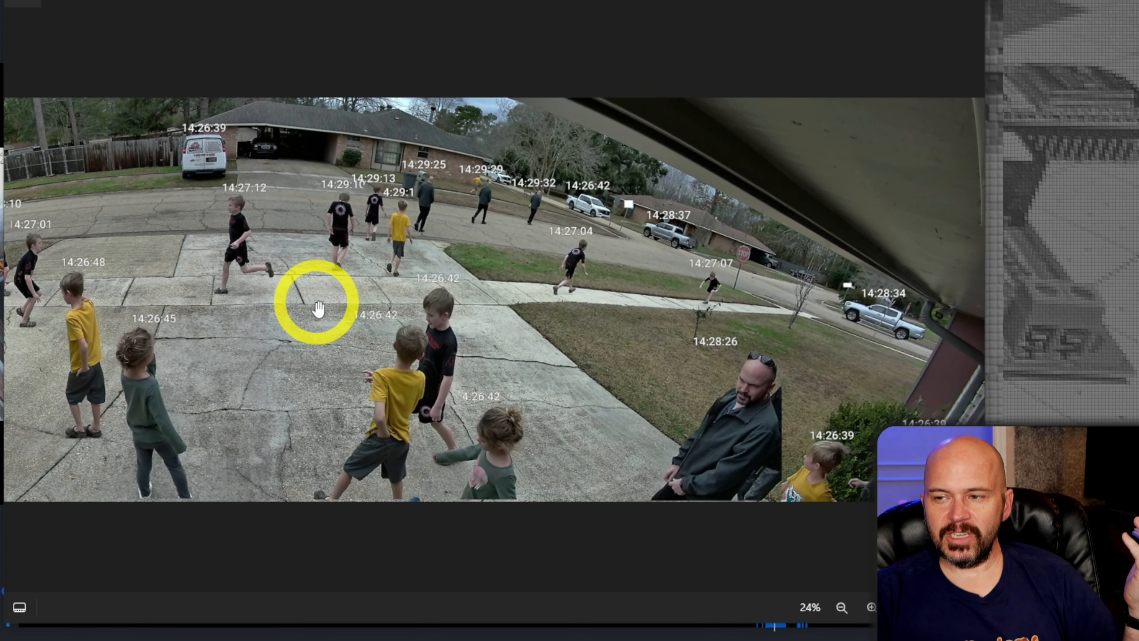
Reopen the Duo 3 PoE settings on the Device > Light page with Infrared Lights on Auto.
click(209, 226)
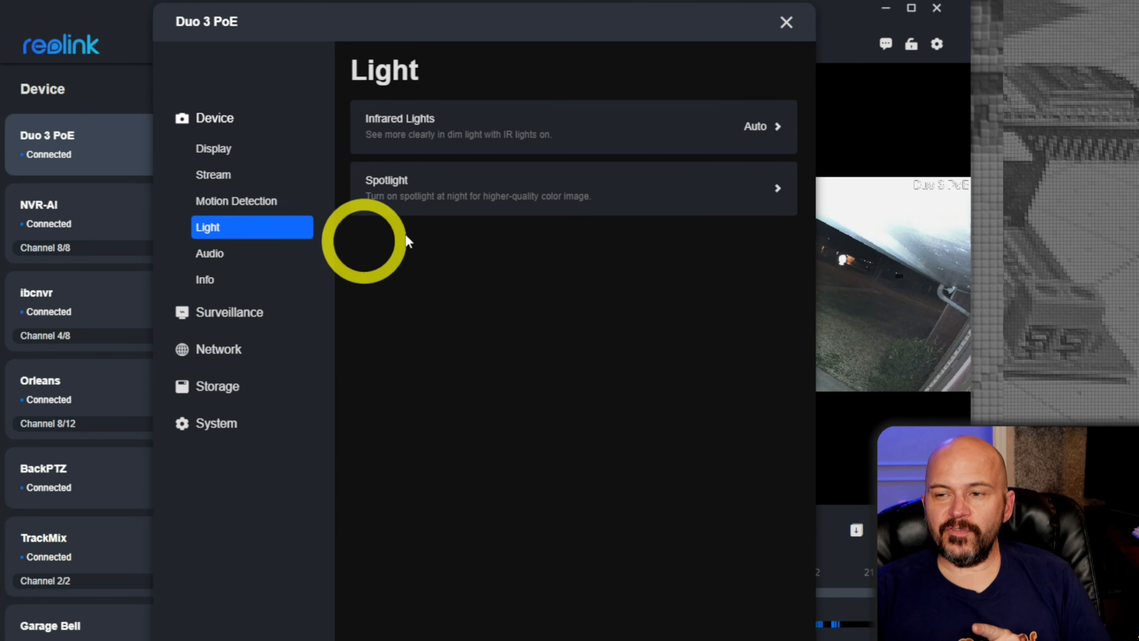
mouse_move(217, 226)
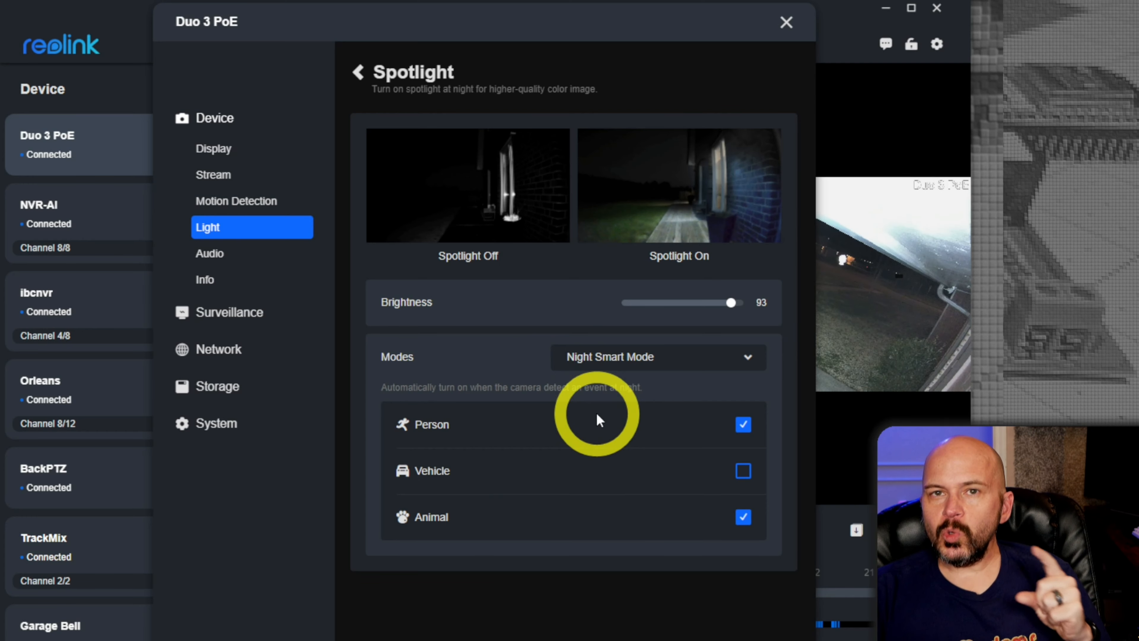
mouse_move(737, 430)
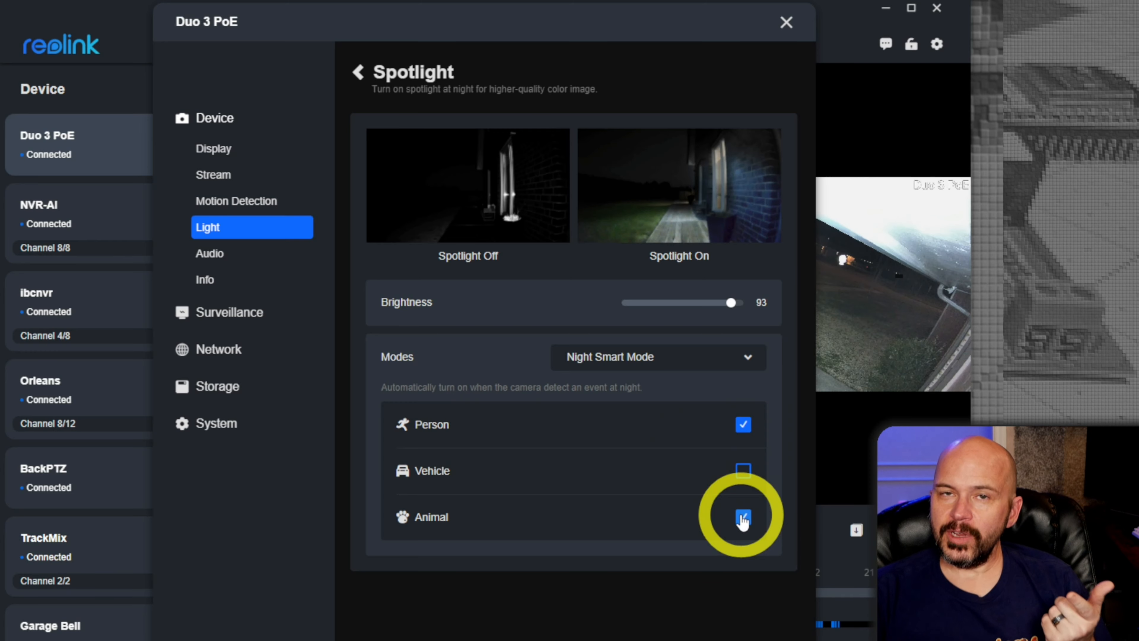
Review the spotlight settings: brightness 93, Night Smart Mode, Person and Animal triggers, and the available modes.
click(742, 517)
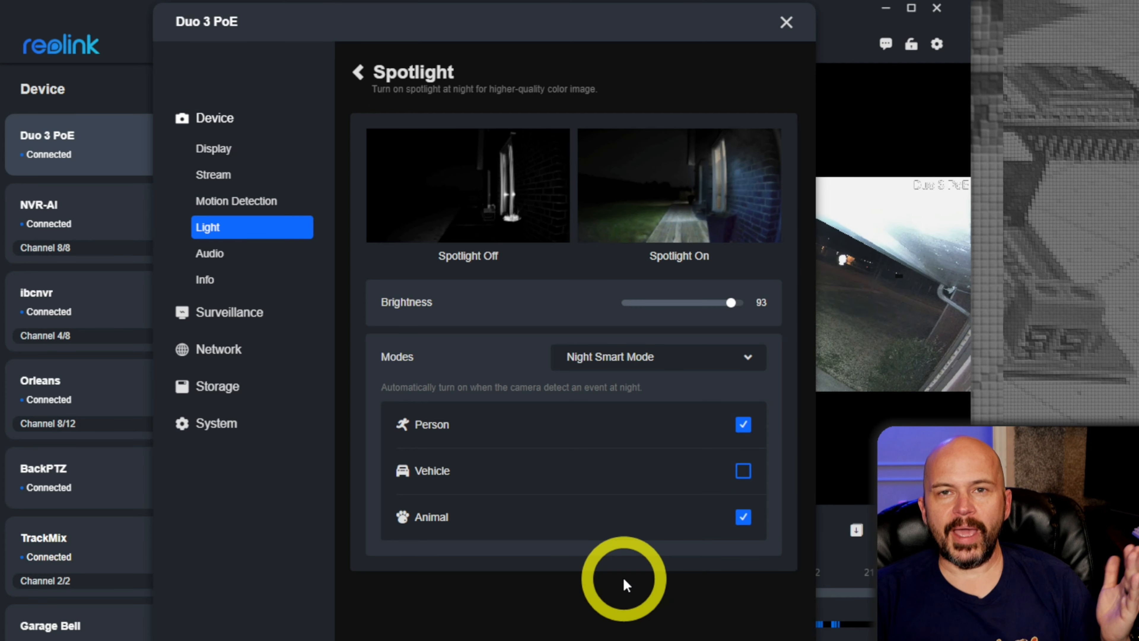
mouse_move(628, 550)
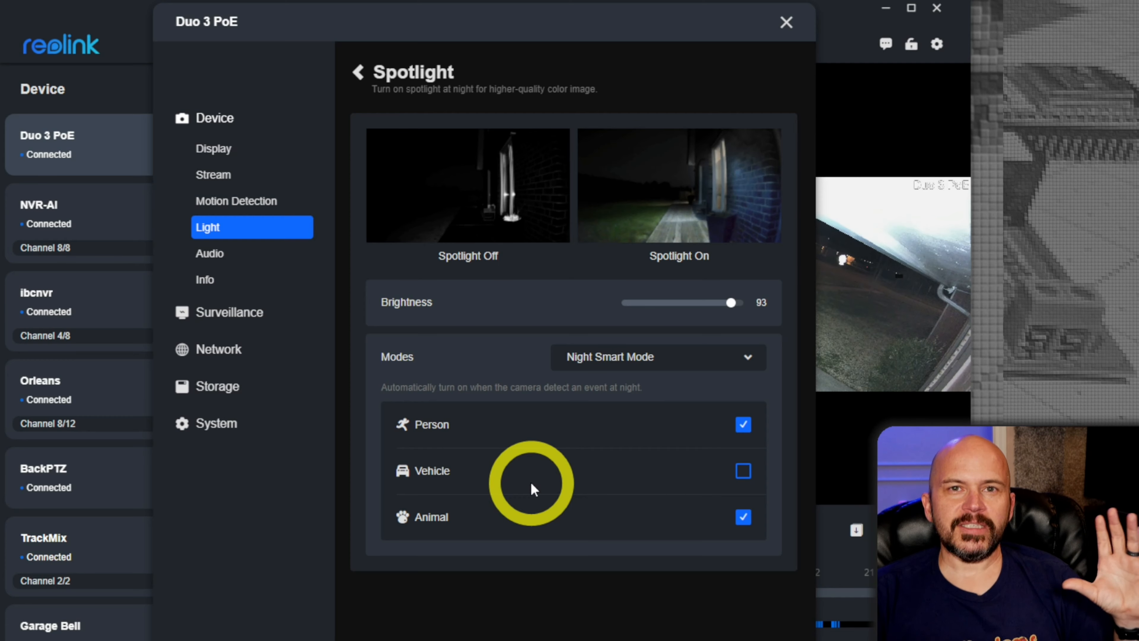
mouse_move(657, 405)
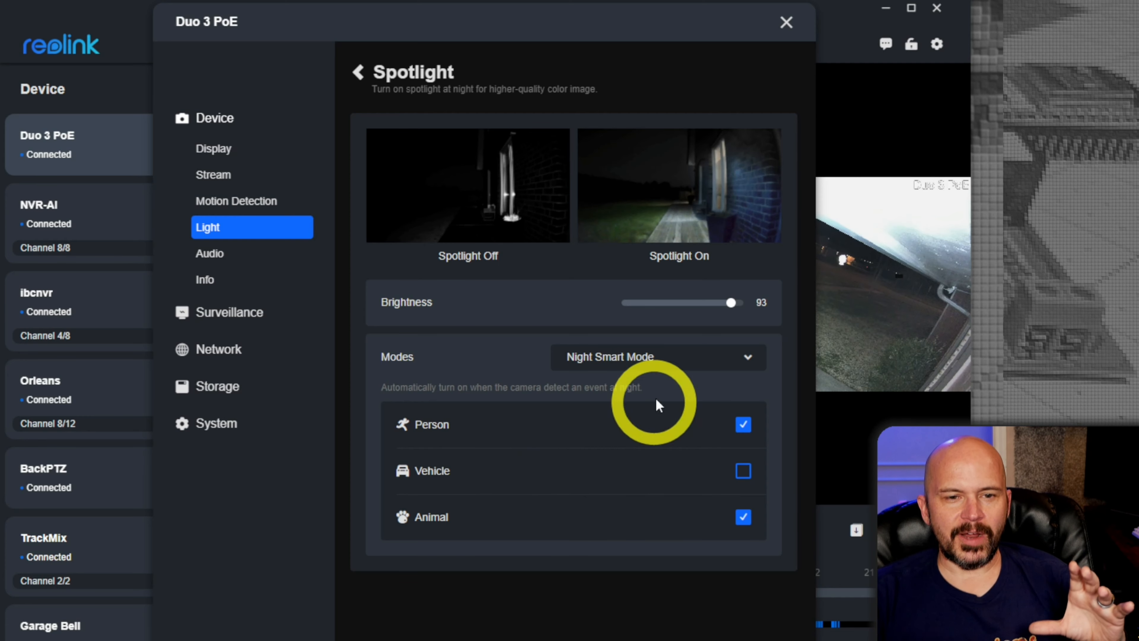
mouse_move(706, 313)
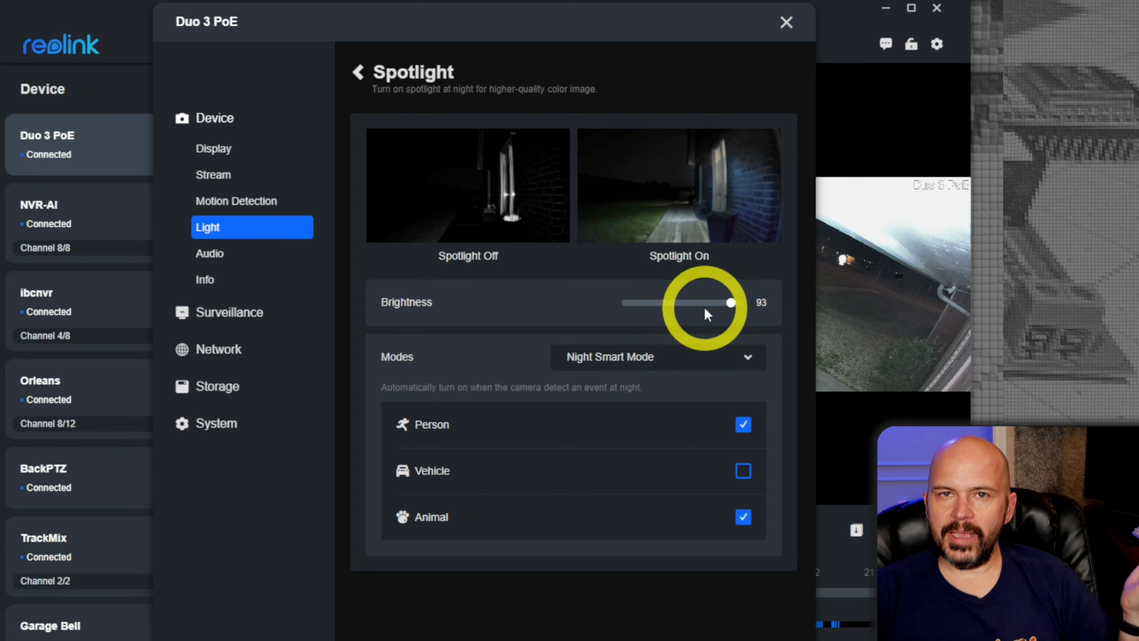
mouse_move(675, 477)
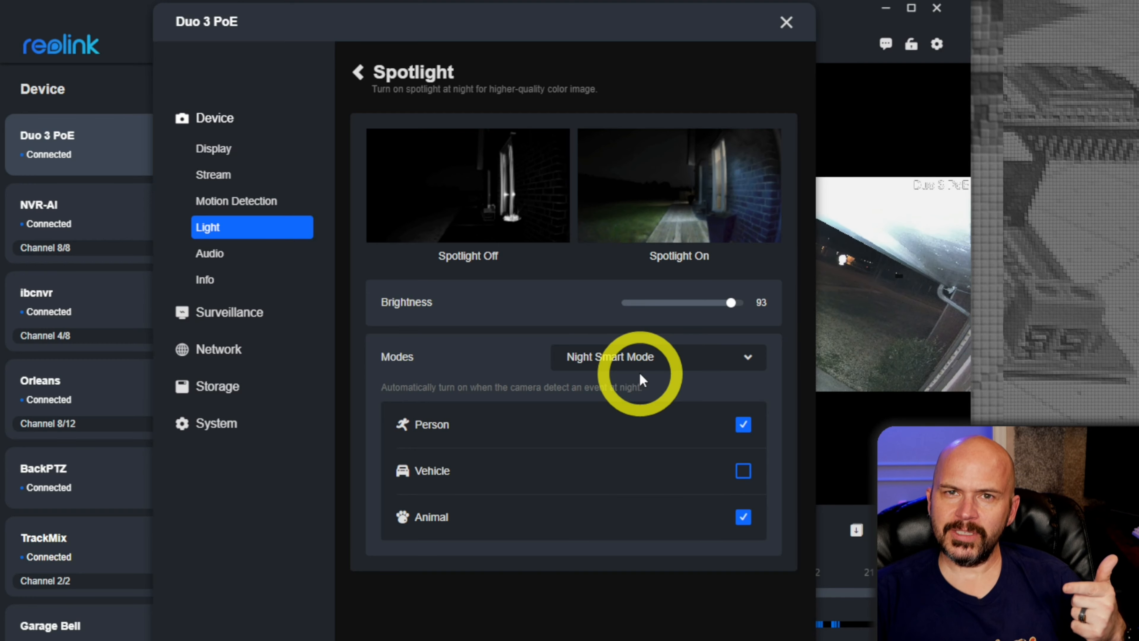
click(217, 349)
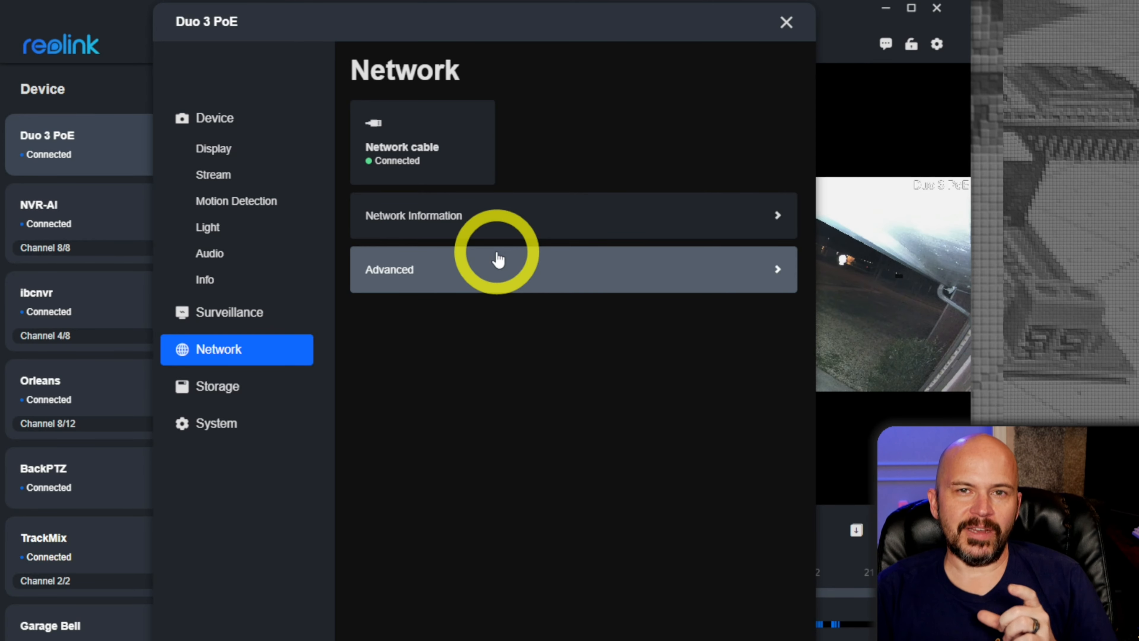
mouse_move(558, 421)
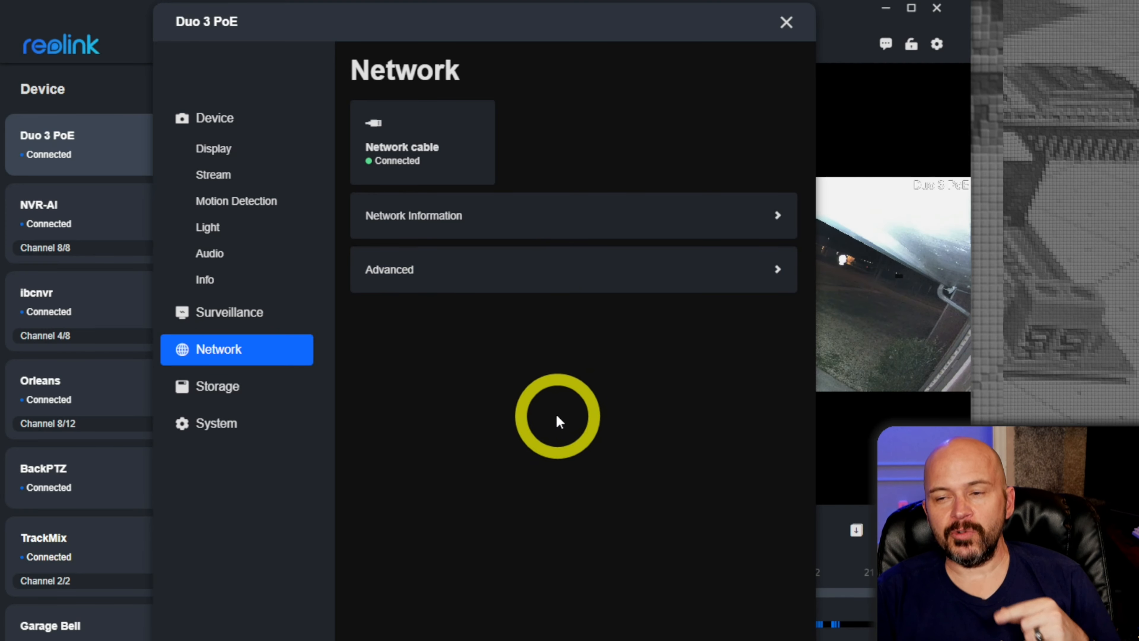
mouse_move(459, 308)
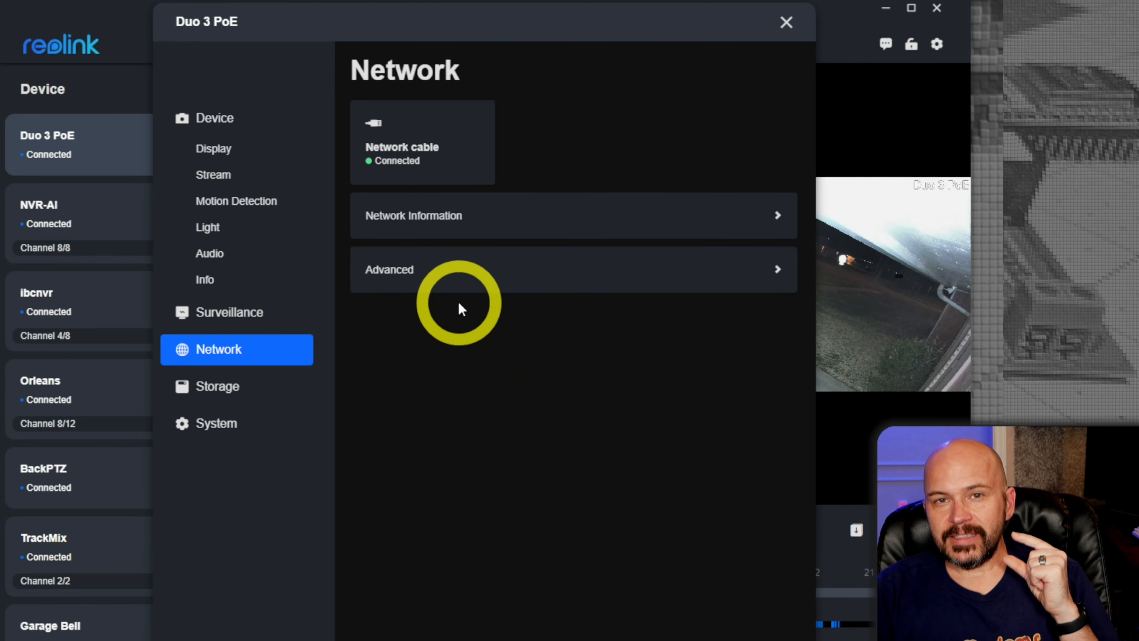
mouse_move(508, 215)
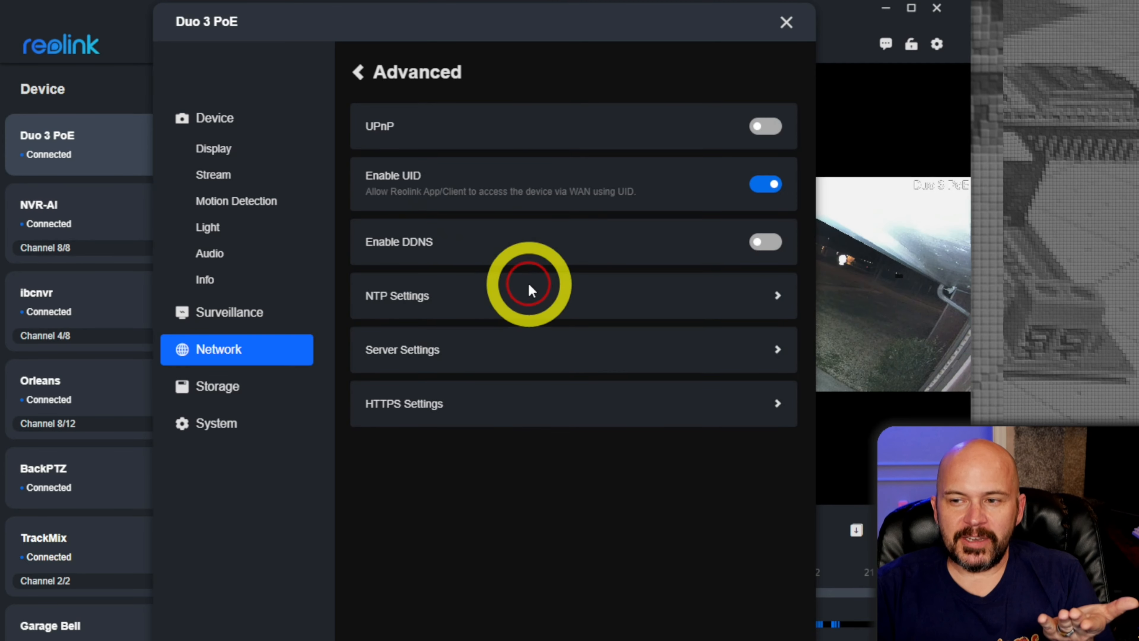
mouse_move(508, 423)
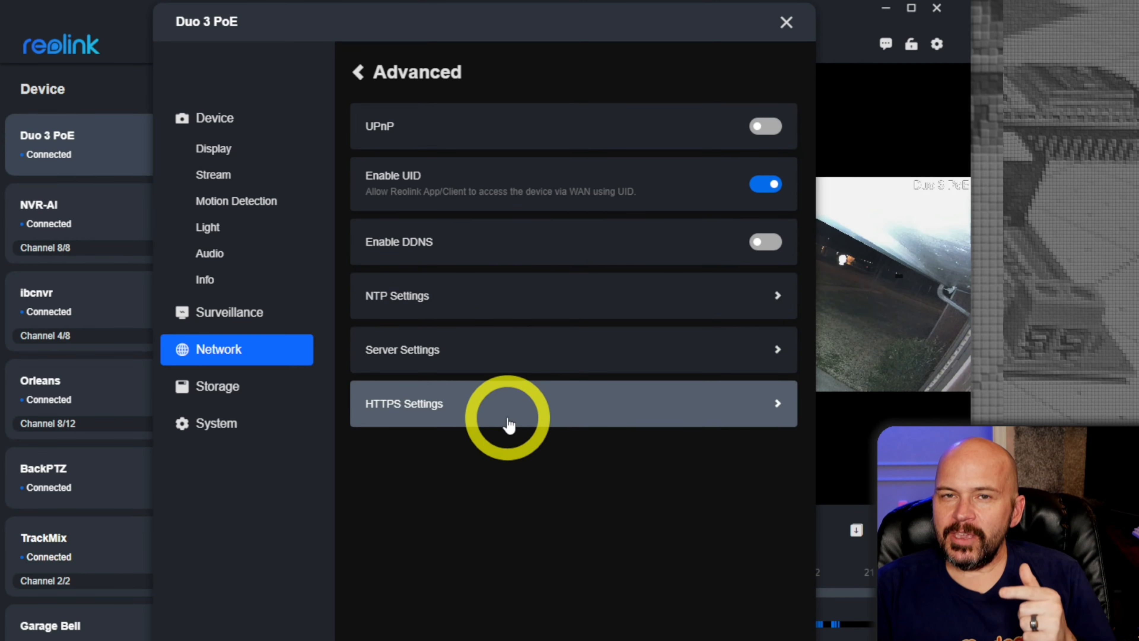
mouse_move(466, 296)
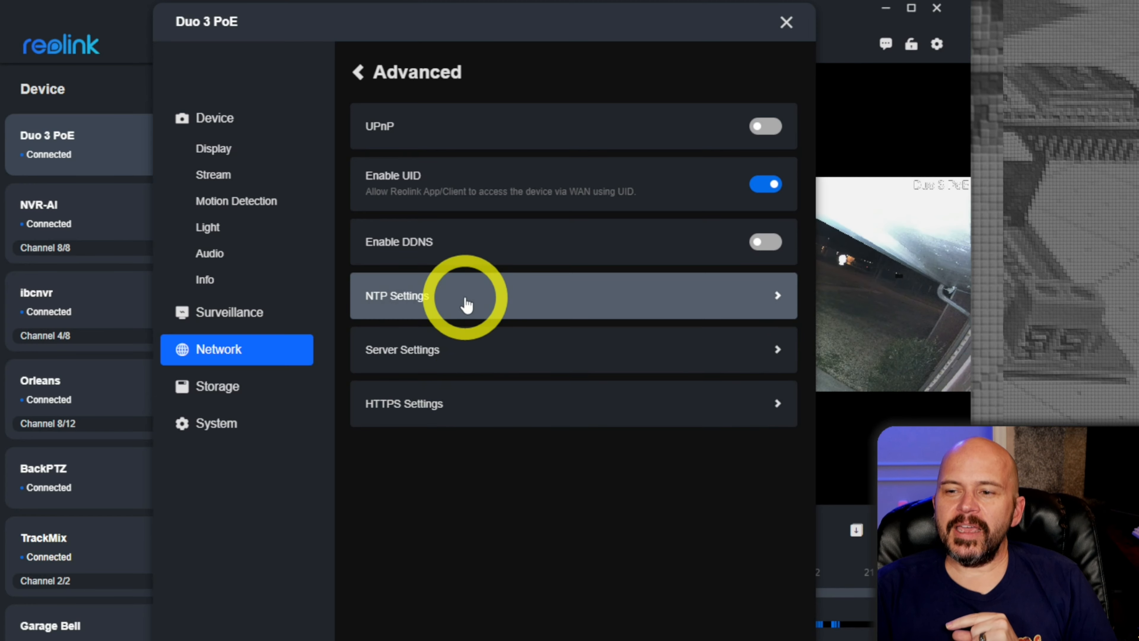
click(402, 349)
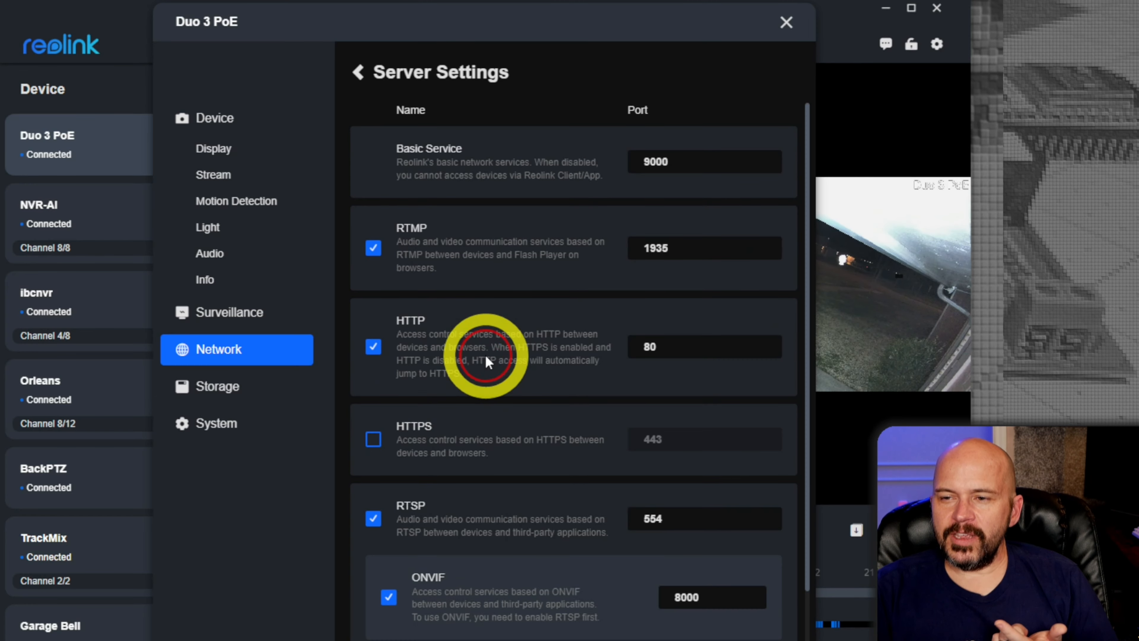
mouse_move(437, 233)
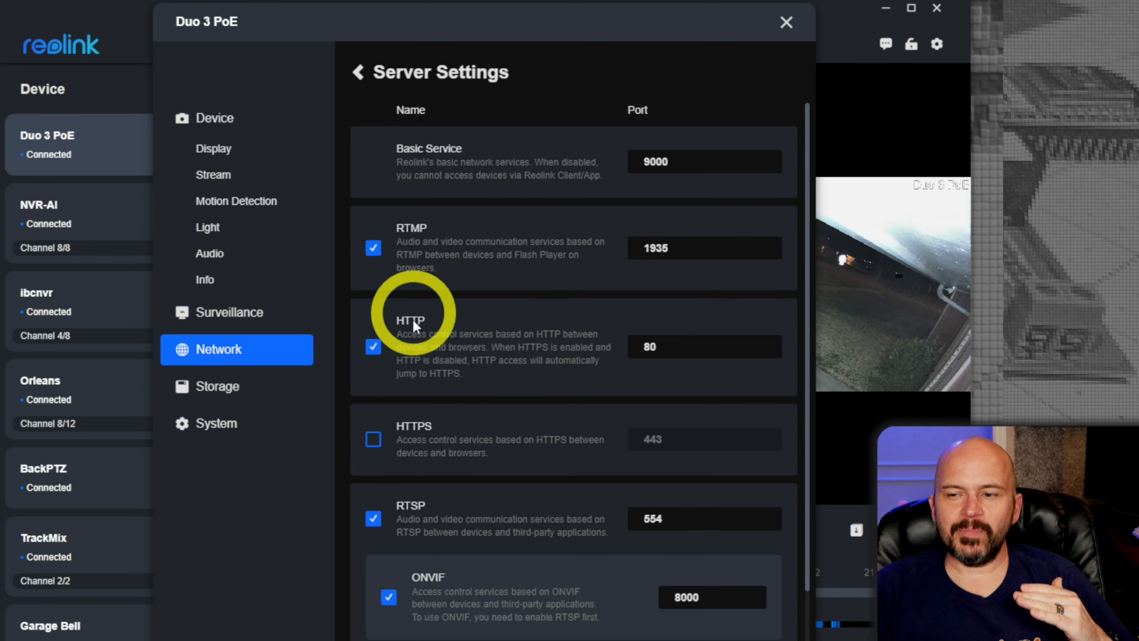
mouse_move(420, 269)
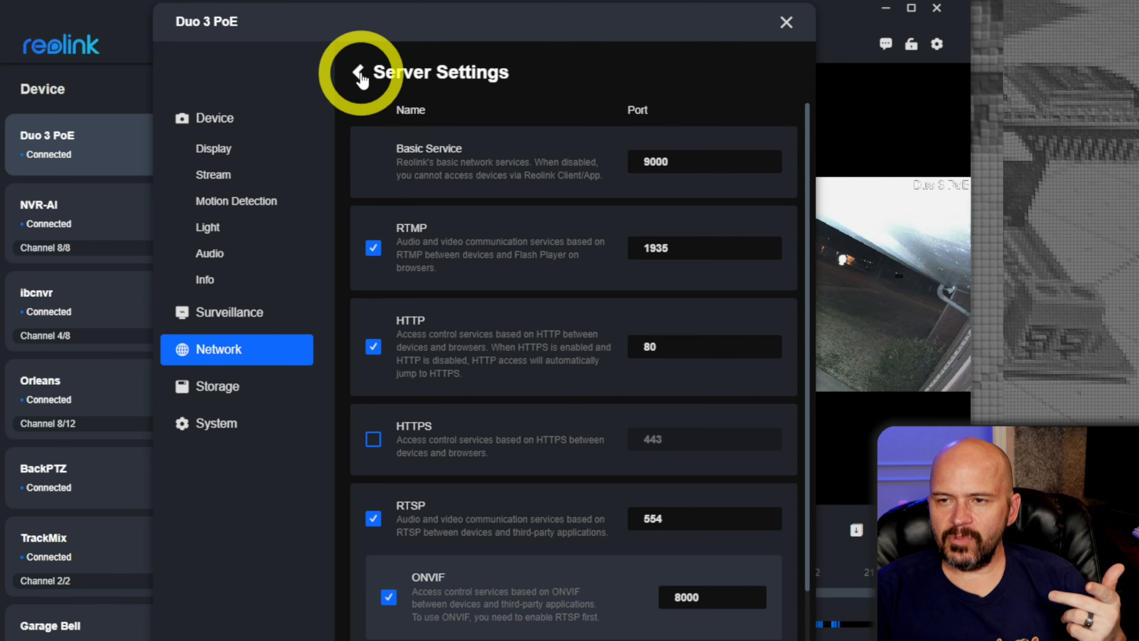
Return from Server Settings to the Advanced network page showing UPnP and DDNS off, UID on.
click(357, 72)
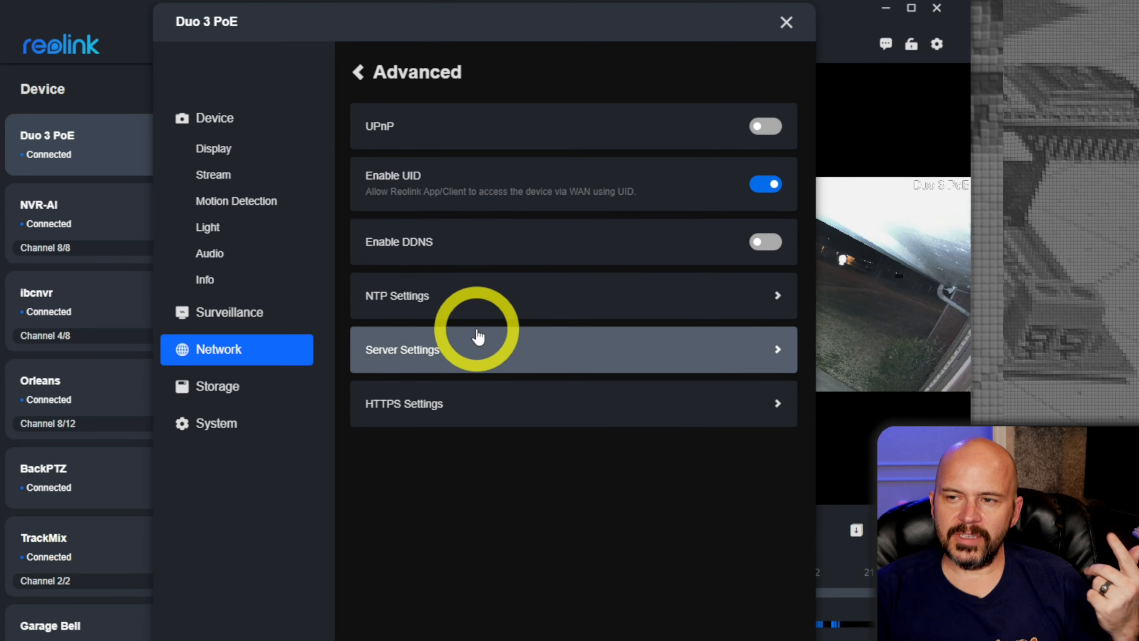
mouse_move(472, 283)
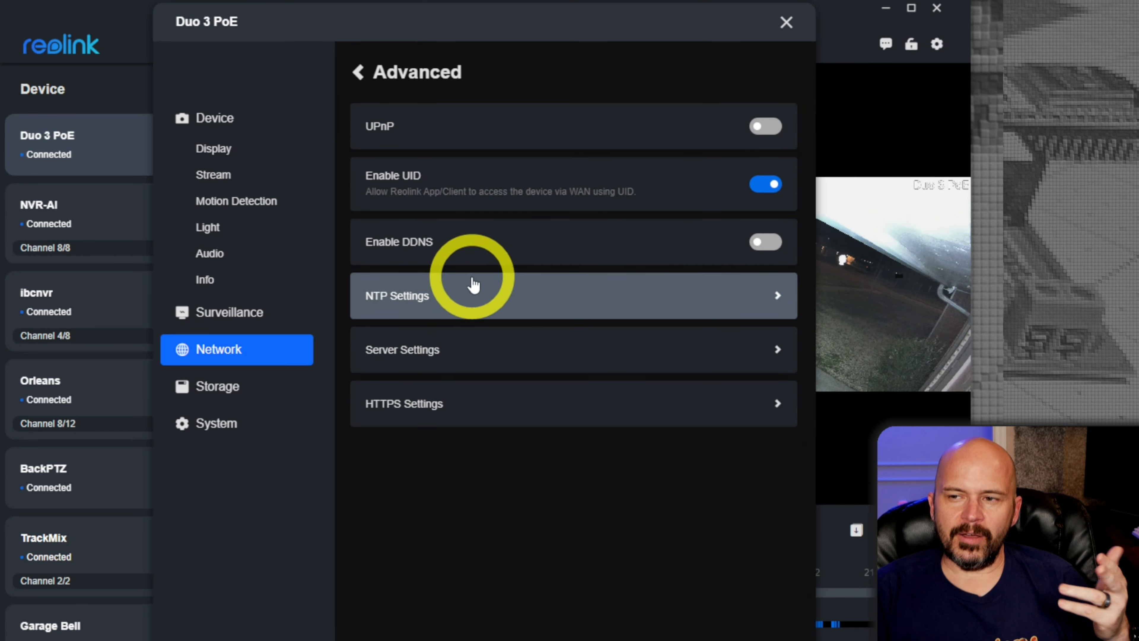
mouse_move(511, 316)
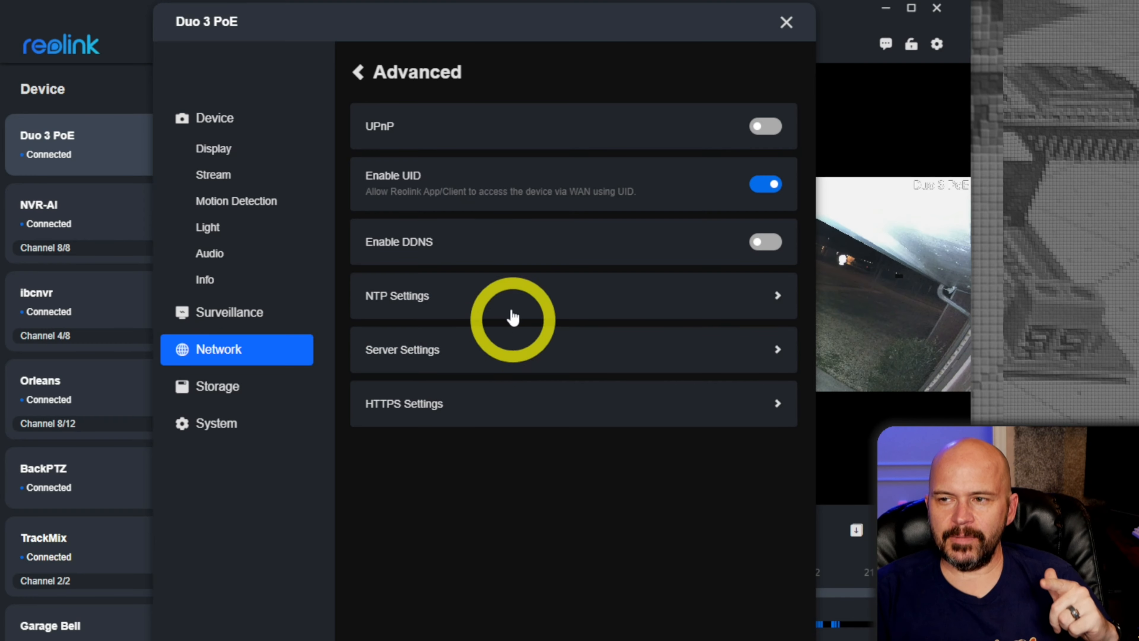
mouse_move(588, 192)
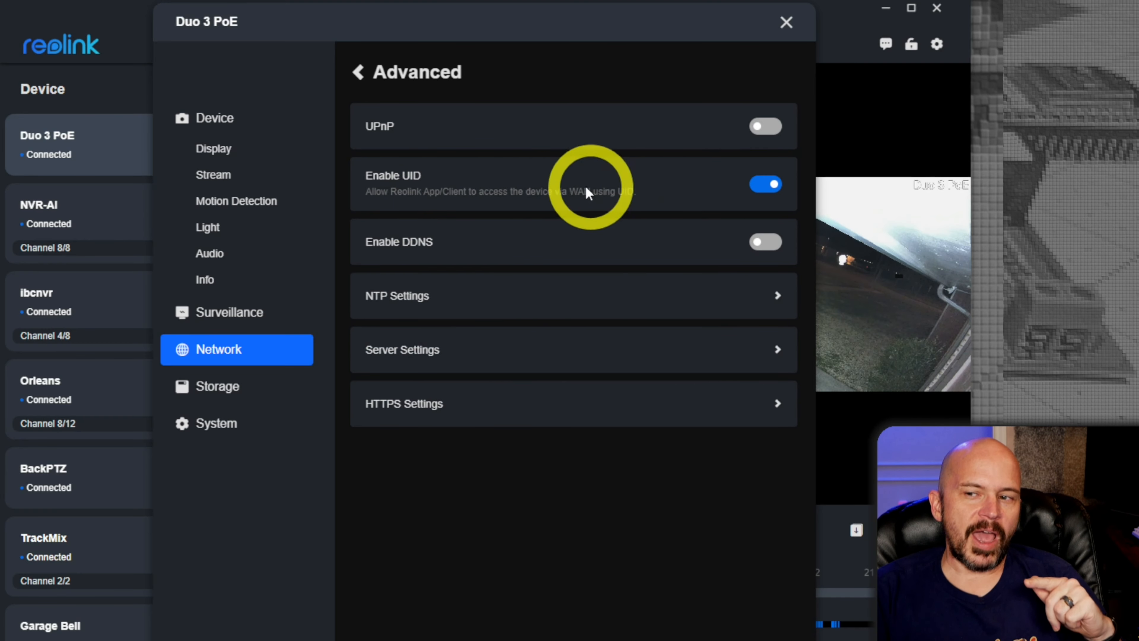
mouse_move(517, 203)
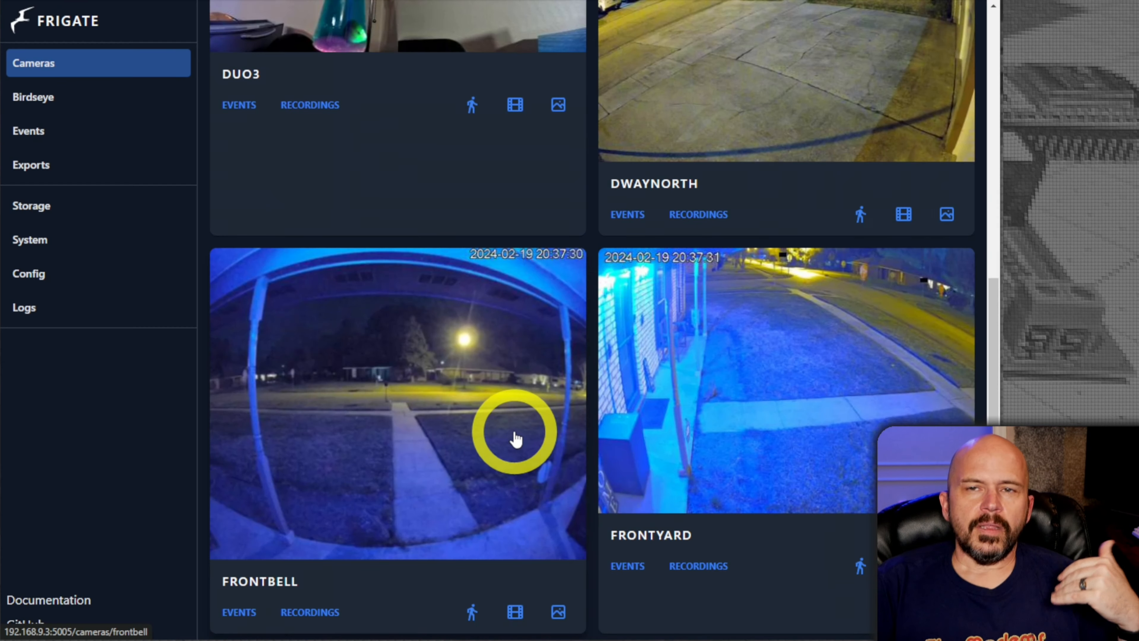
Show the DUO3 camera page in Frigate with its live view and tracked Person object.
scroll(up, 3)
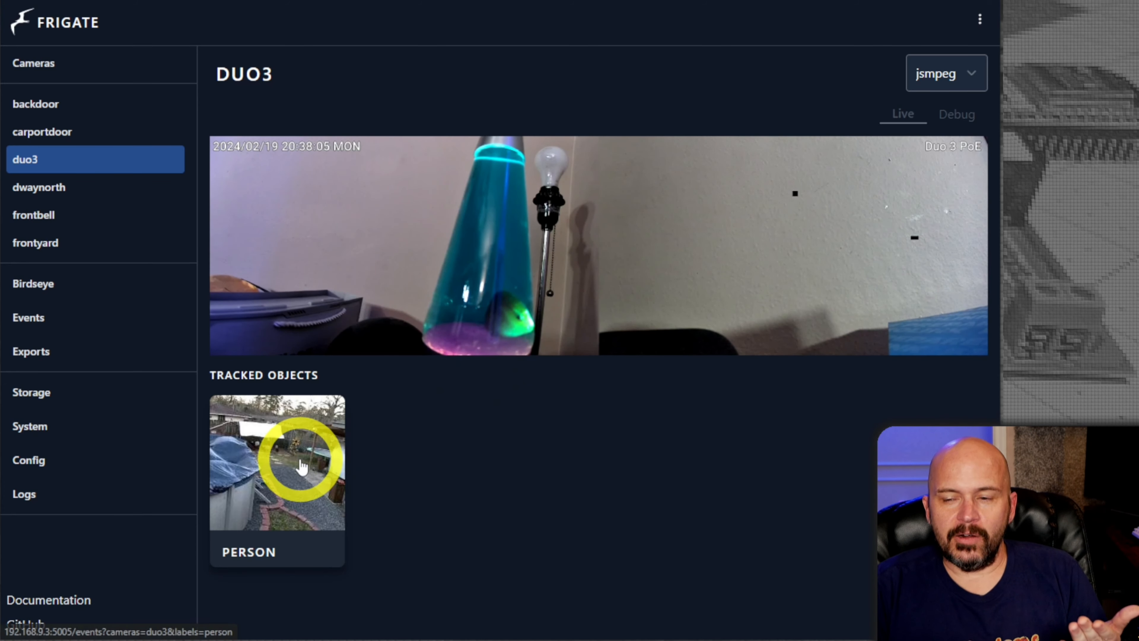
List the Duo3 person events and play the 5:46:33 PM backyard clip.
click(277, 460)
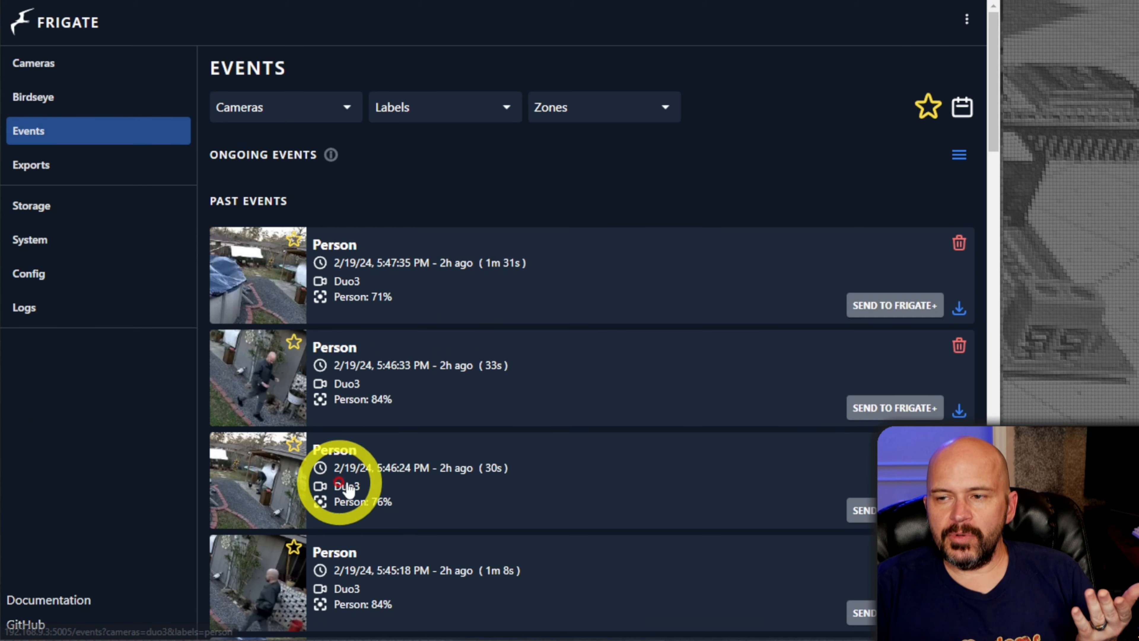
mouse_move(266, 391)
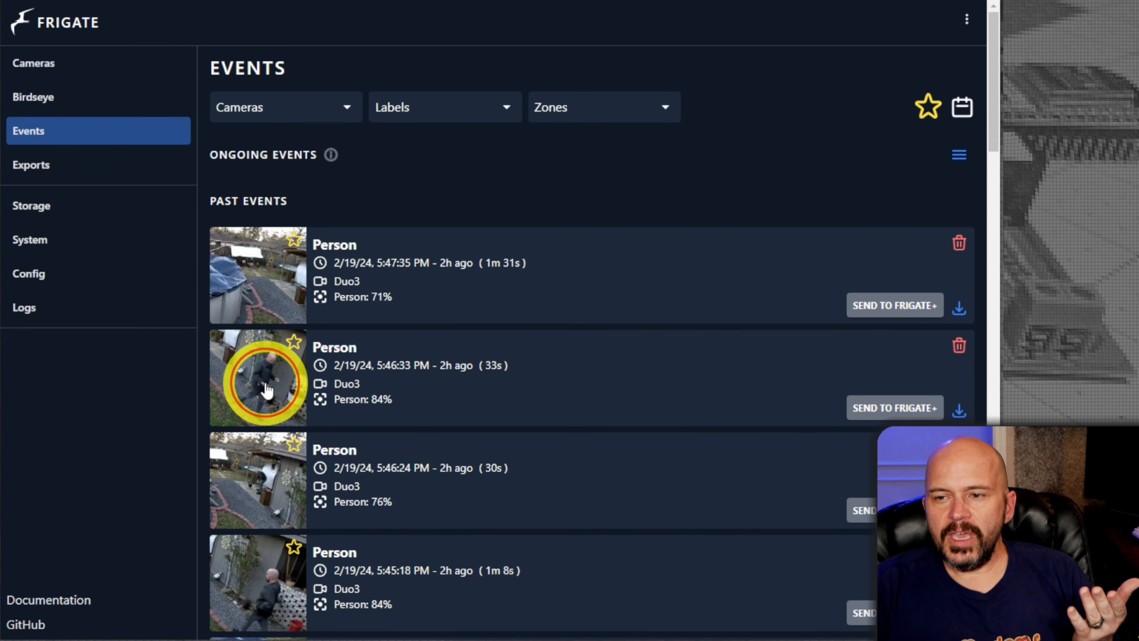
click(258, 377)
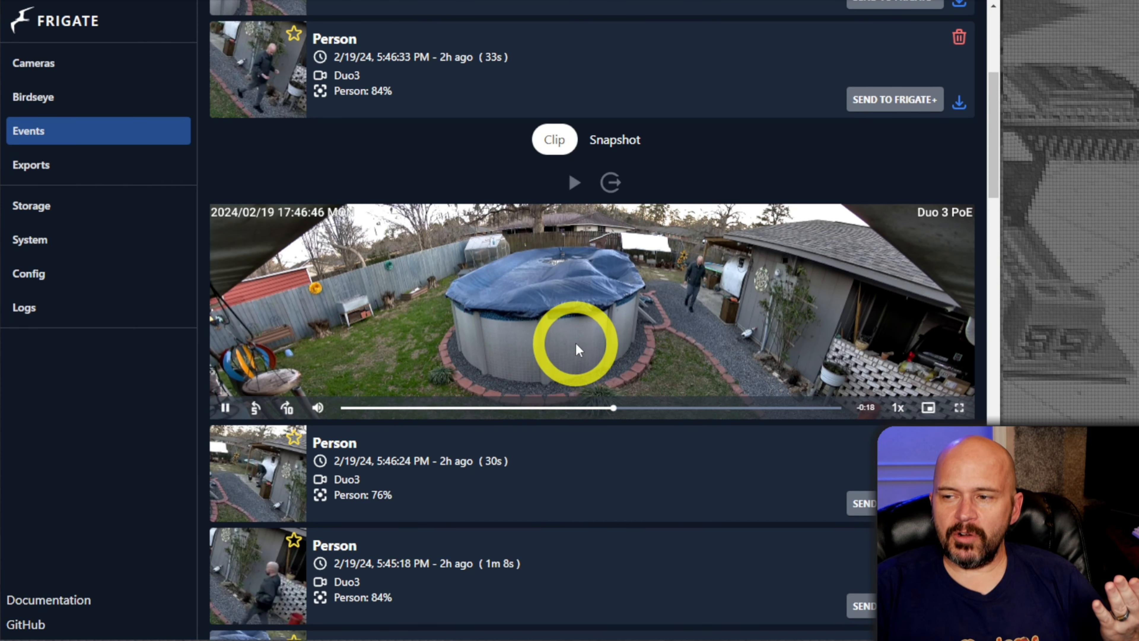
Show the 5:04:35 PM Duo3 person event snapshot with its yellow detection box near the pool.
scroll(down, 3)
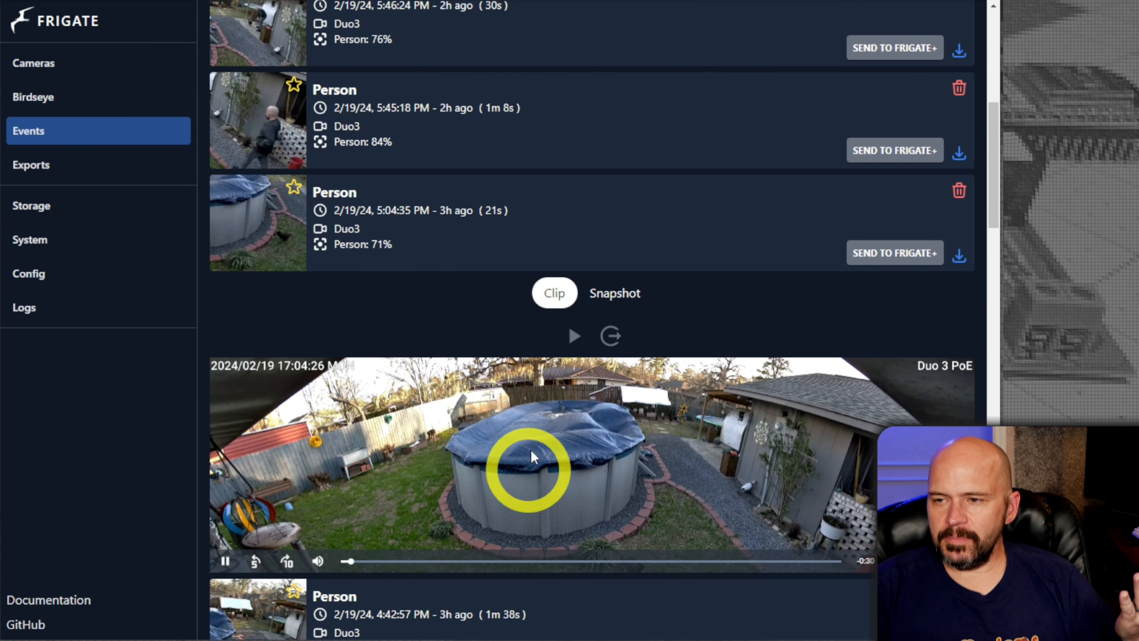
click(614, 293)
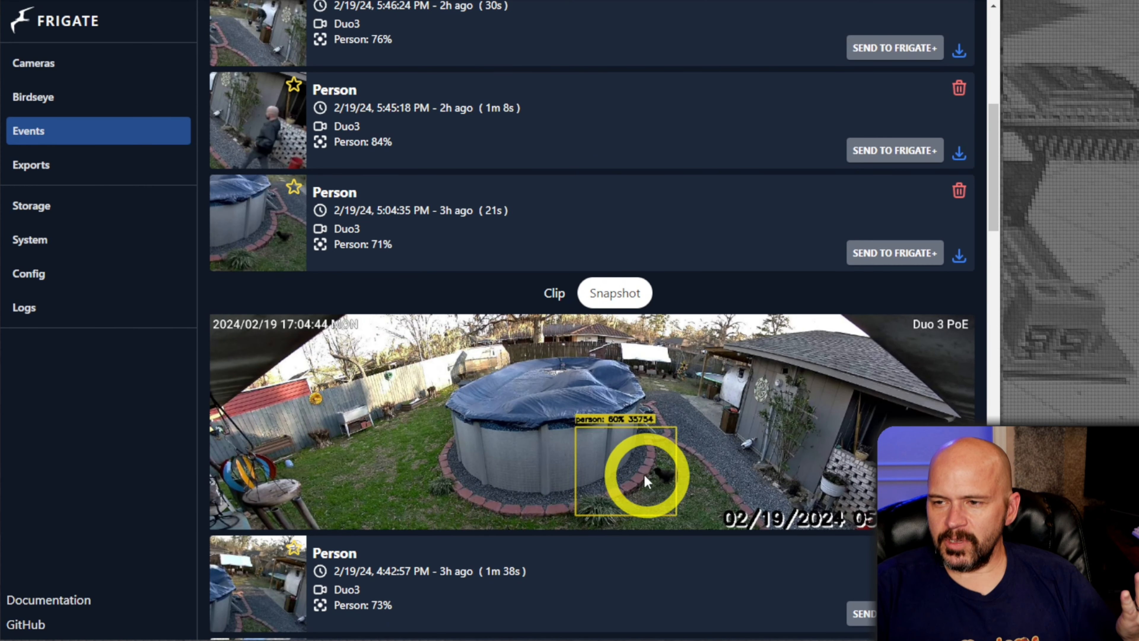
mouse_move(650, 470)
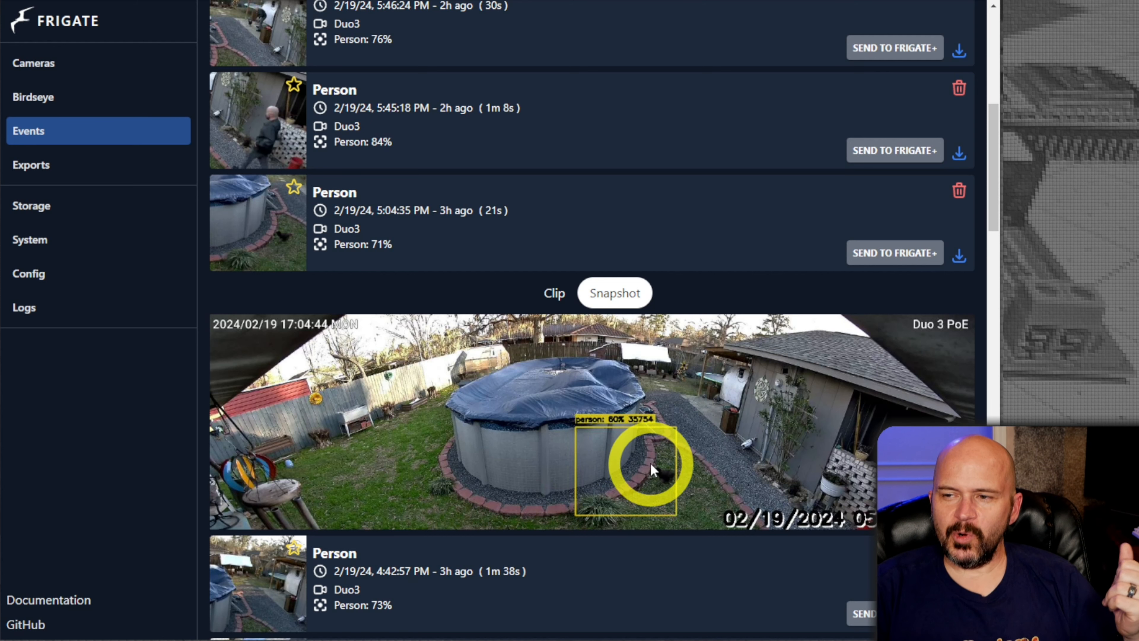
mouse_move(648, 471)
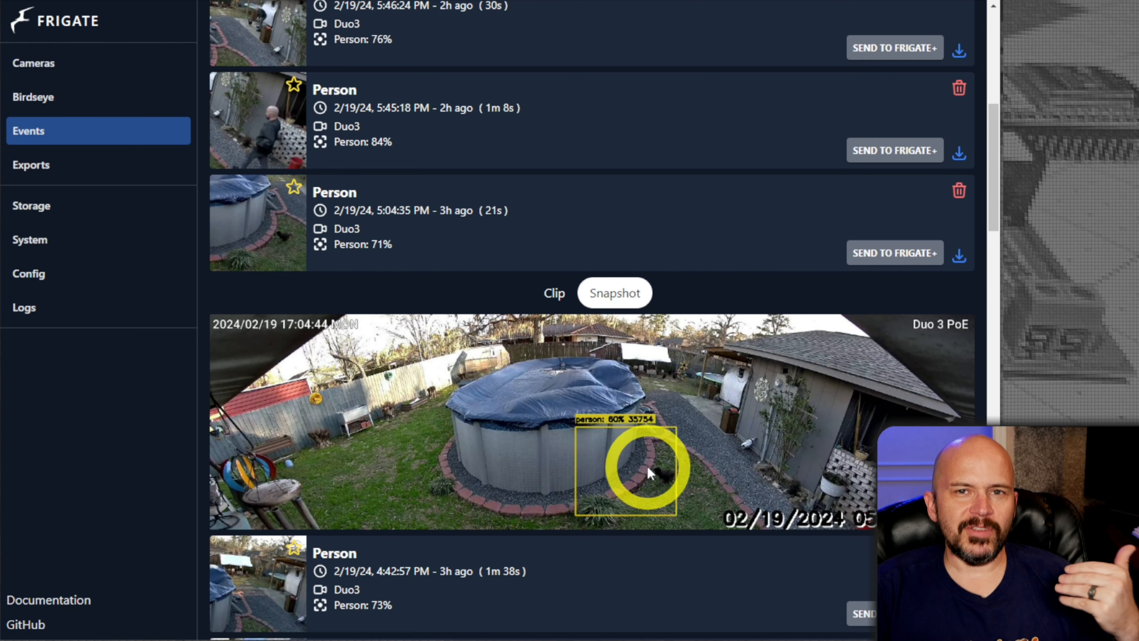
scroll(down, 3)
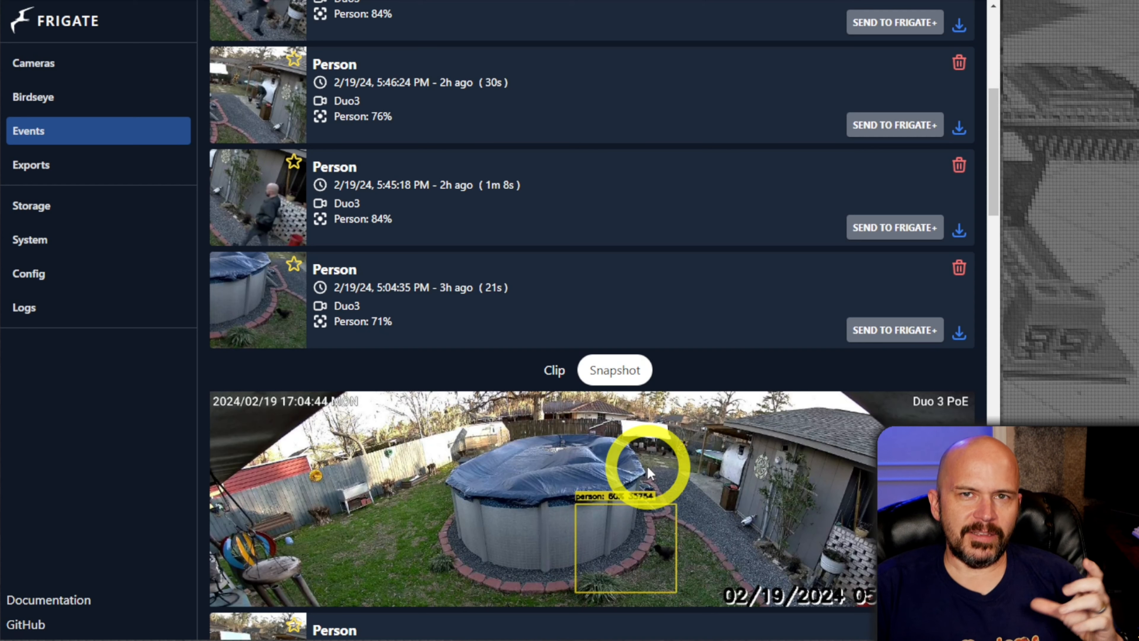
scroll(up, 3)
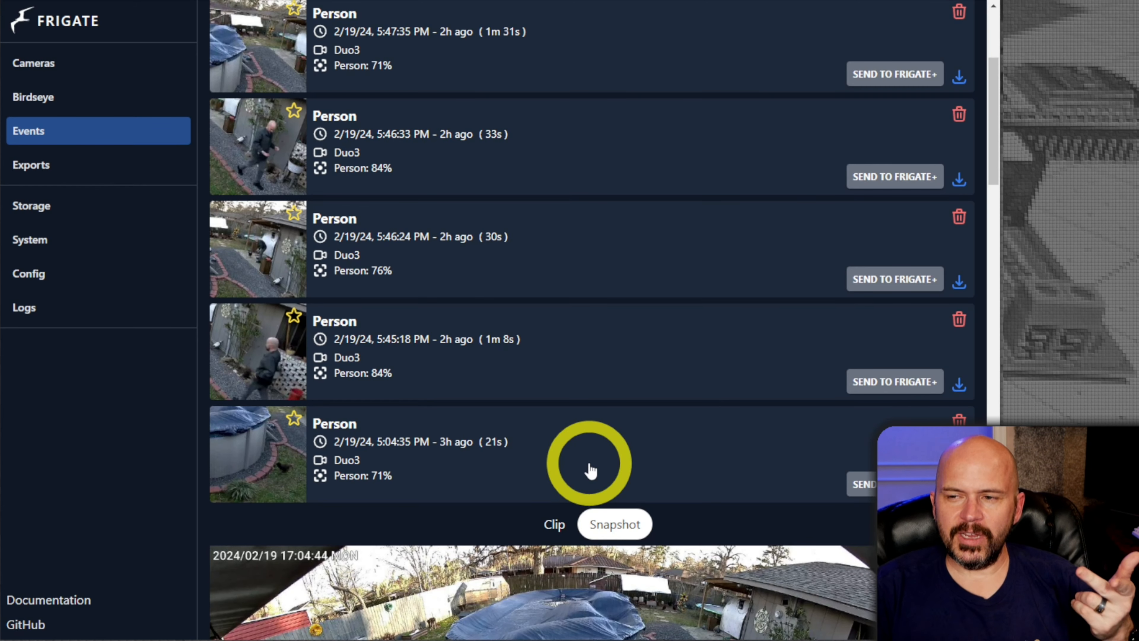
scroll(down, 3)
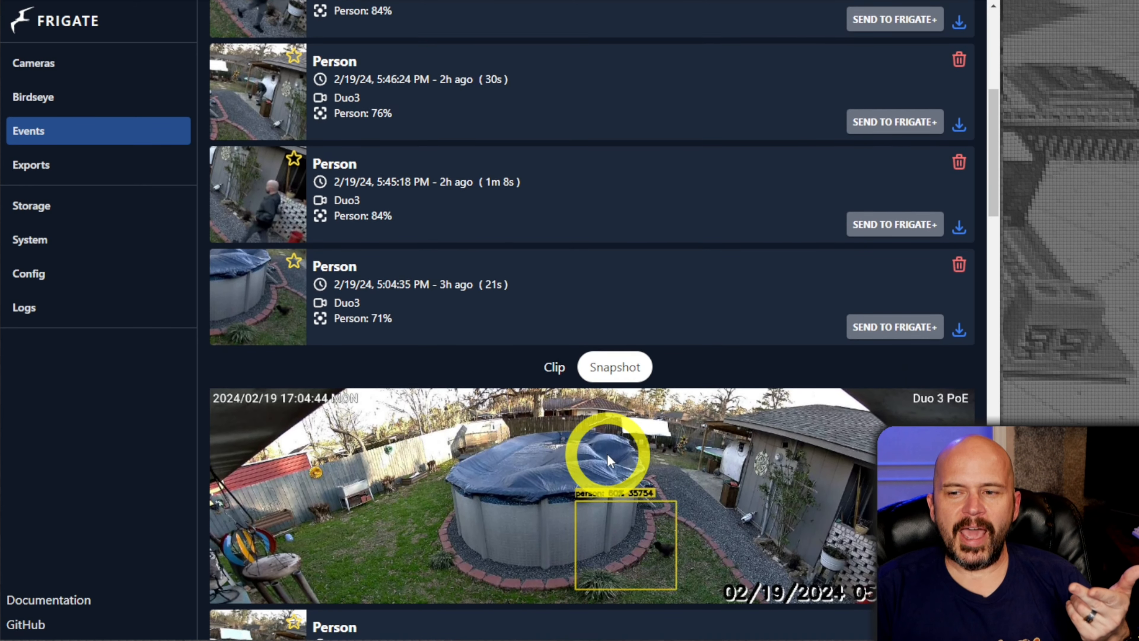
scroll(down, 3)
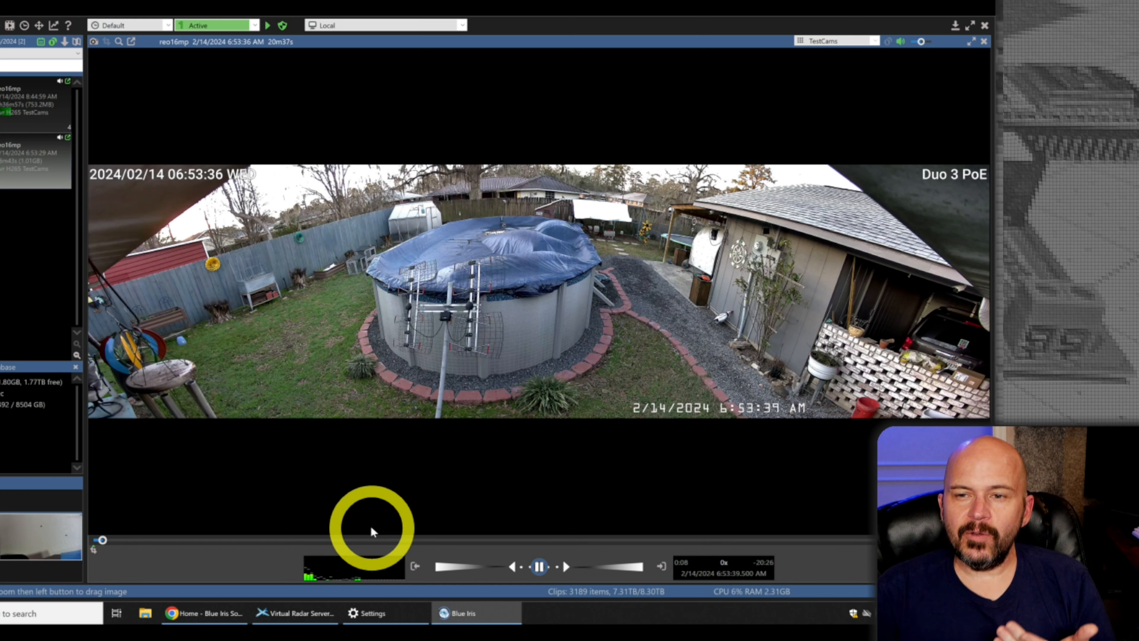
mouse_move(467, 387)
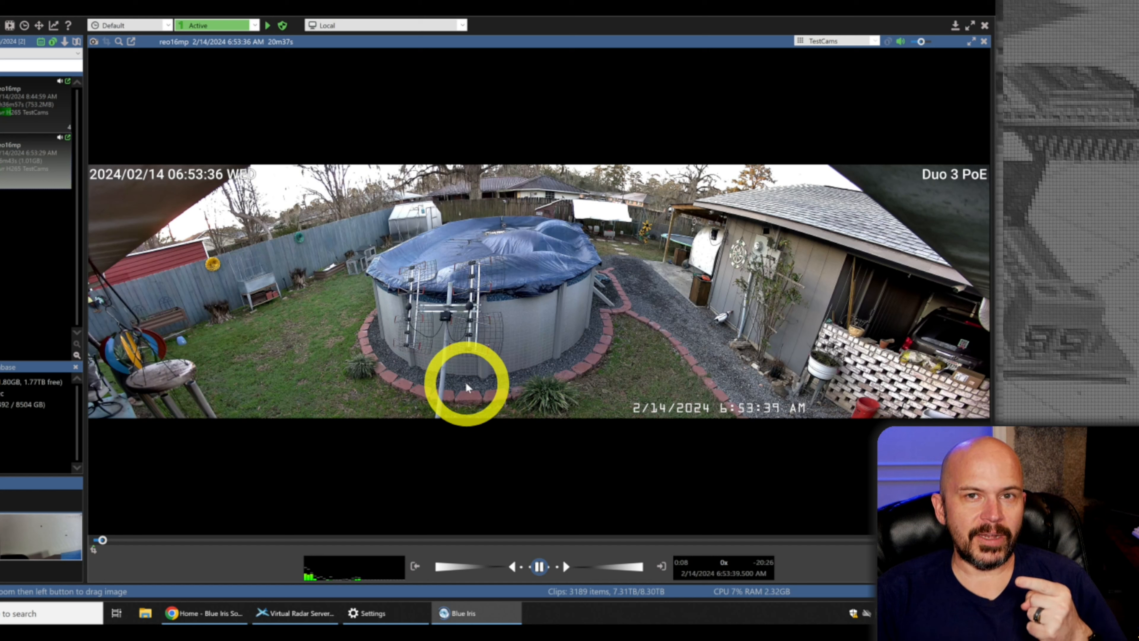
mouse_move(305, 312)
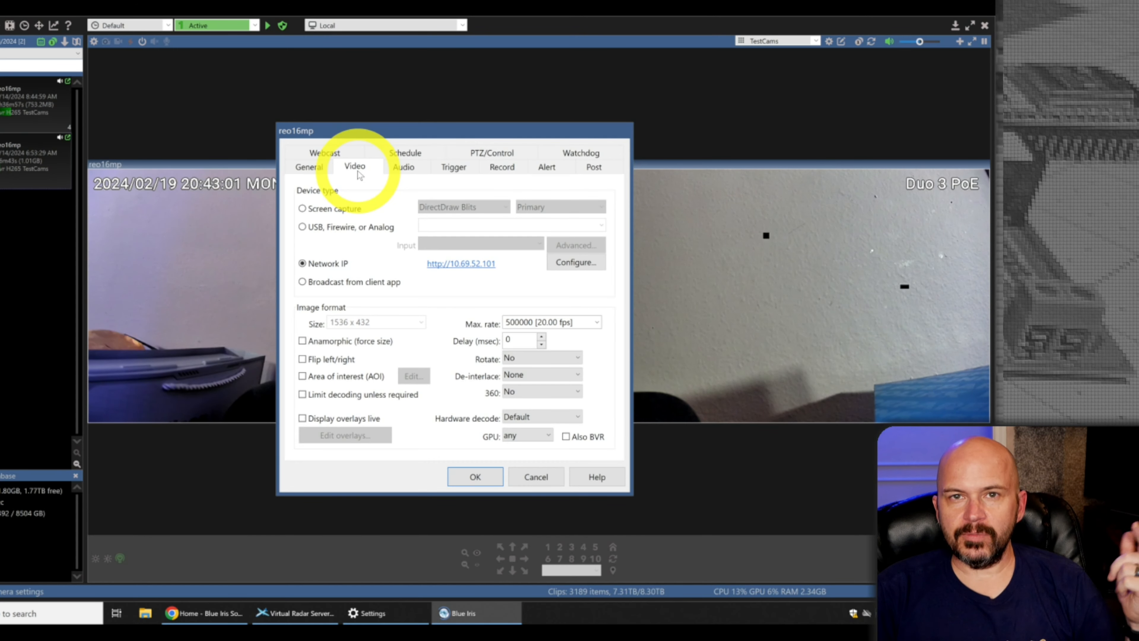
mouse_move(357, 190)
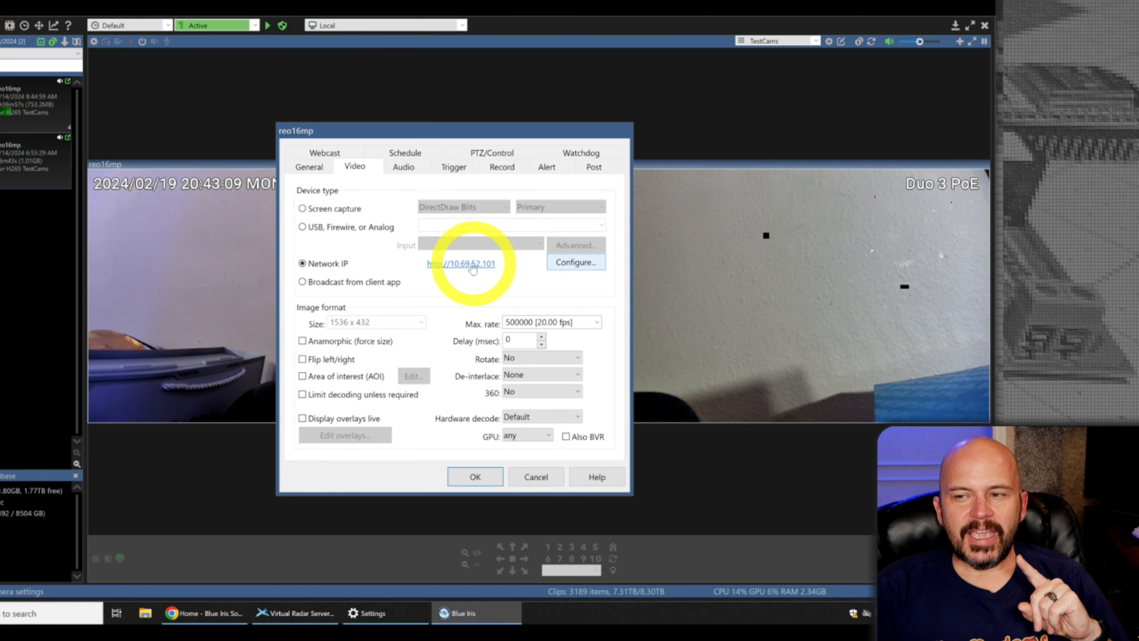
Show the reo16mp camera's Network IP configuration for the device at 10.69.52.101.
click(576, 261)
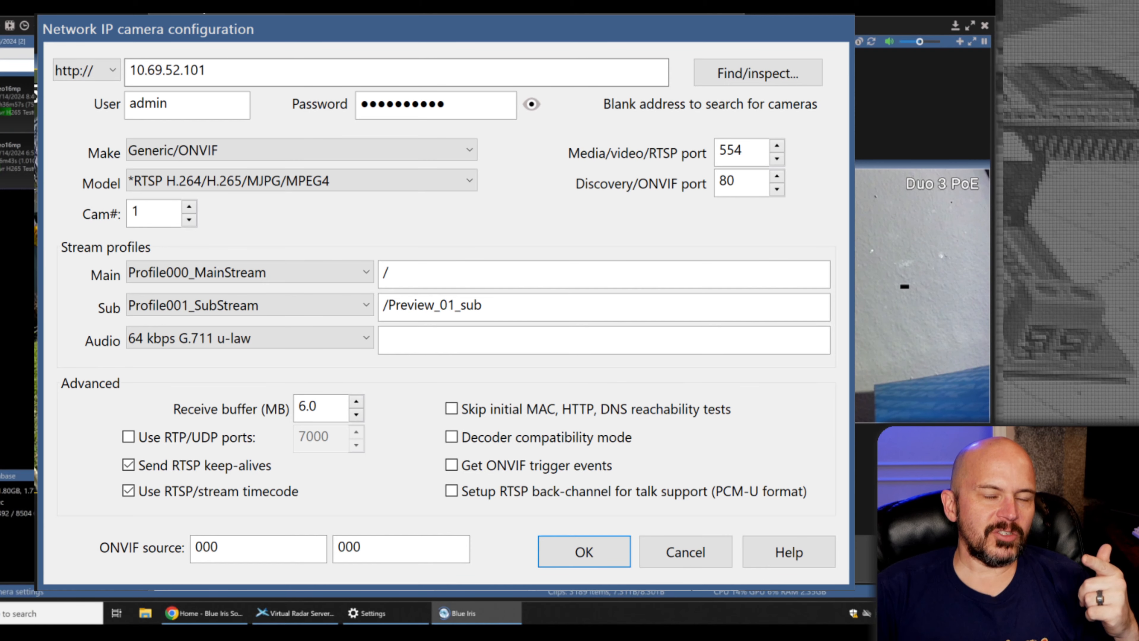
Close the Network IP configuration after reviewing Generic/ONVIF, RTSP 554 and ONVIF 80.
click(583, 551)
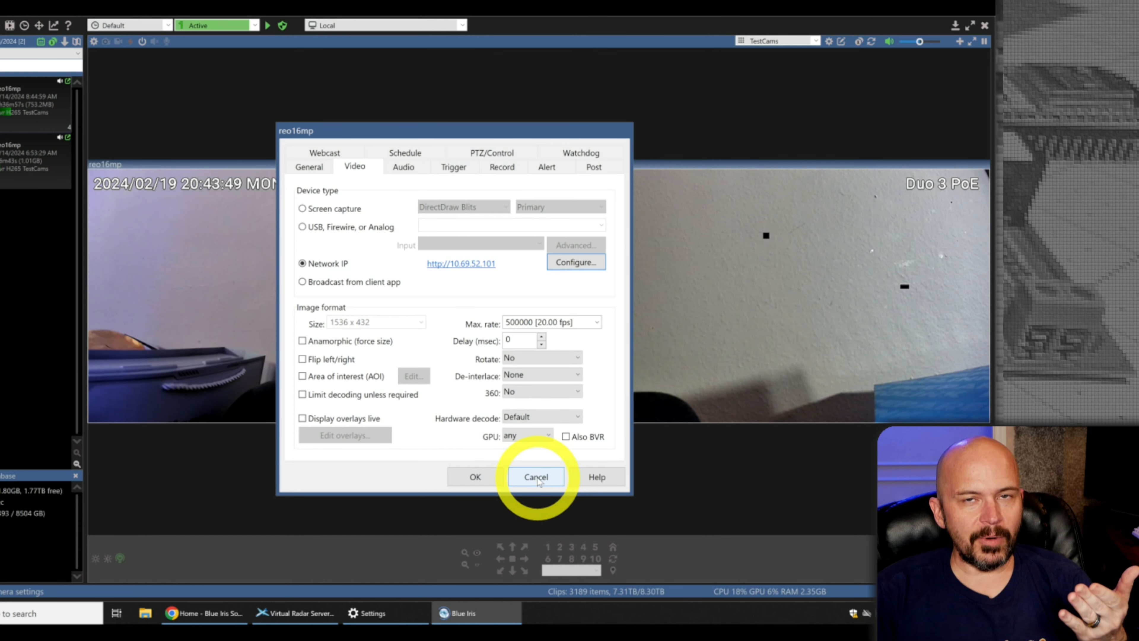
Cancel the reo16mp camera settings, returning to the Duo 3 PoE live view.
click(535, 477)
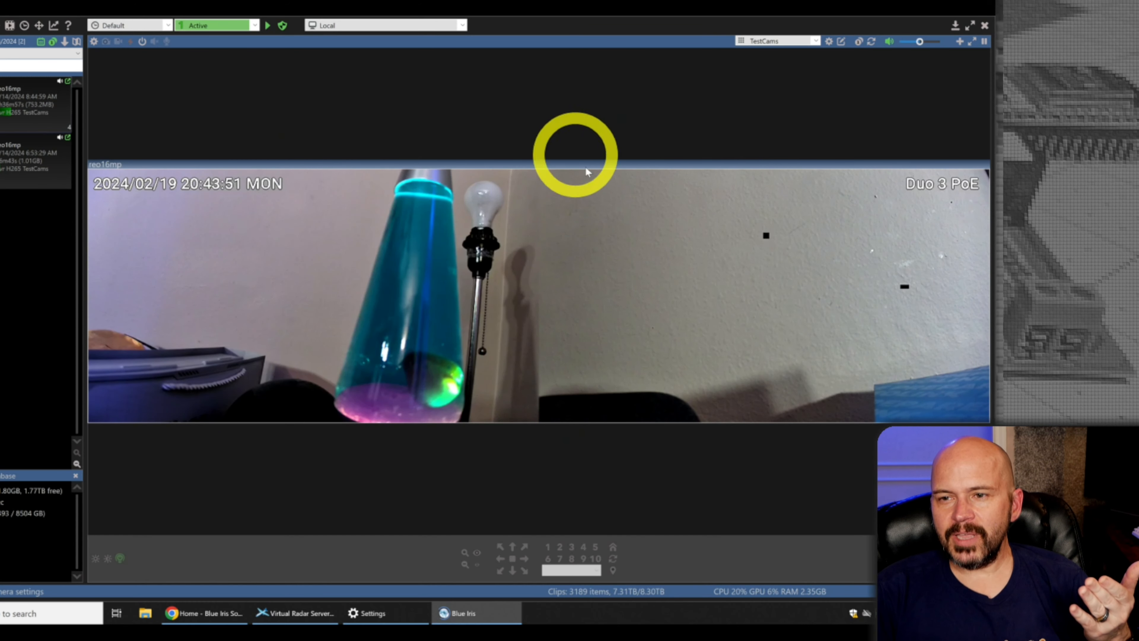
mouse_move(959, 161)
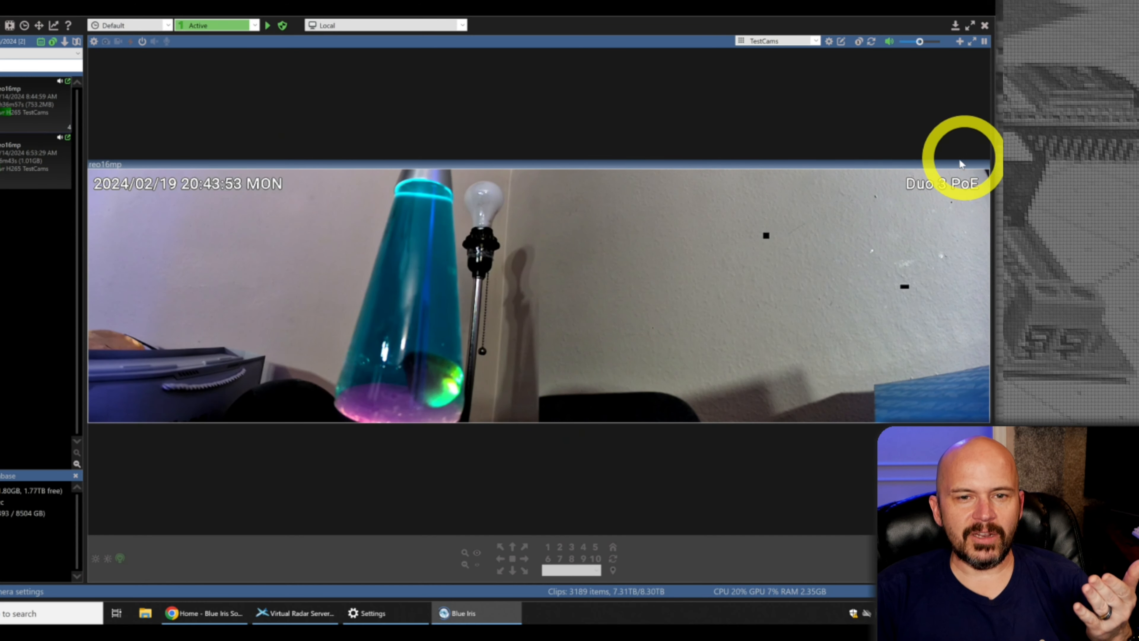
mouse_move(695, 251)
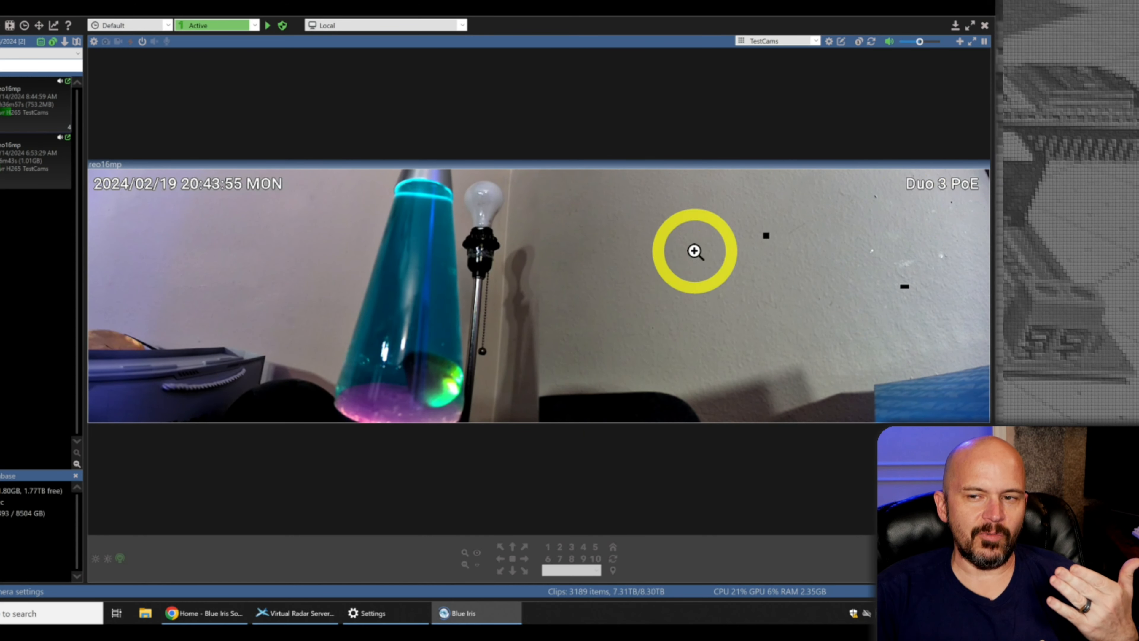
mouse_move(258, 331)
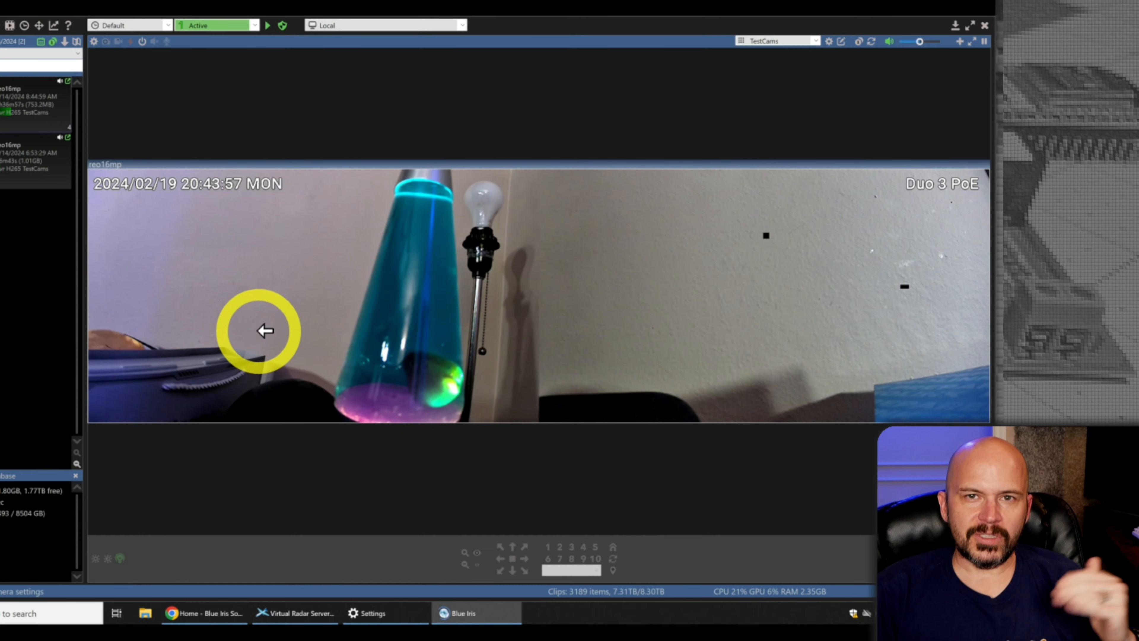
mouse_move(647, 504)
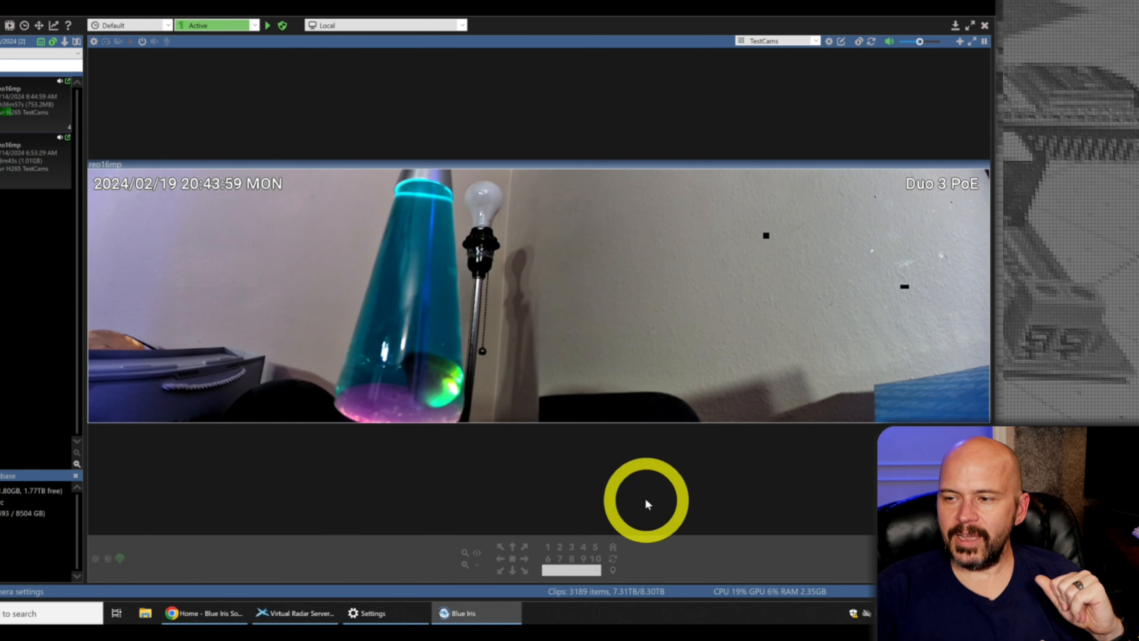